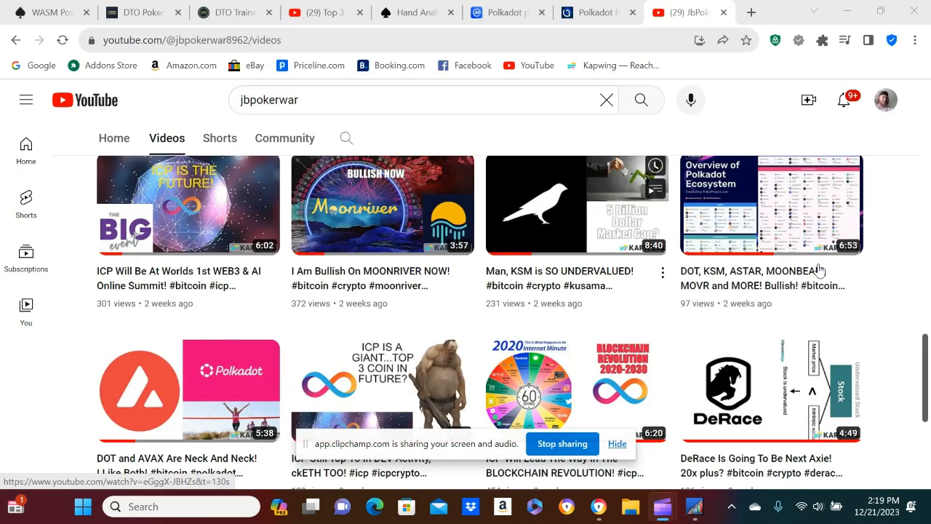
Step: Scroll down the jbpokerwar Videos tab to uploads from two weeks to a month ago
scroll("down", 3)
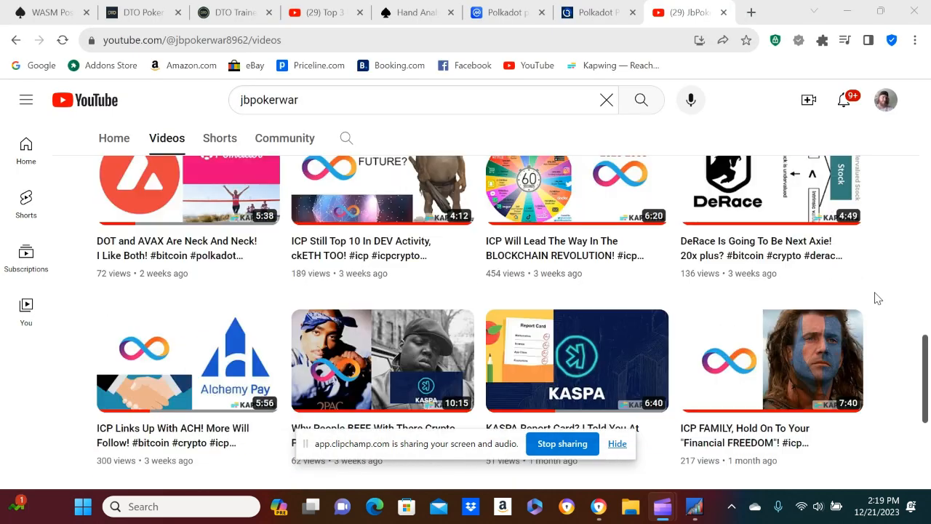
scroll("down", 3)
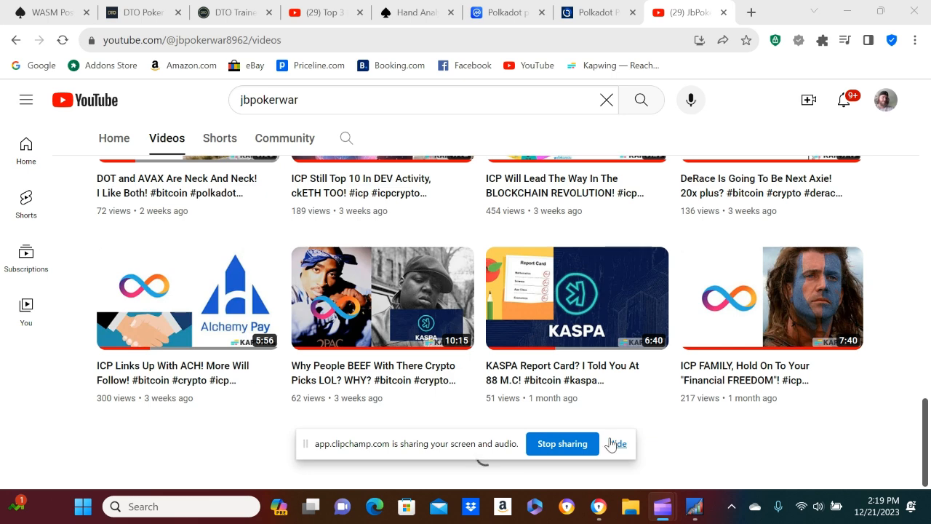
Step: Scroll further down the Videos tab to the two-to-three-month-old KSM and Kusama uploads
left_click(617, 444)
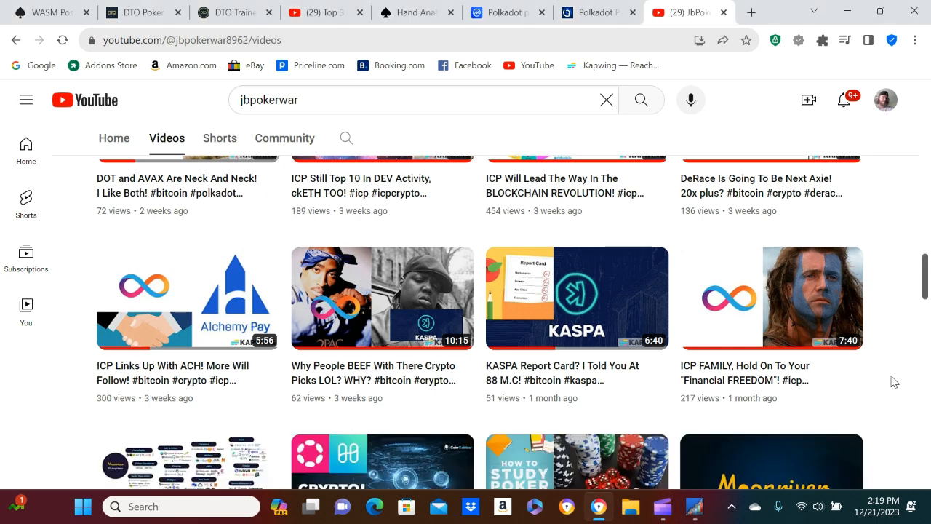
scroll("down", 3)
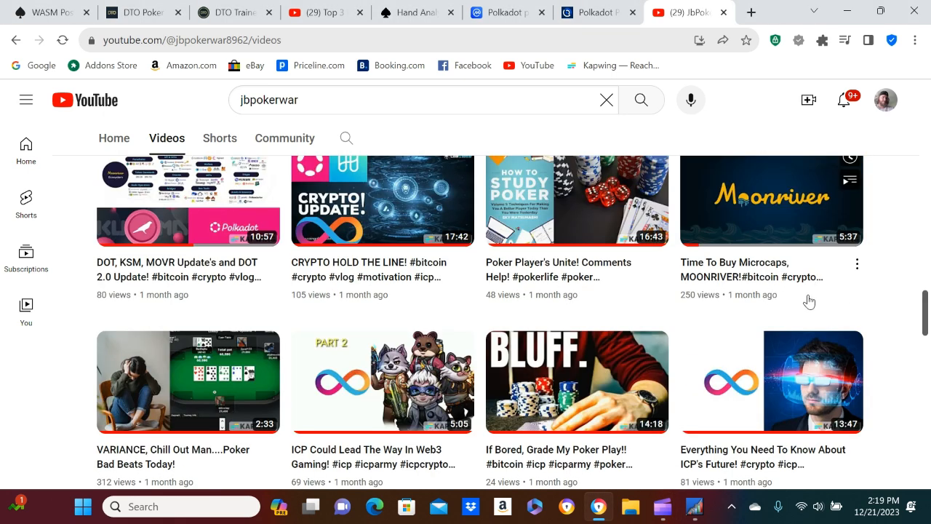
scroll("down", 3)
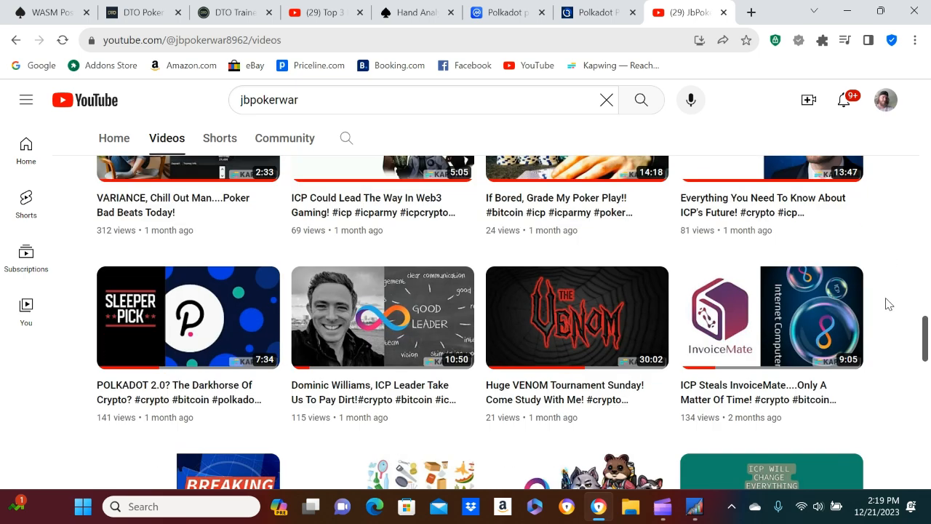
scroll("down", 3)
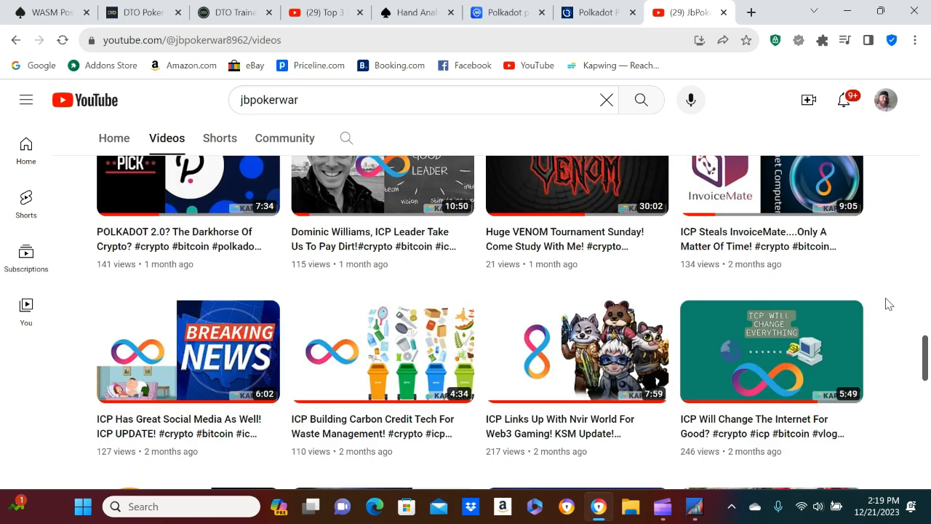
scroll("down", 3)
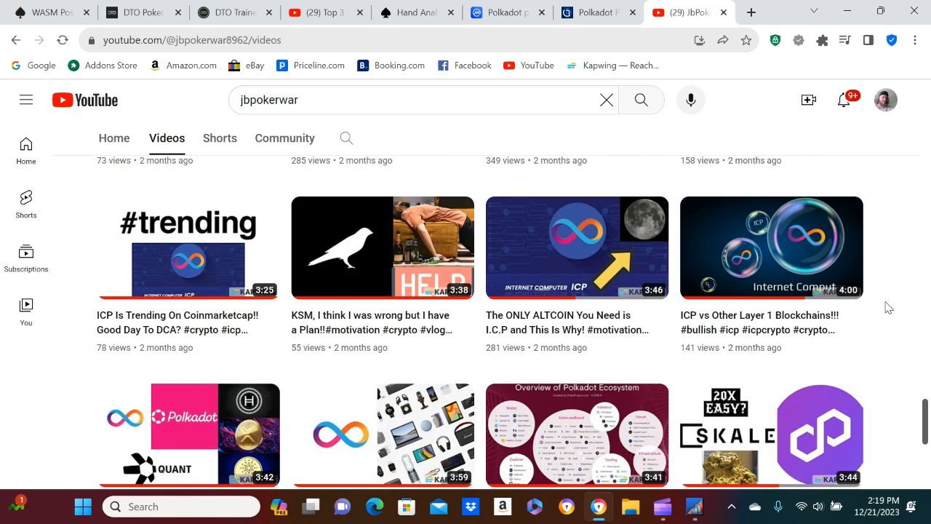
scroll("down", 3)
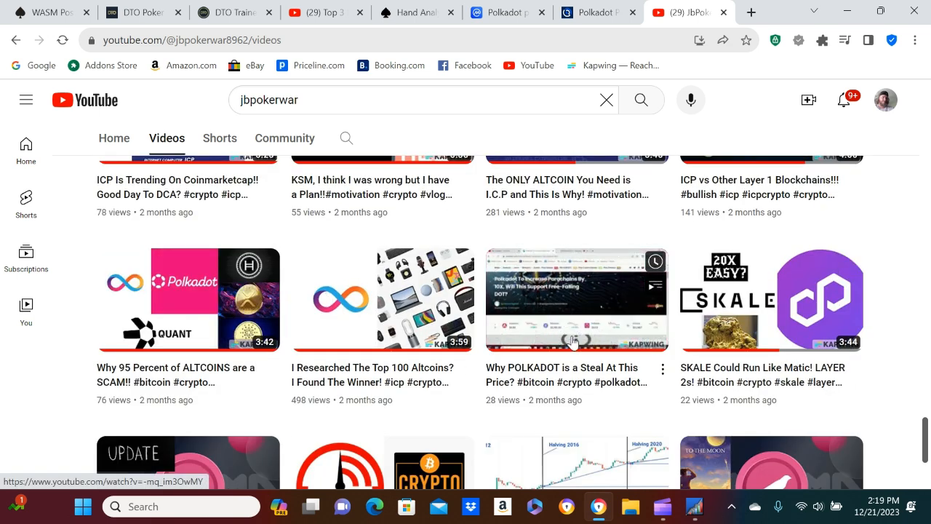
mouse_move(799, 387)
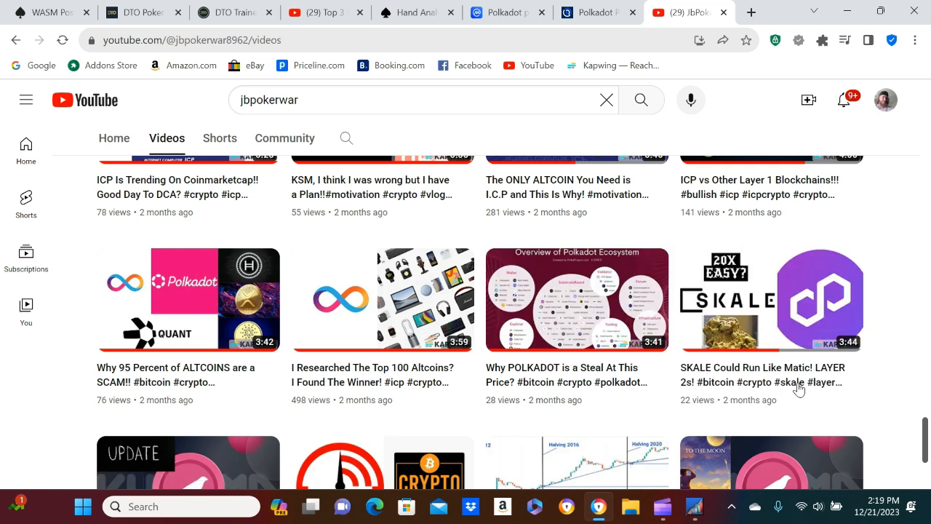
scroll("down", 3)
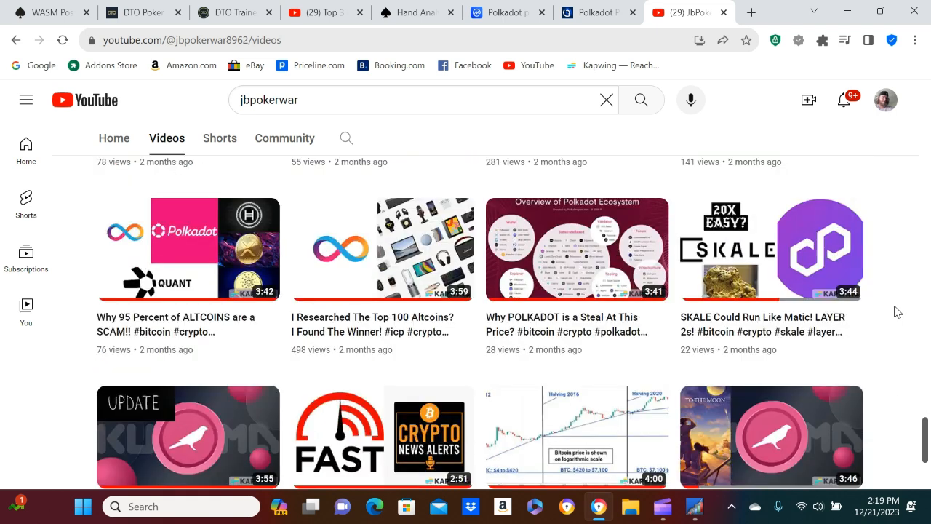
scroll("down", 3)
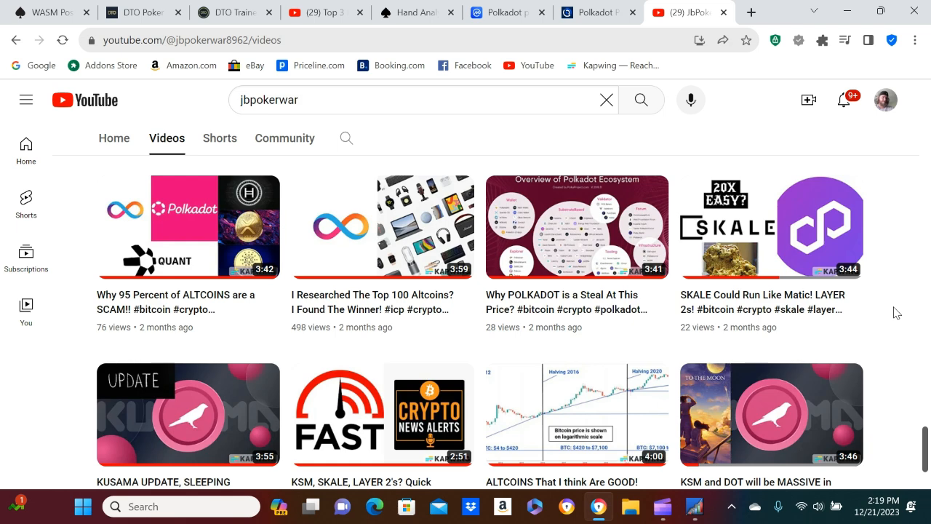
scroll("down", 3)
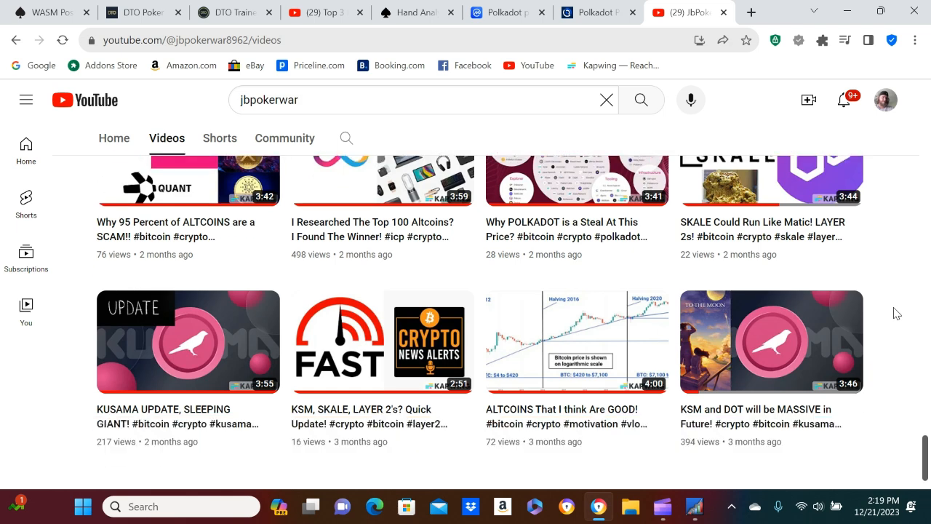
scroll("down", 3)
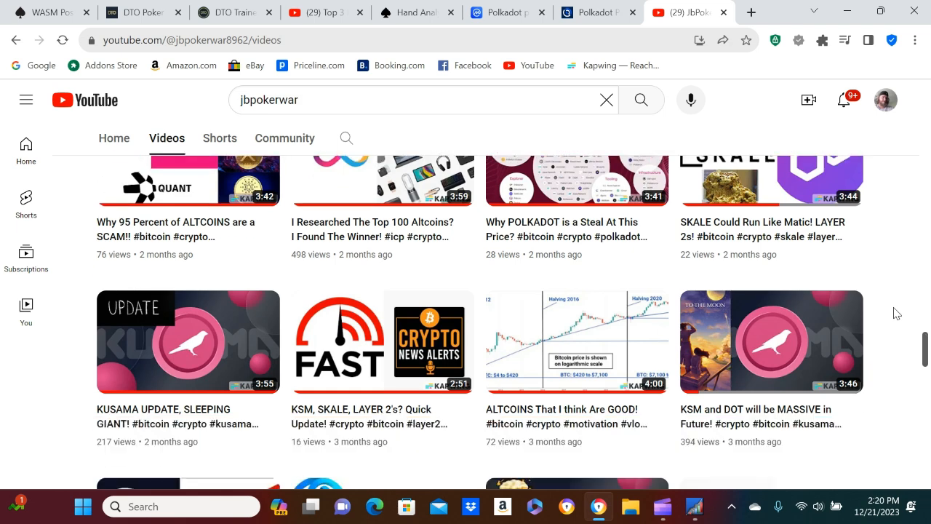
mouse_move(914, 303)
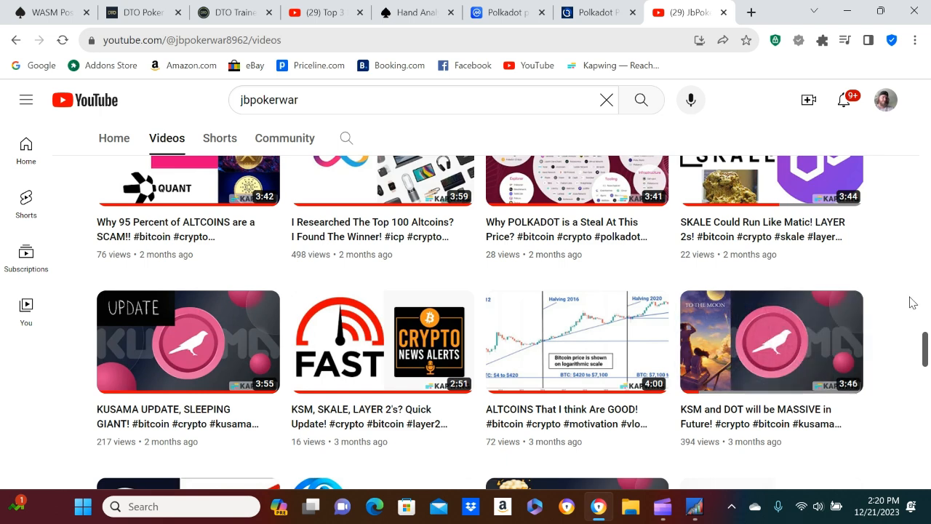
Step: Scroll down to the four-to-five-month-old uploads such as XRP WINS AGAINST S.E.C
scroll("down", 3)
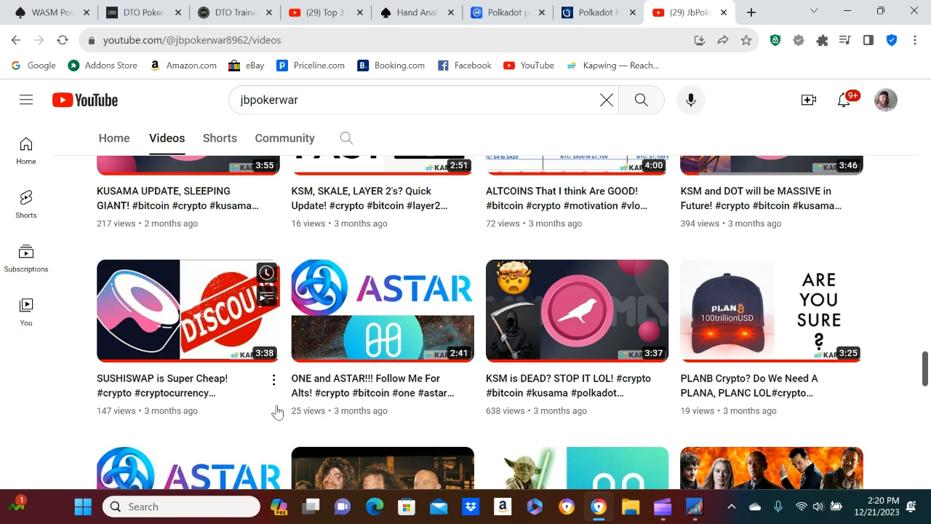
mouse_move(372, 343)
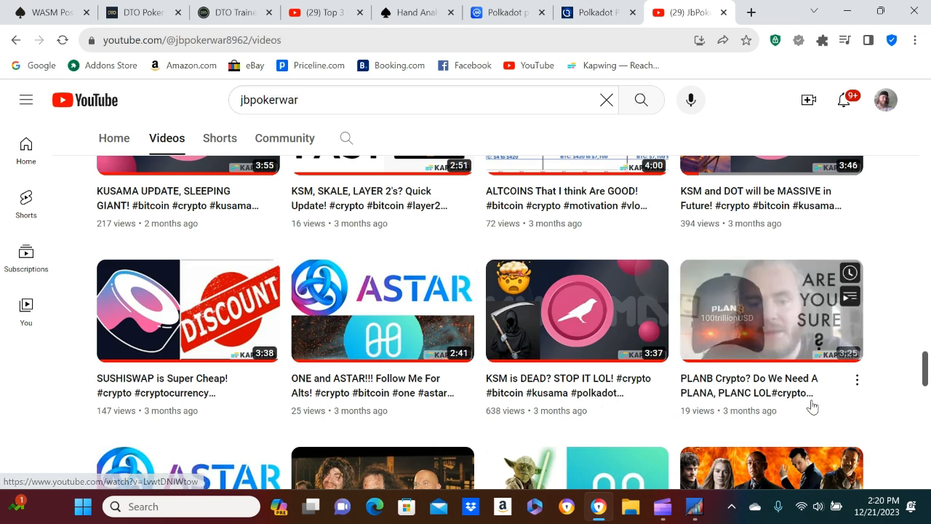
scroll("down", 3)
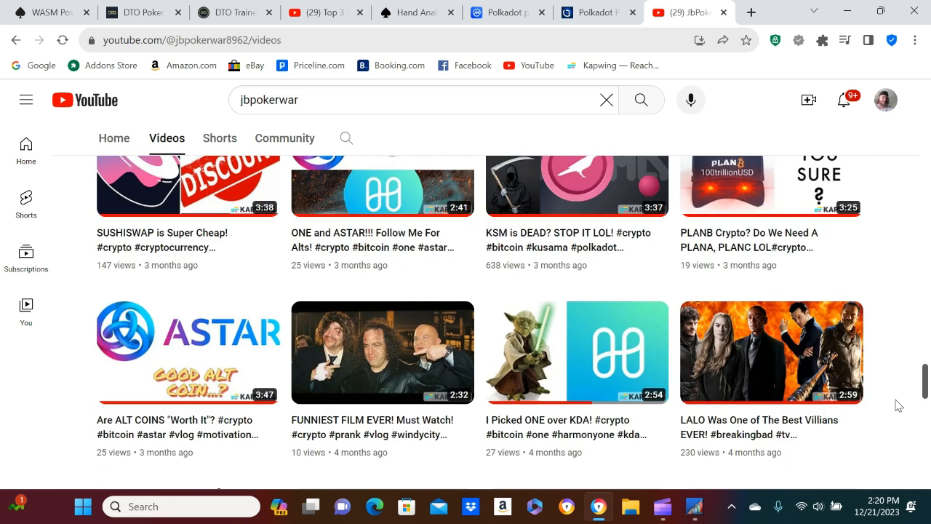
scroll("down", 3)
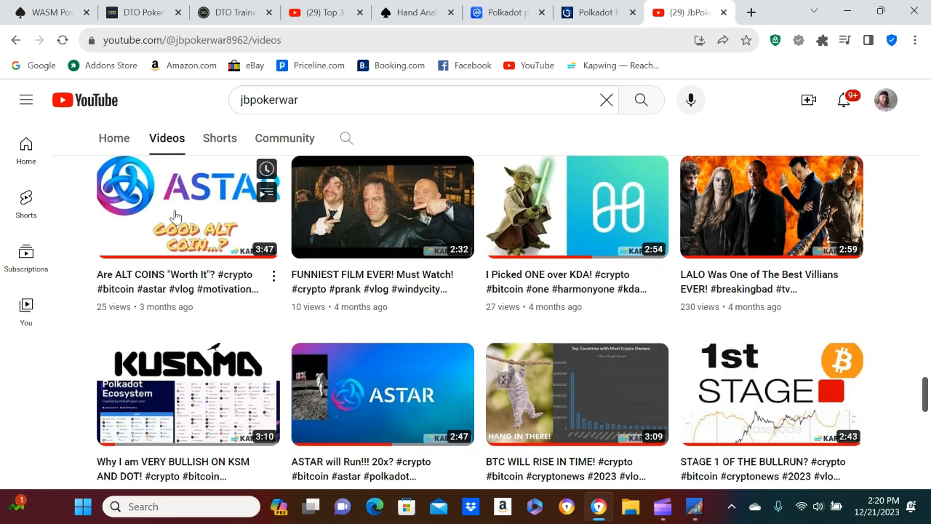
mouse_move(873, 321)
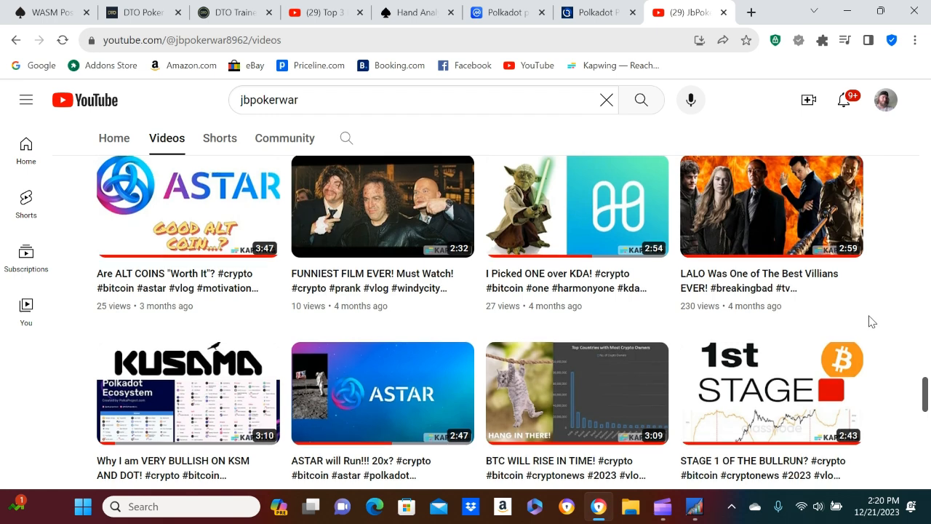
scroll("down", 3)
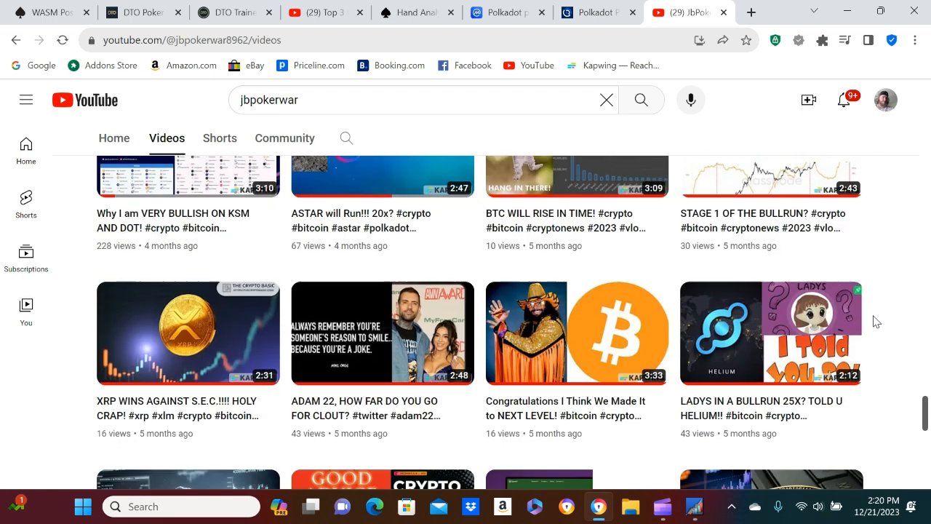
scroll("down", 3)
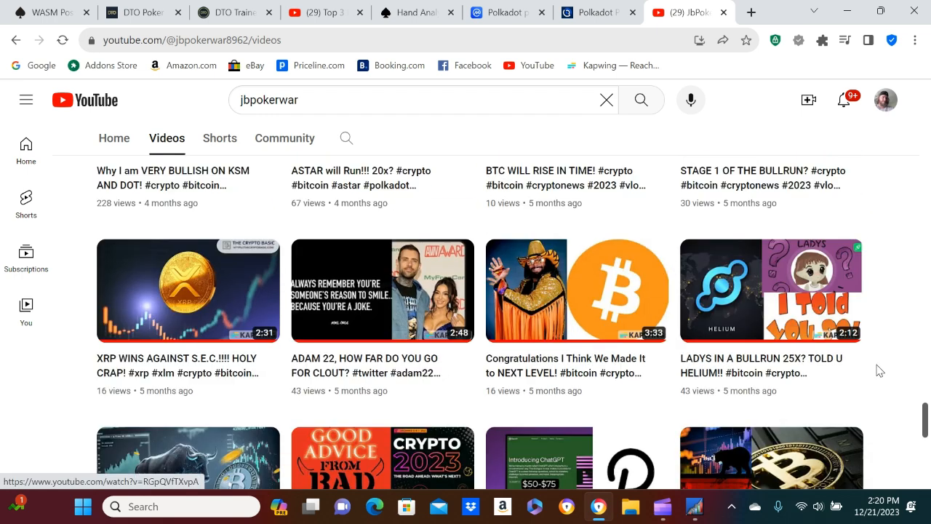
mouse_move(861, 259)
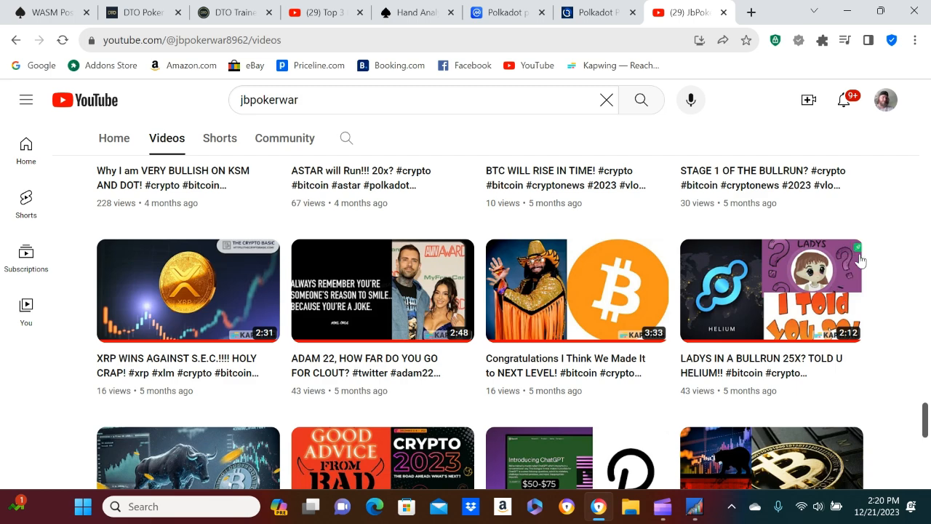
Step: Scroll down to eight-month-old uploads like WHY I AM BULLISH ON DOT and KASPA HAS 3 GREAT THINGS
scroll("down", 3)
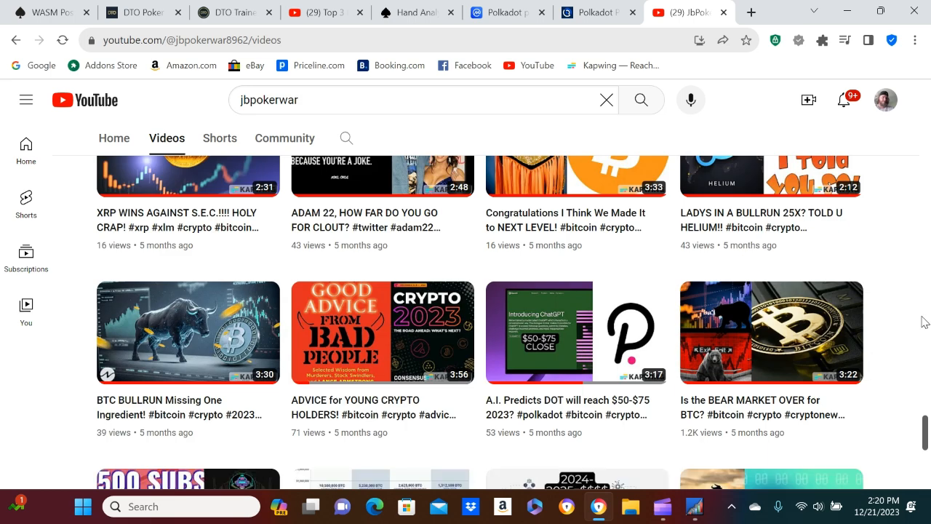
scroll("down", 3)
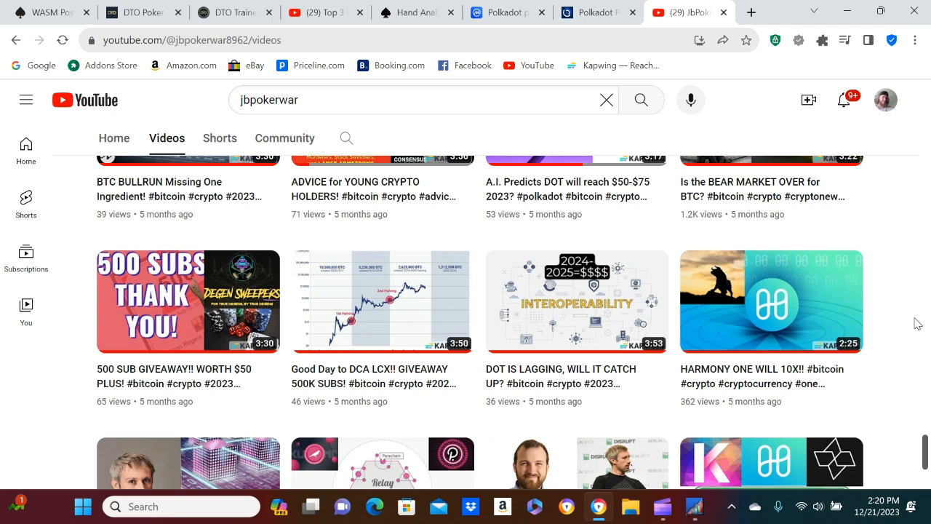
scroll("down", 3)
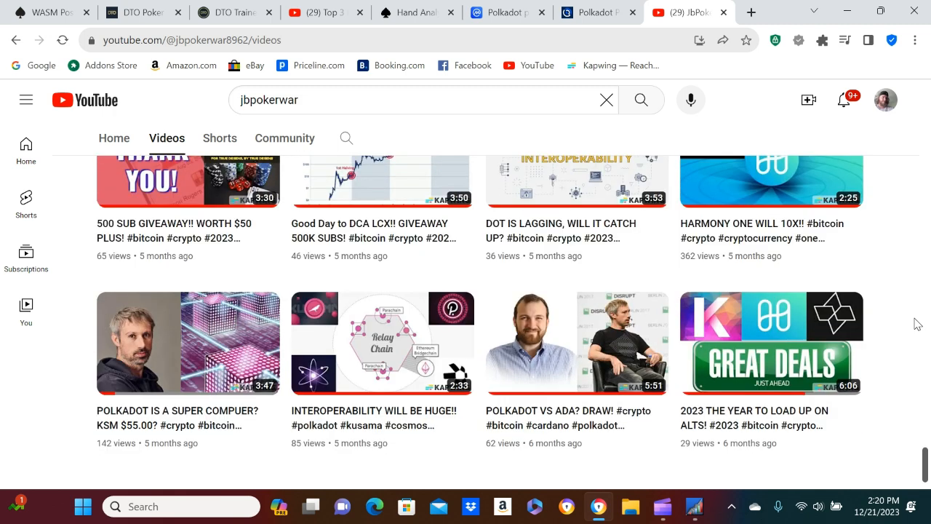
scroll("down", 3)
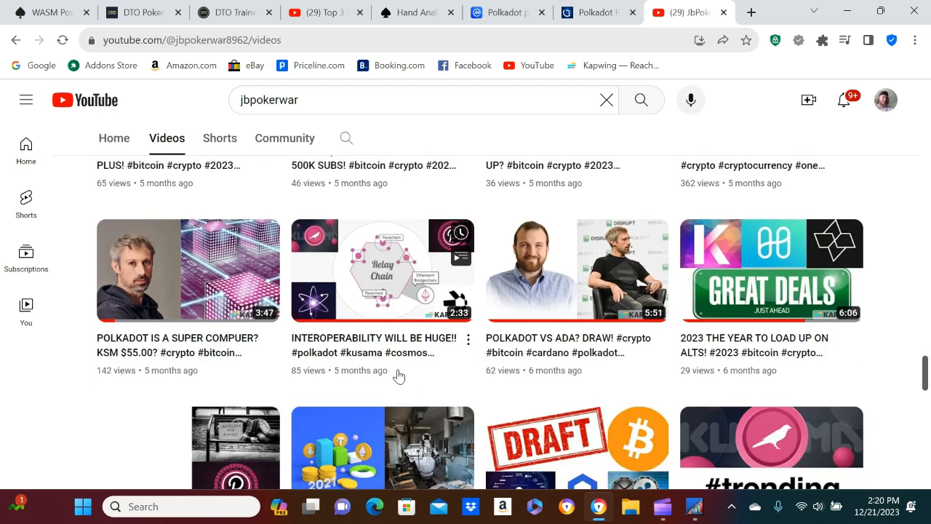
scroll("down", 3)
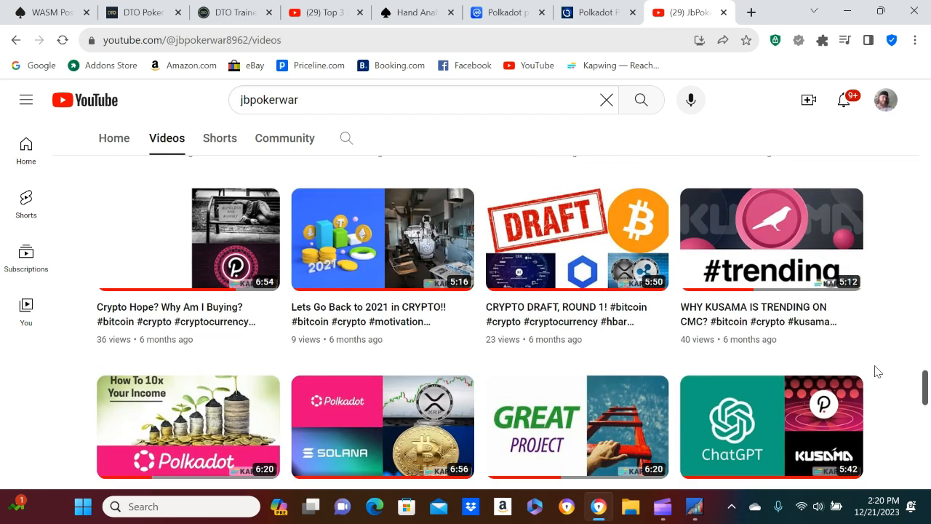
scroll("down", 3)
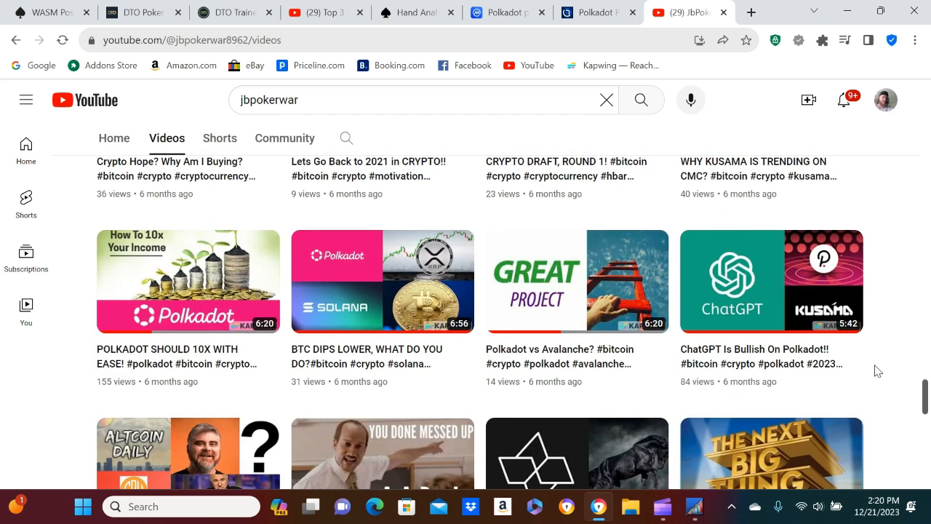
scroll("down", 3)
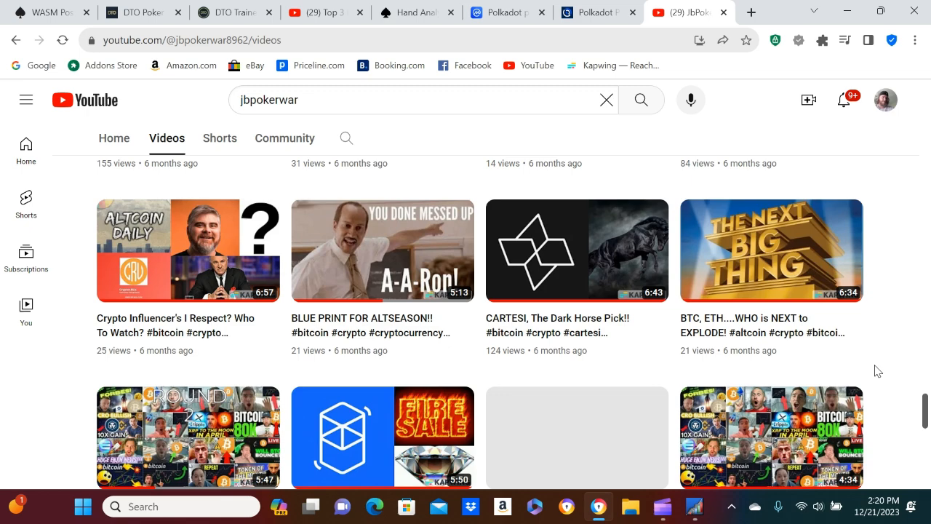
scroll("down", 3)
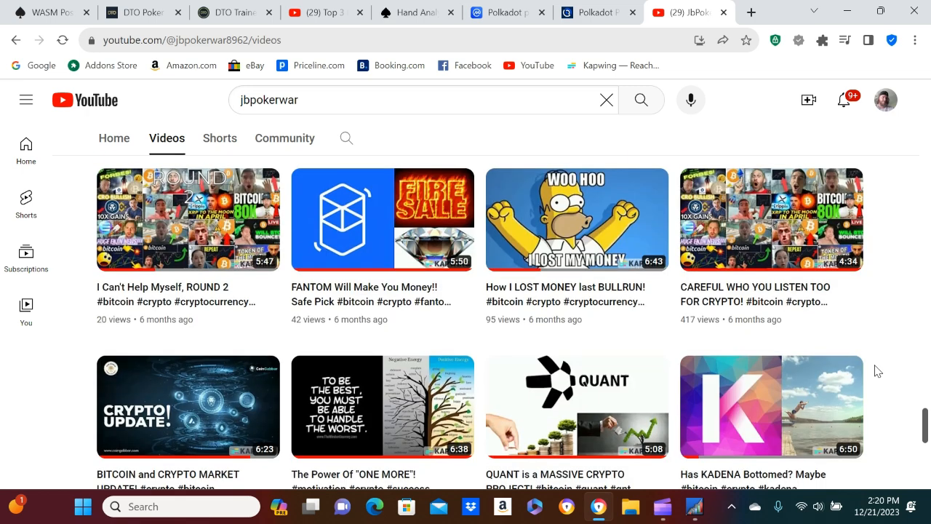
scroll("down", 3)
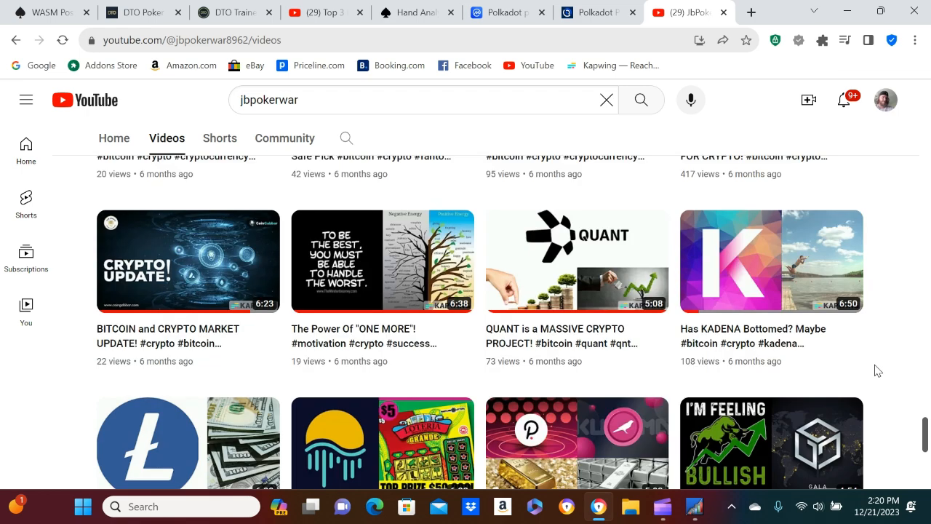
scroll("down", 3)
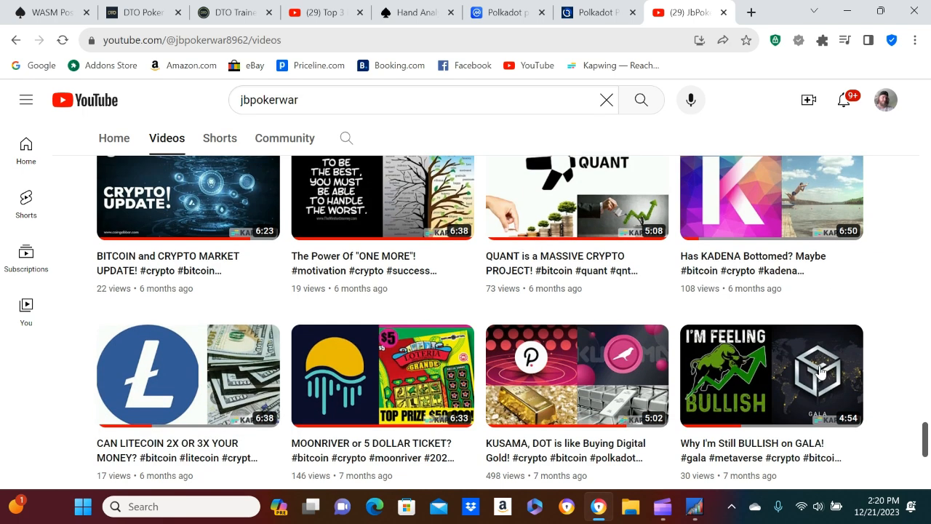
scroll("down", 3)
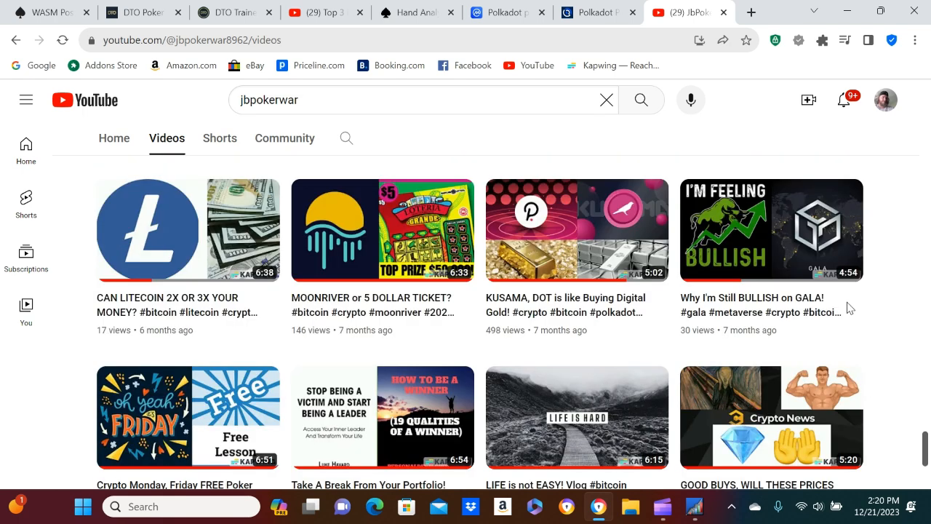
scroll("down", 3)
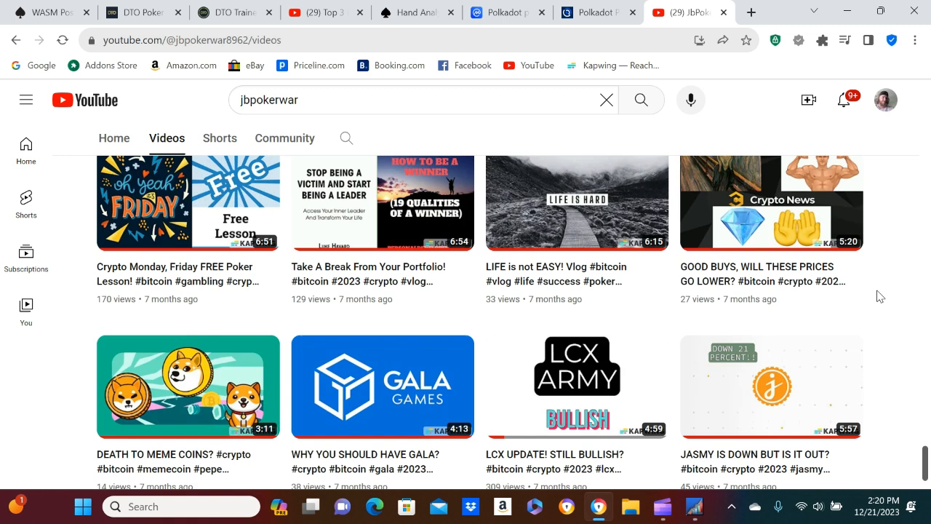
scroll("down", 3)
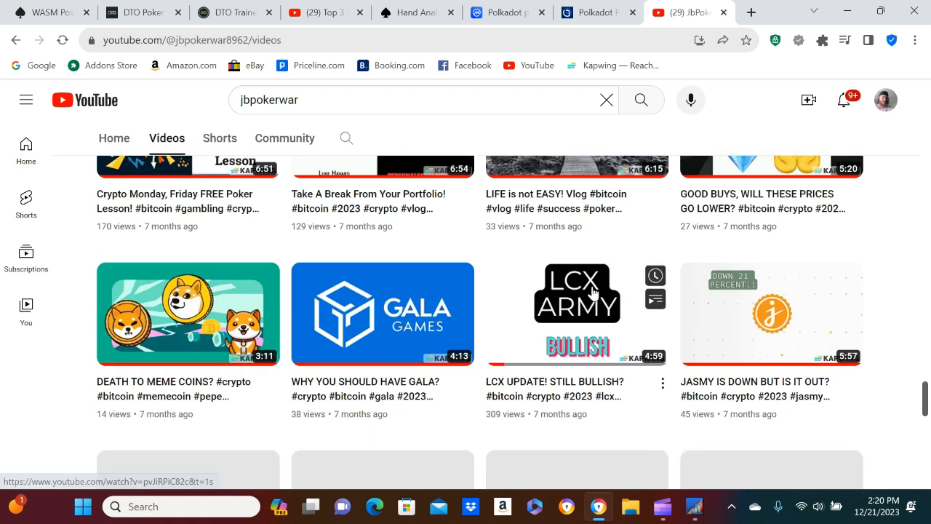
scroll("down", 3)
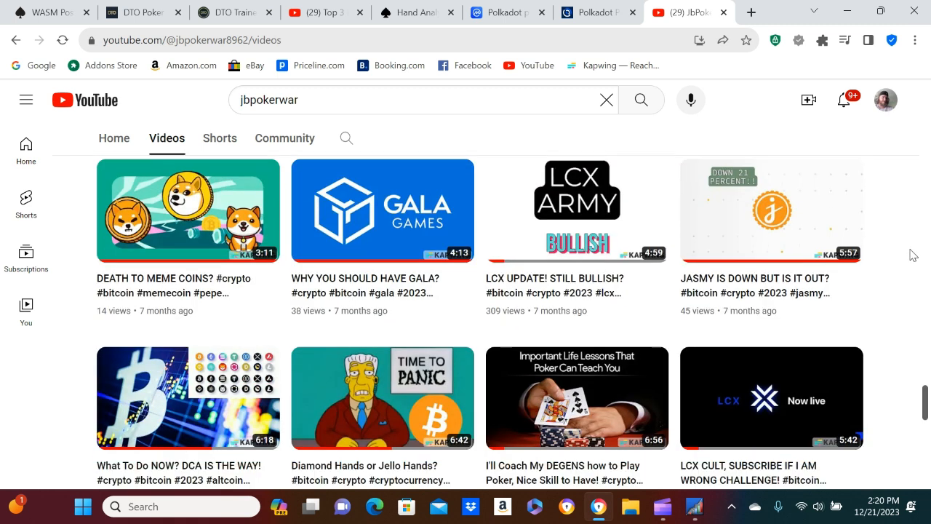
scroll("down", 3)
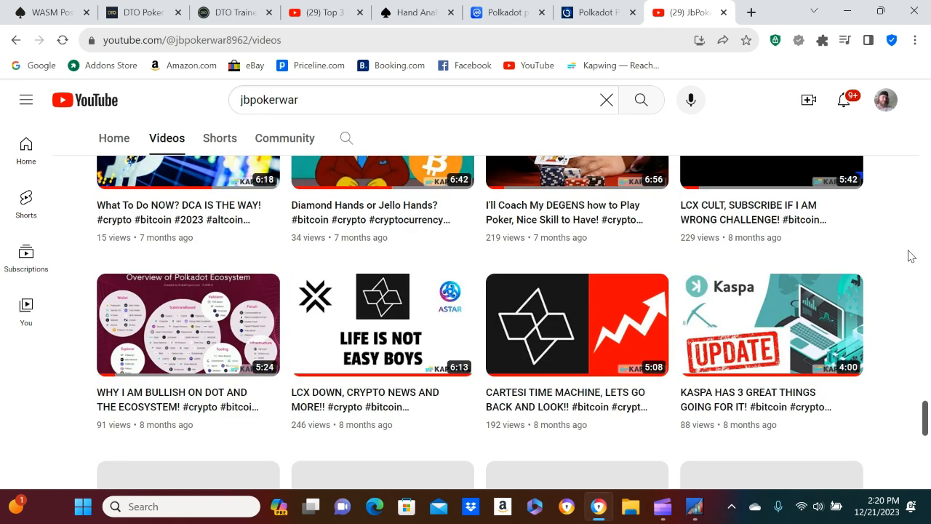
scroll("down", 3)
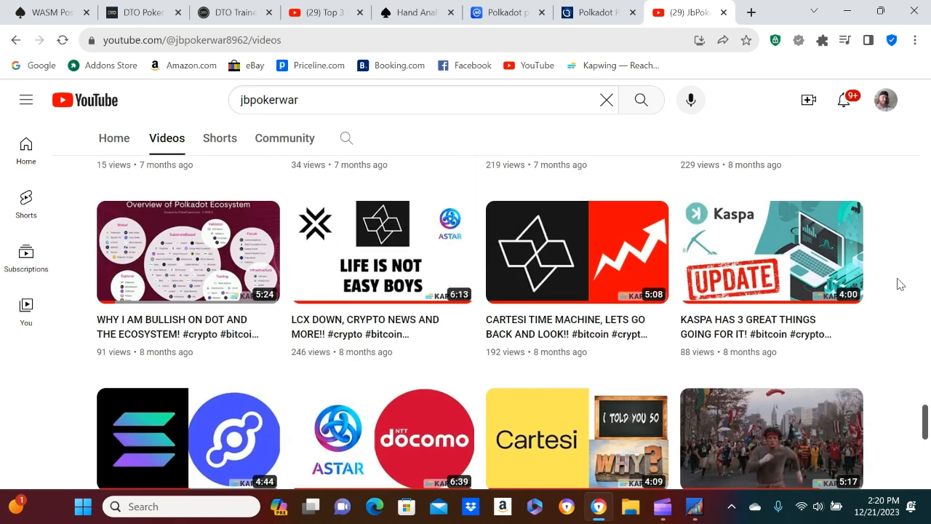
scroll("down", 3)
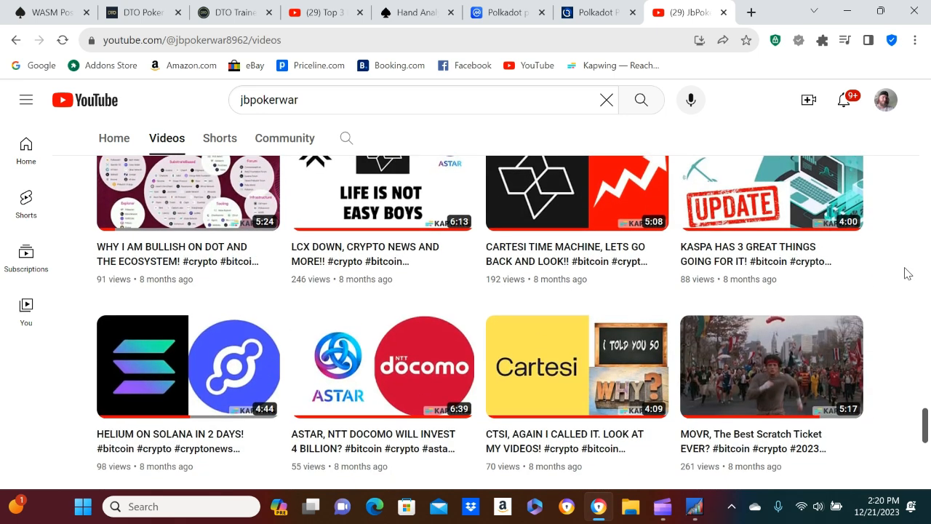
scroll("down", 3)
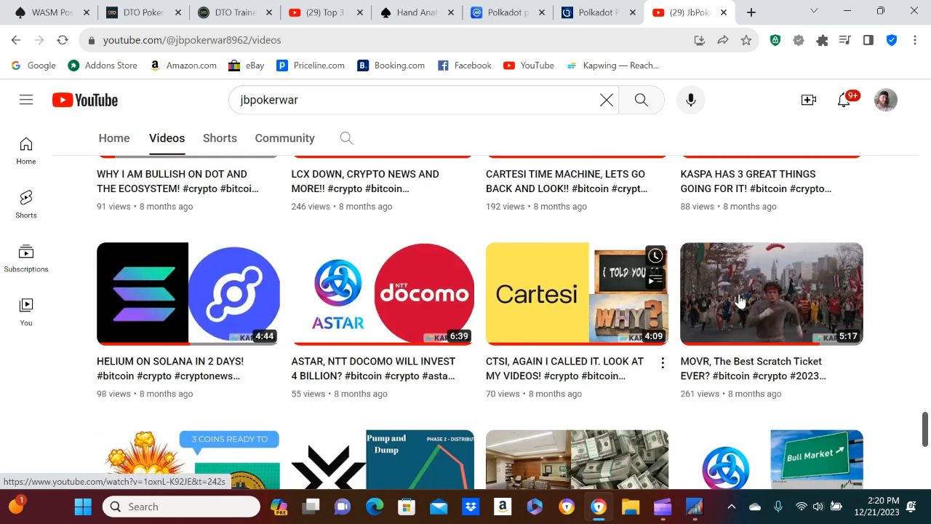
scroll("down", 3)
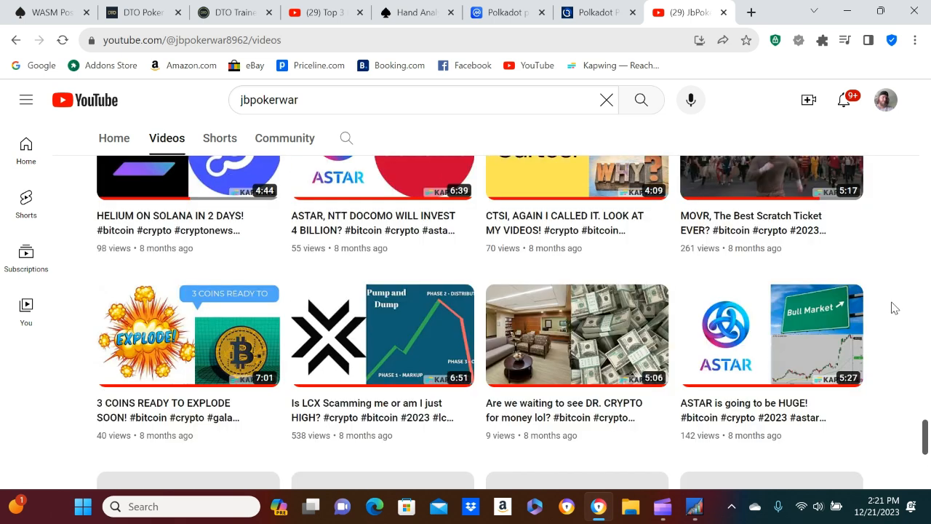
scroll("down", 3)
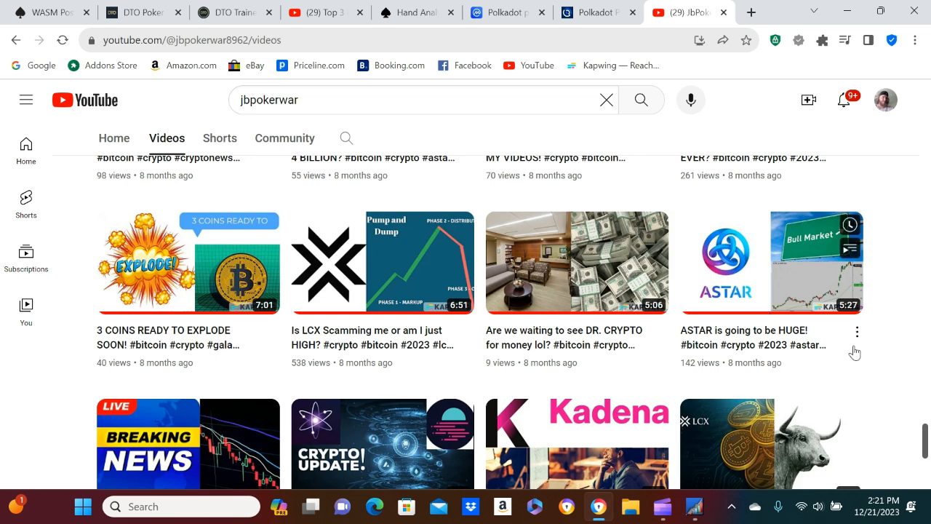
scroll("down", 3)
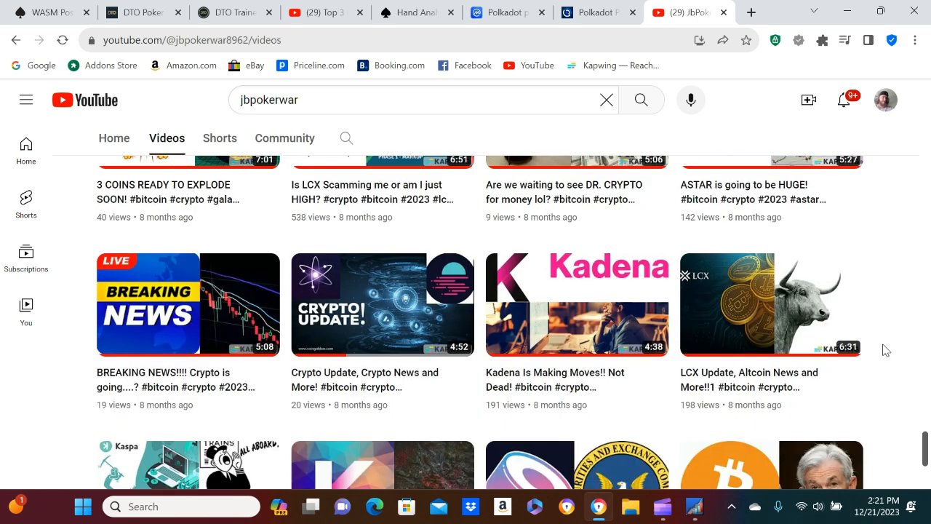
scroll("down", 3)
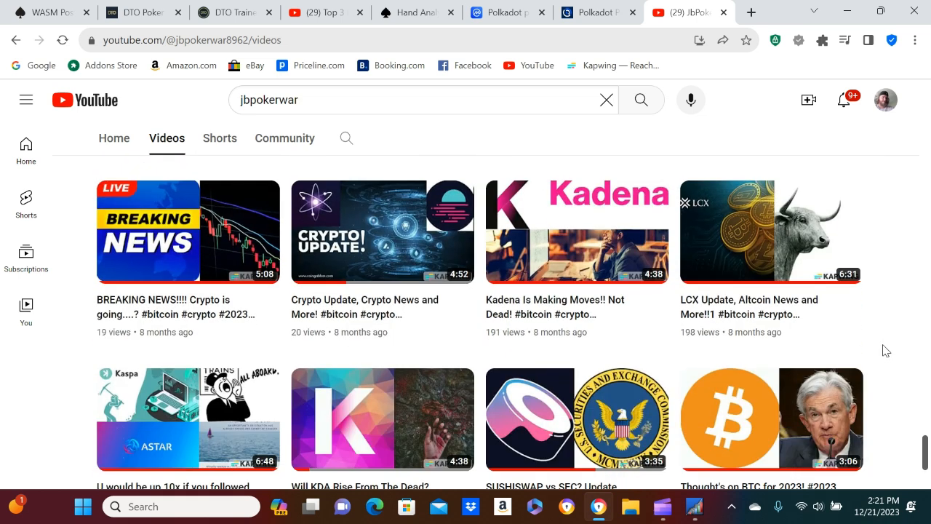
scroll("down", 3)
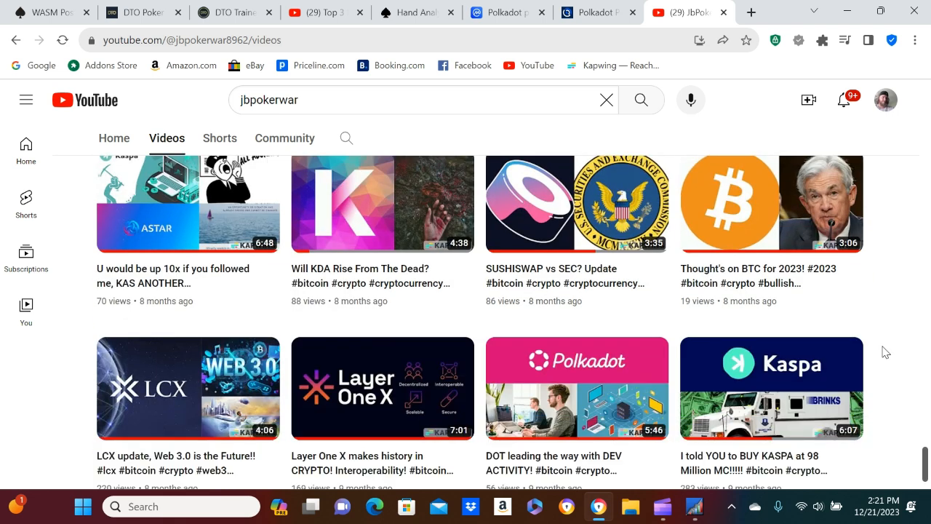
scroll("down", 3)
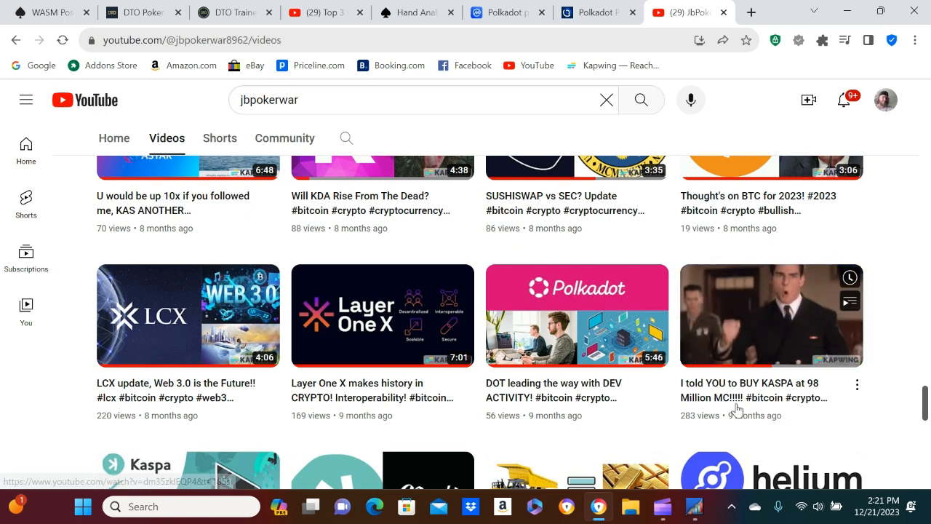
scroll("down", 3)
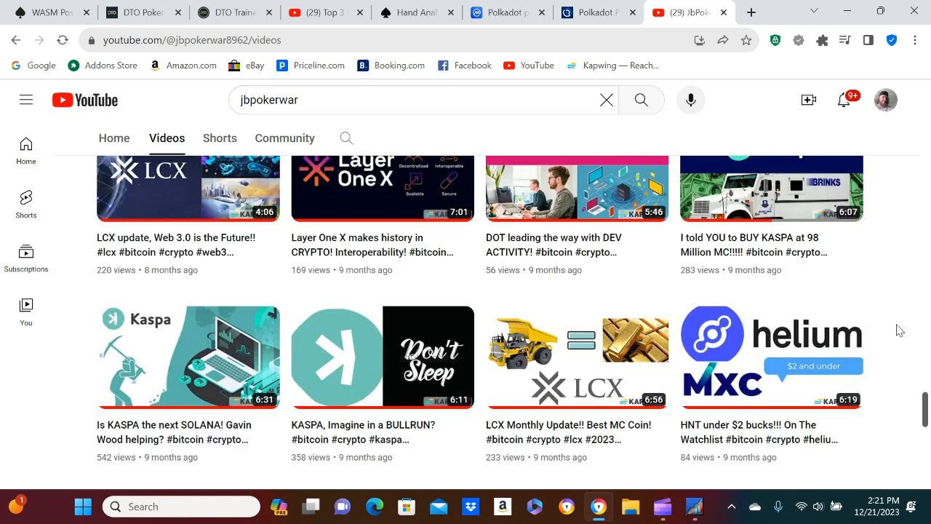
scroll("down", 3)
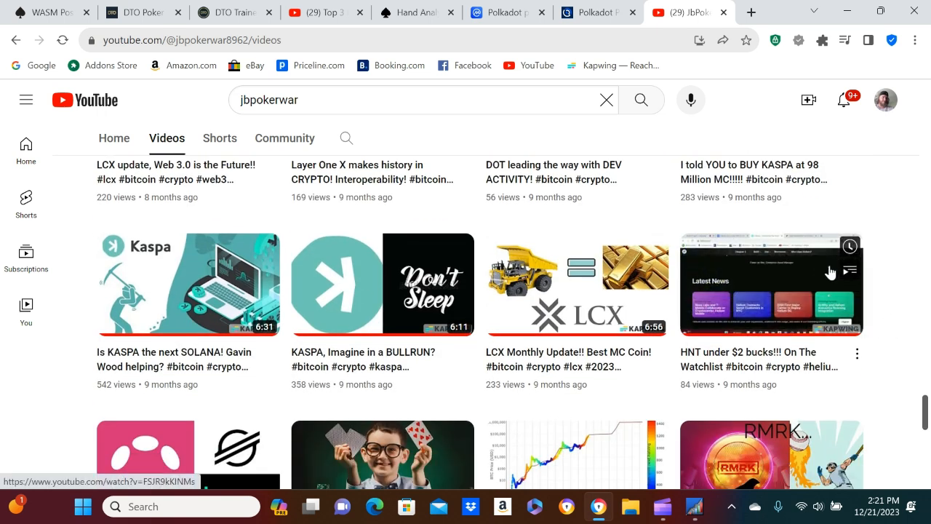
scroll("down", 3)
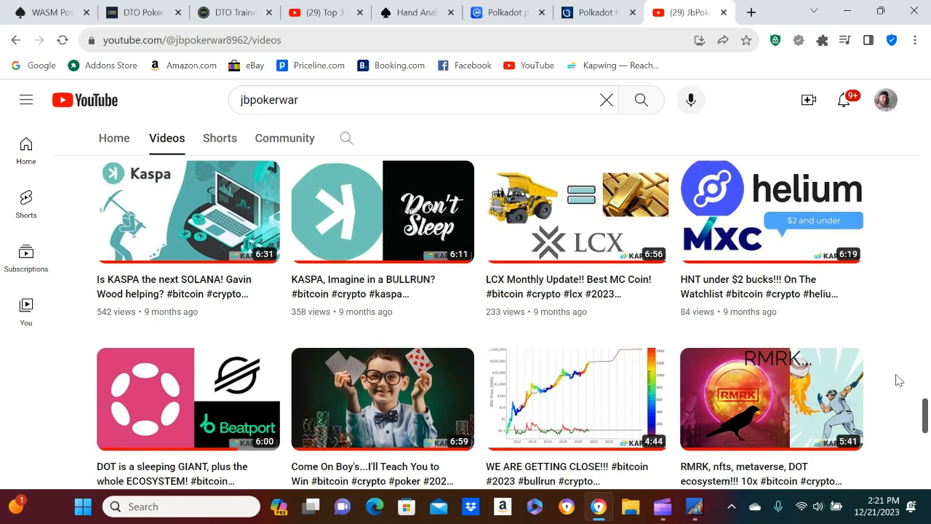
scroll("down", 3)
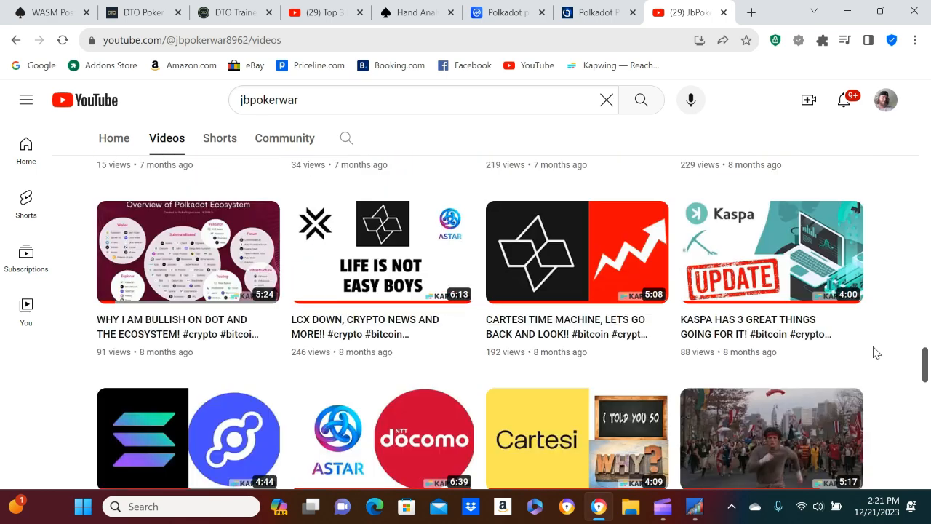
Step: Scroll back to the top of the JbPokerWar Videos tab showing the banner and 268 videos
scroll("down", 3)
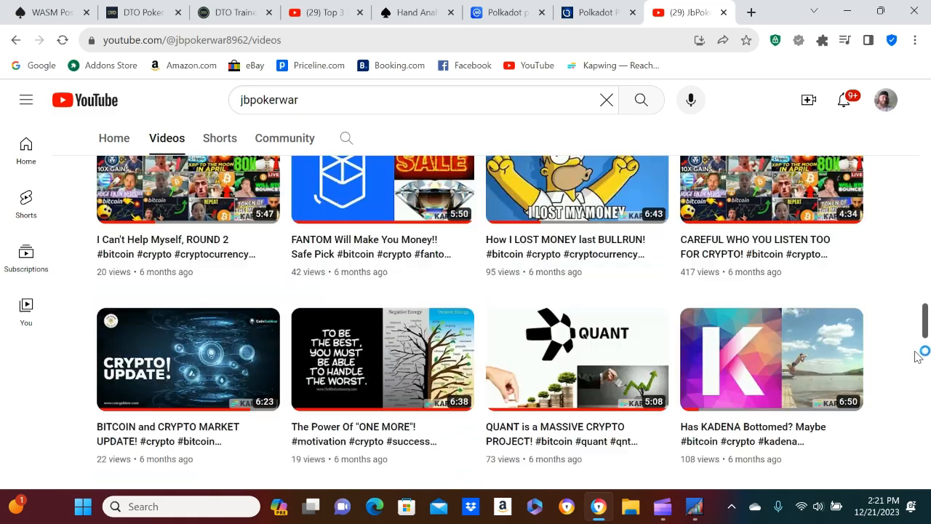
scroll("down", 3)
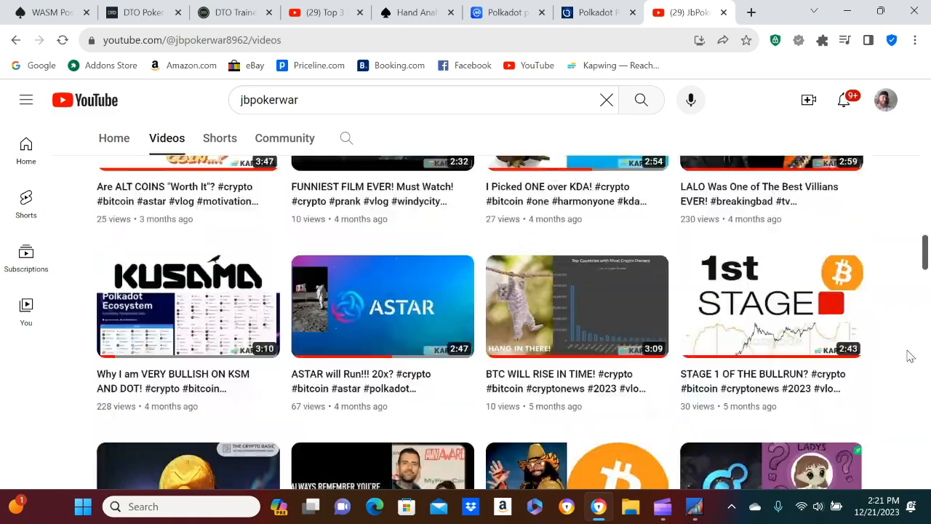
scroll("down", 3)
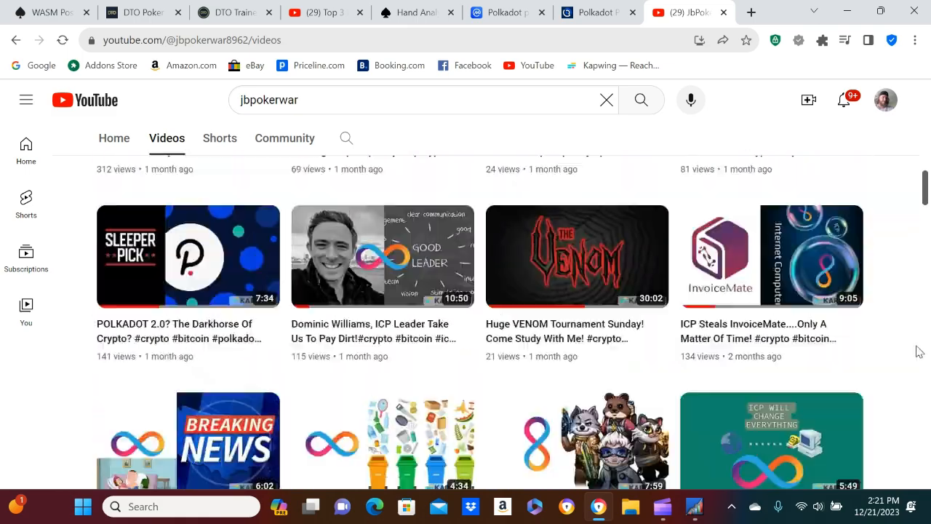
scroll("down", 3)
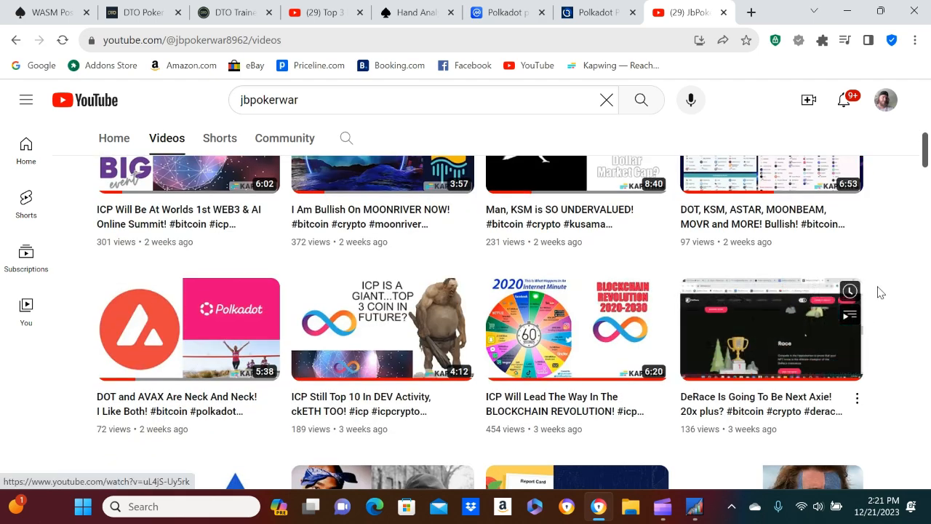
scroll("down", 3)
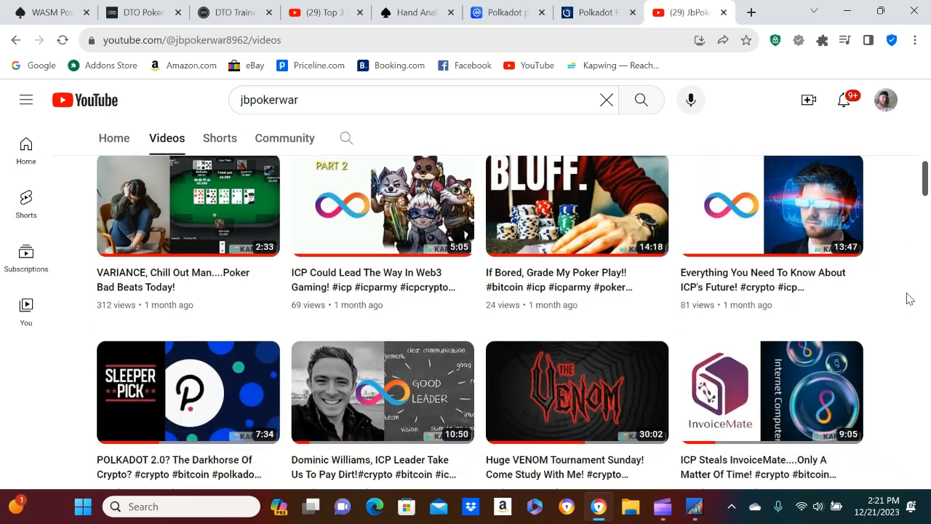
scroll("down", 3)
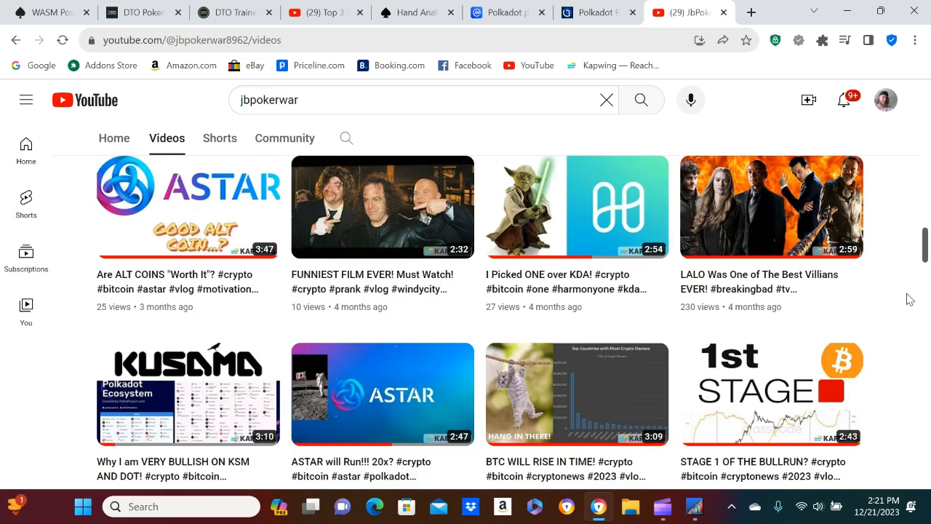
scroll("down", 3)
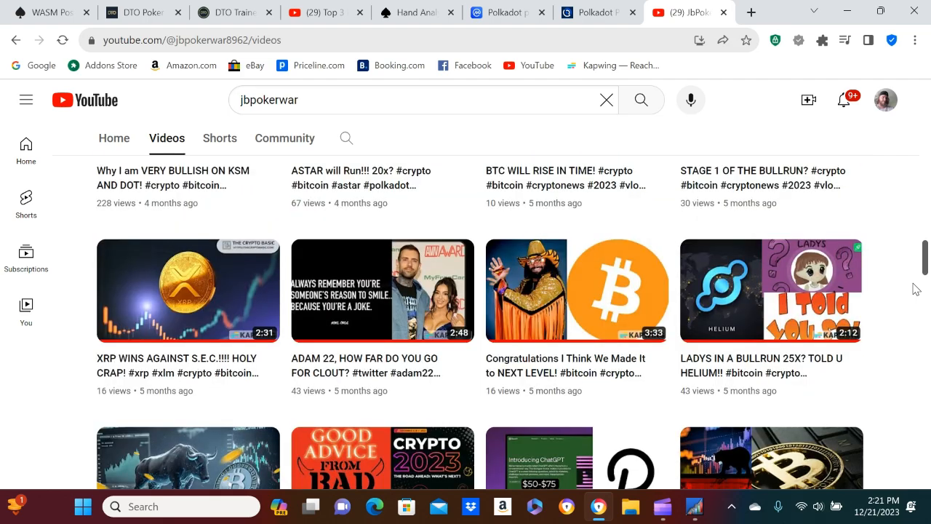
scroll("down", 3)
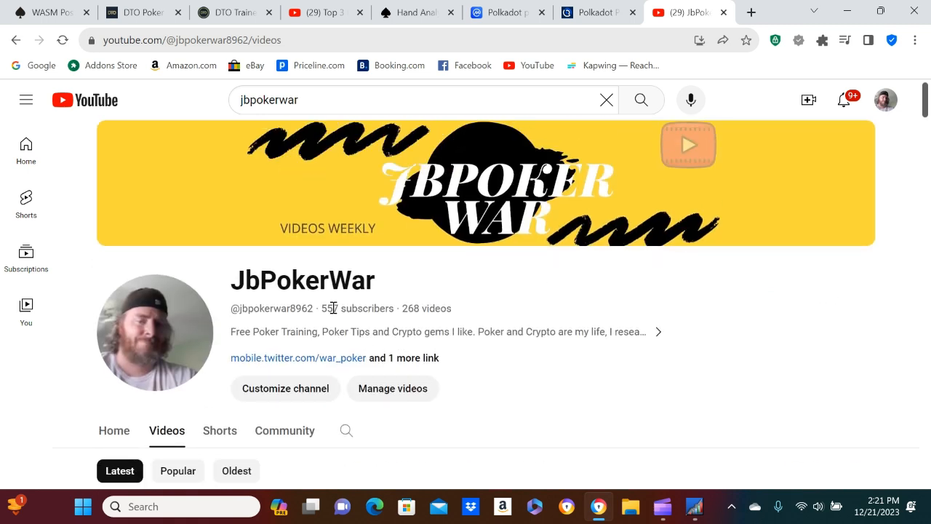
mouse_move(402, 292)
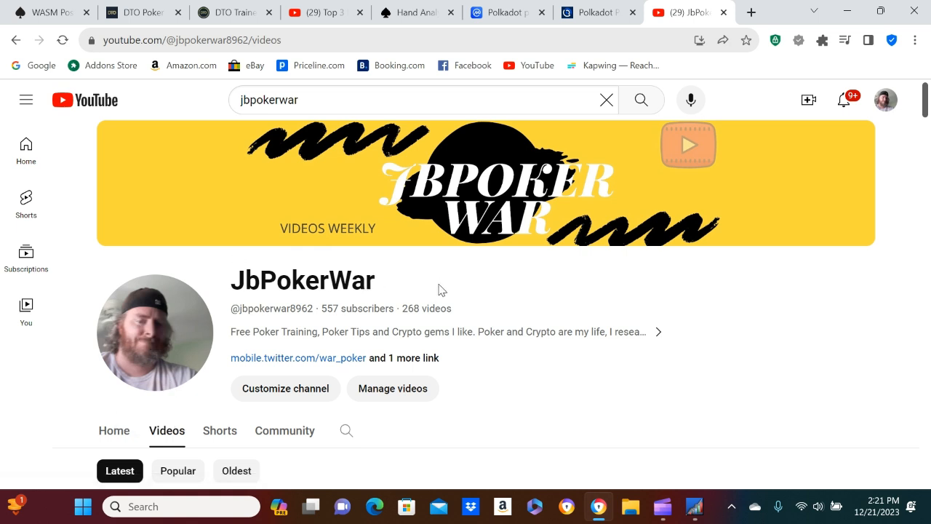
mouse_move(425, 282)
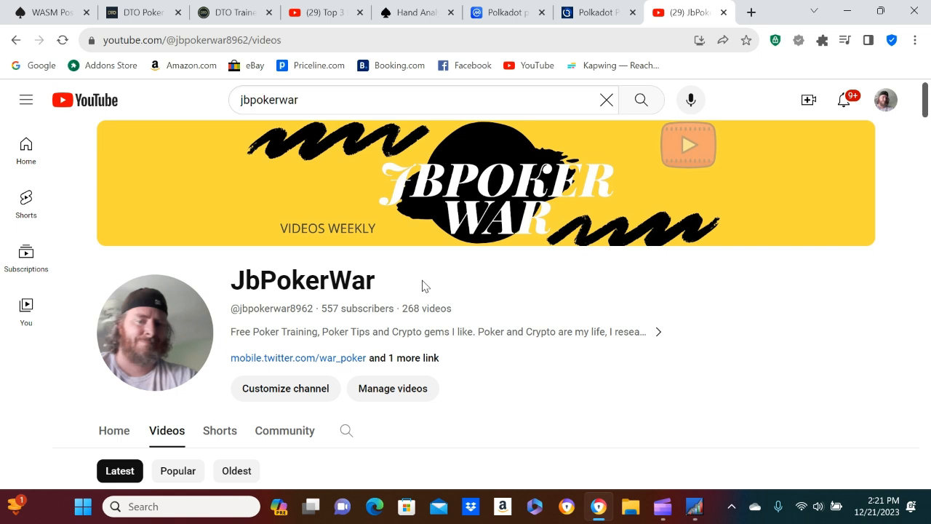
mouse_move(734, 385)
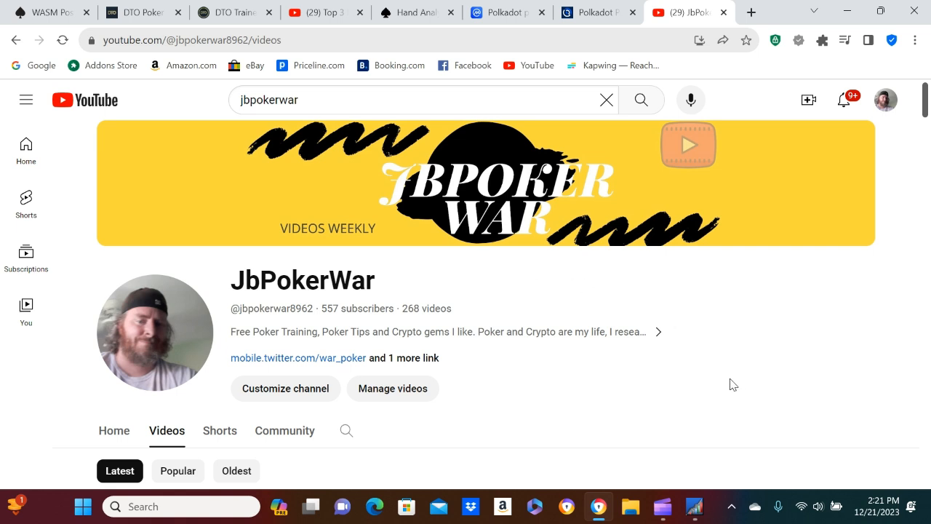
mouse_move(714, 410)
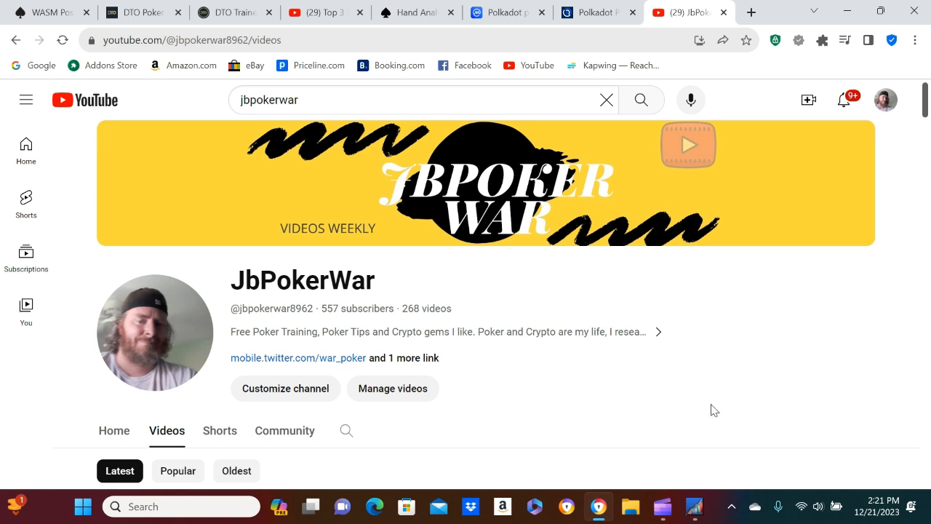
mouse_move(669, 495)
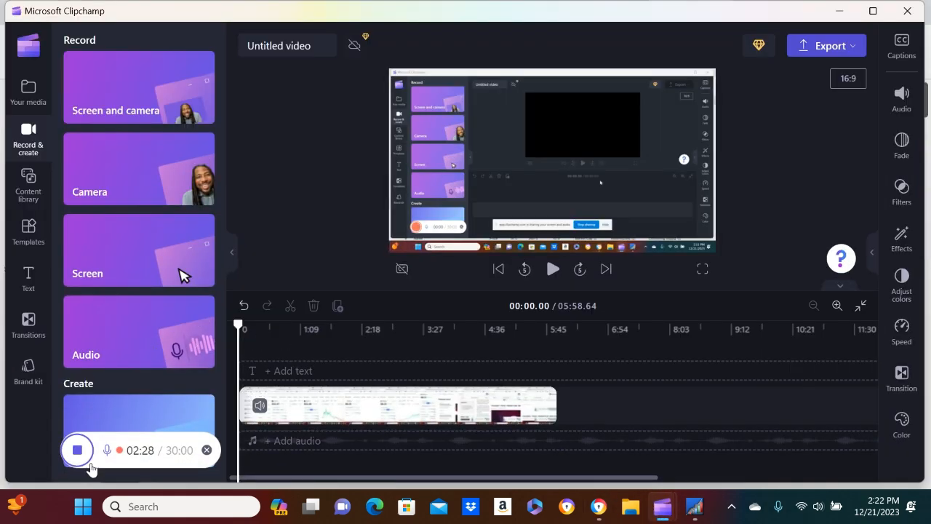
Step: Switch to the CoinMarketCap tab showing Today's Cryptocurrency Prices by Market Cap
left_click(77, 451)
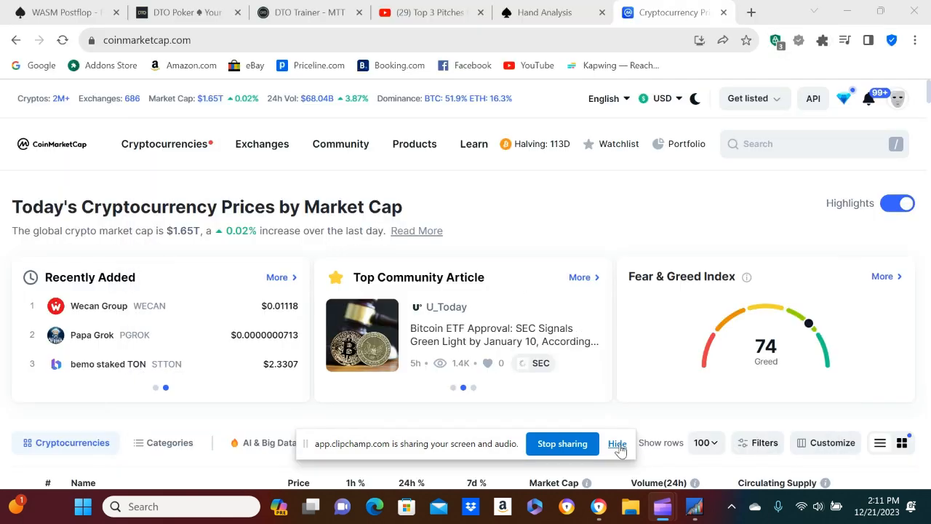
left_click(617, 443)
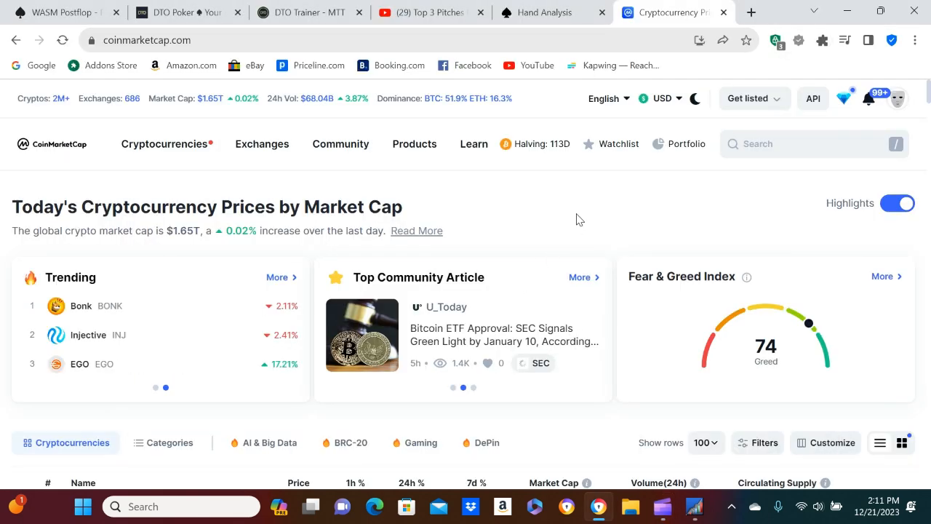
scroll("down", 3)
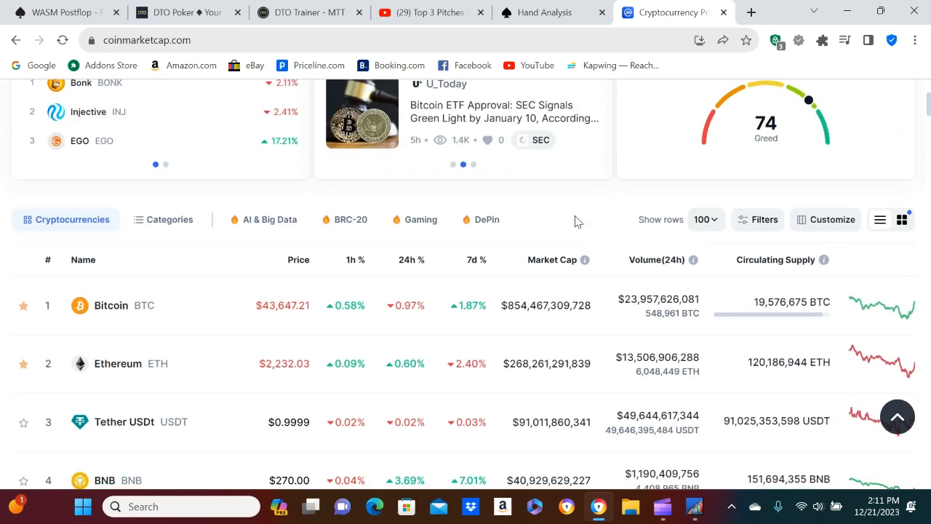
scroll("down", 3)
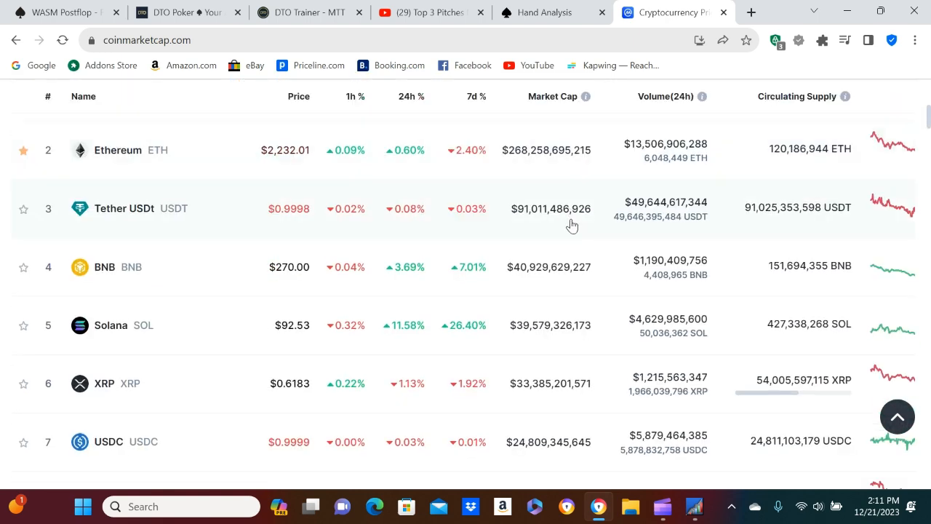
scroll("down", 3)
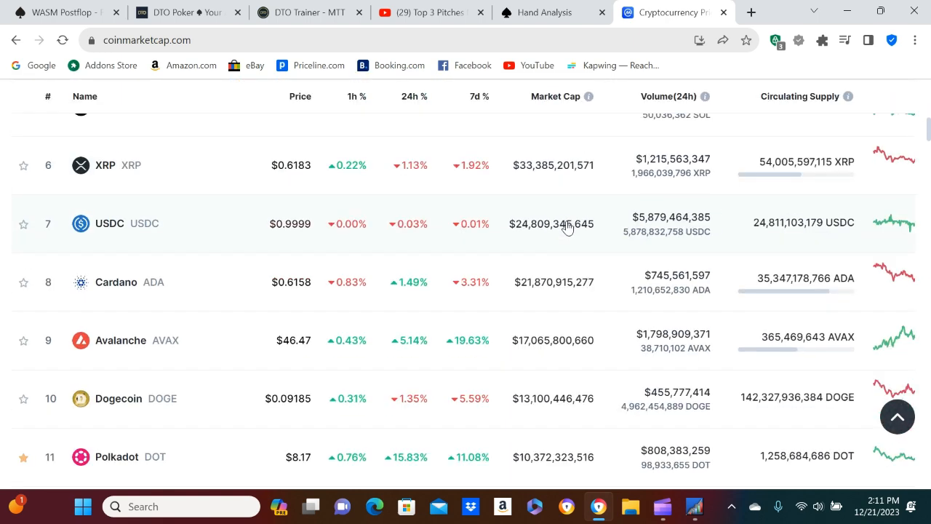
scroll("down", 3)
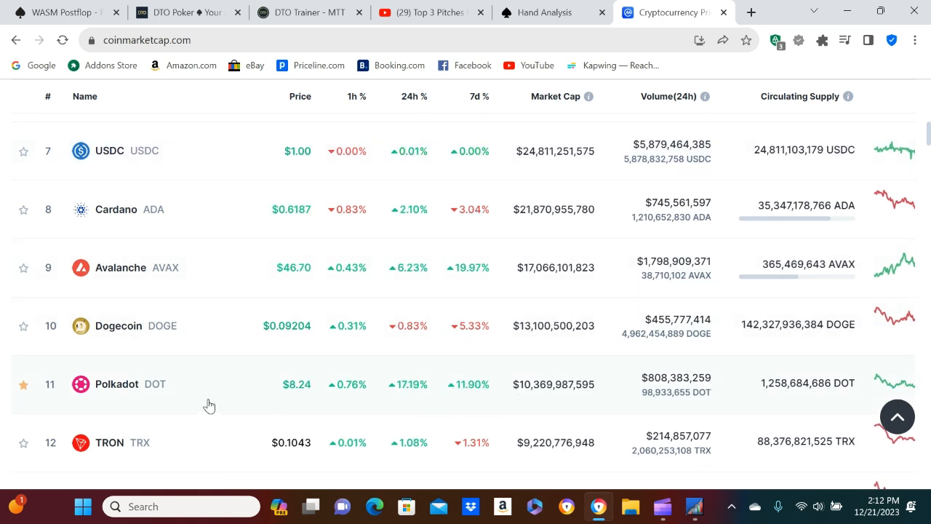
scroll("down", 3)
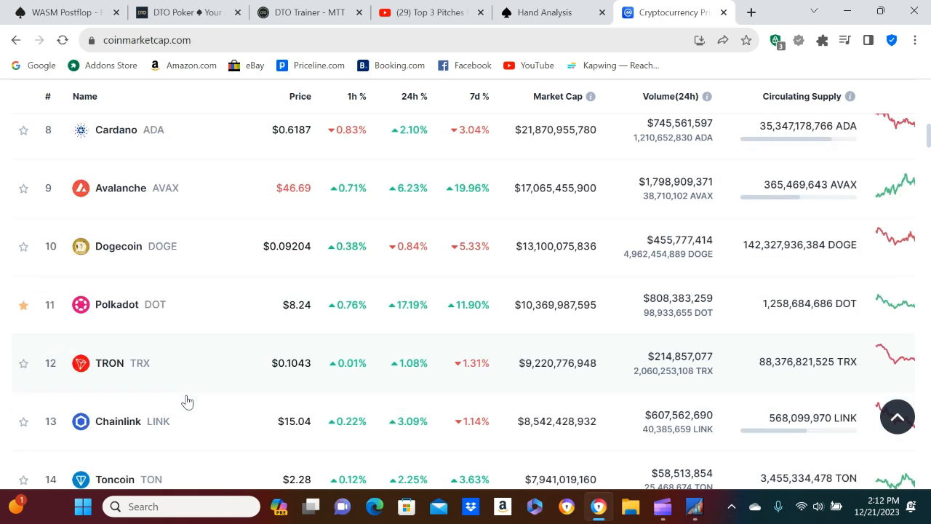
scroll("down", 3)
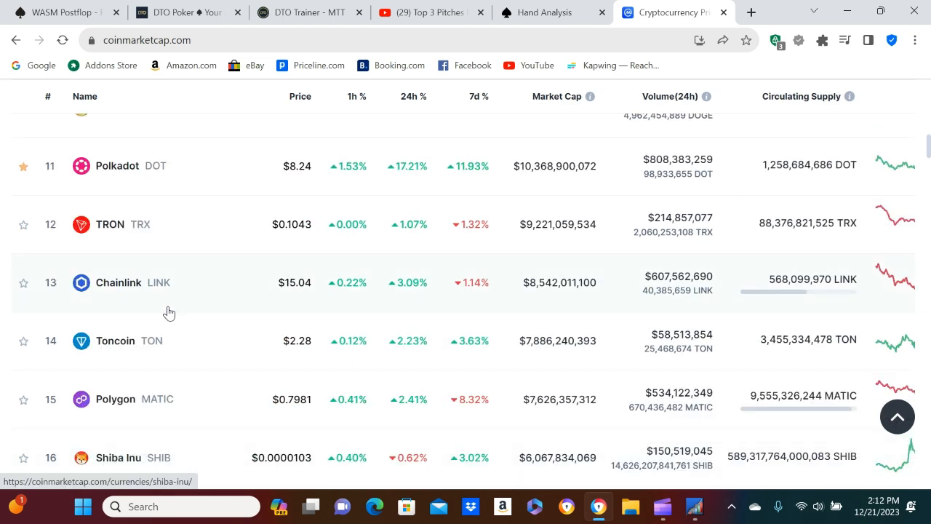
scroll("up", 3)
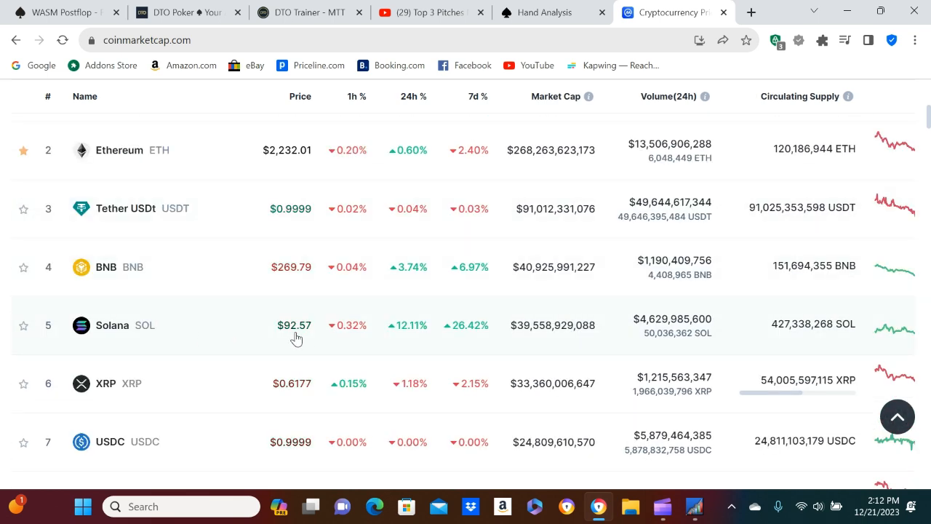
scroll("down", 3)
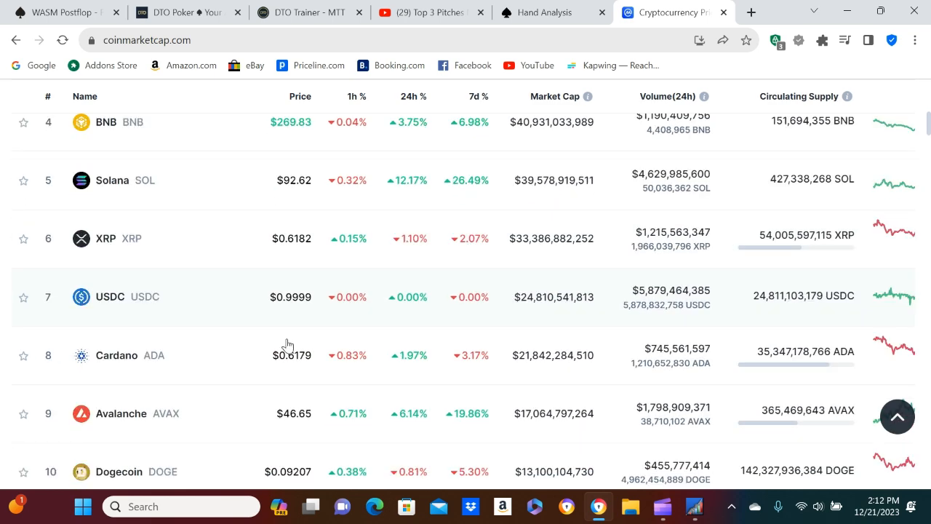
scroll("down", 3)
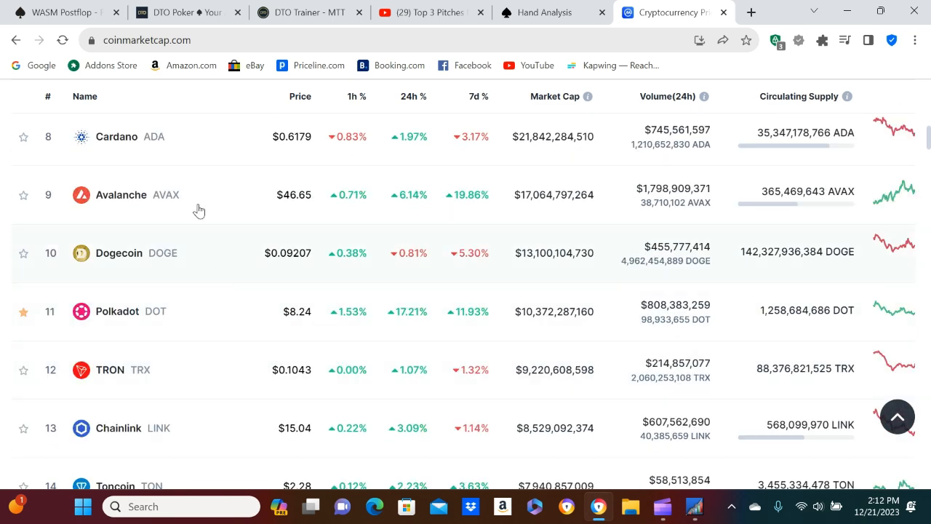
mouse_move(215, 331)
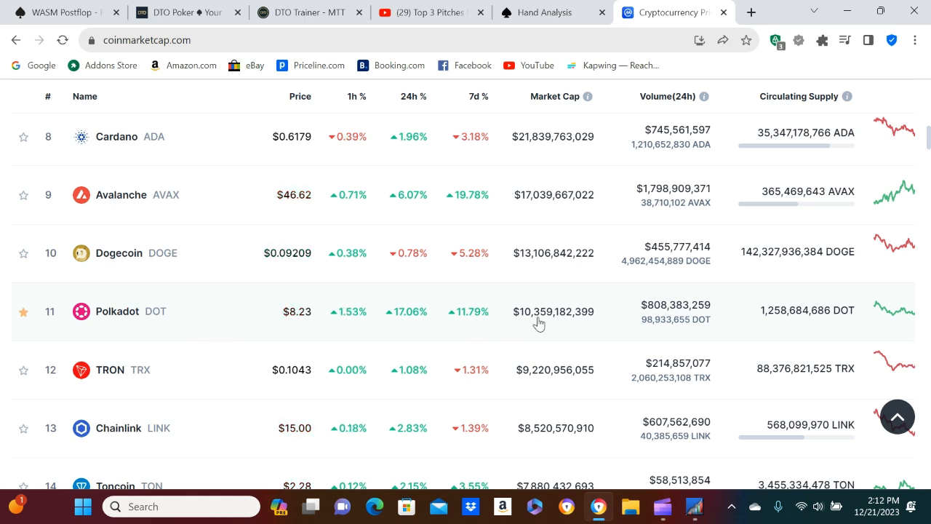
mouse_move(536, 329)
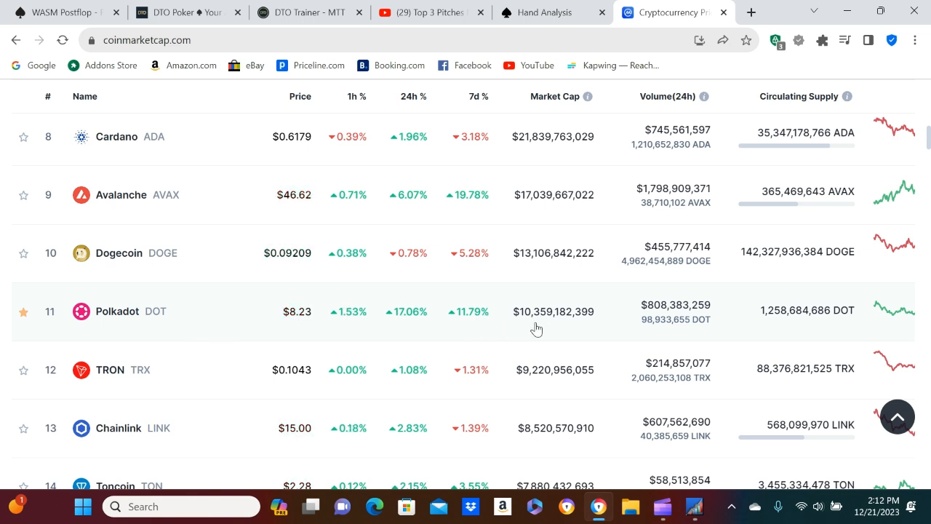
mouse_move(533, 326)
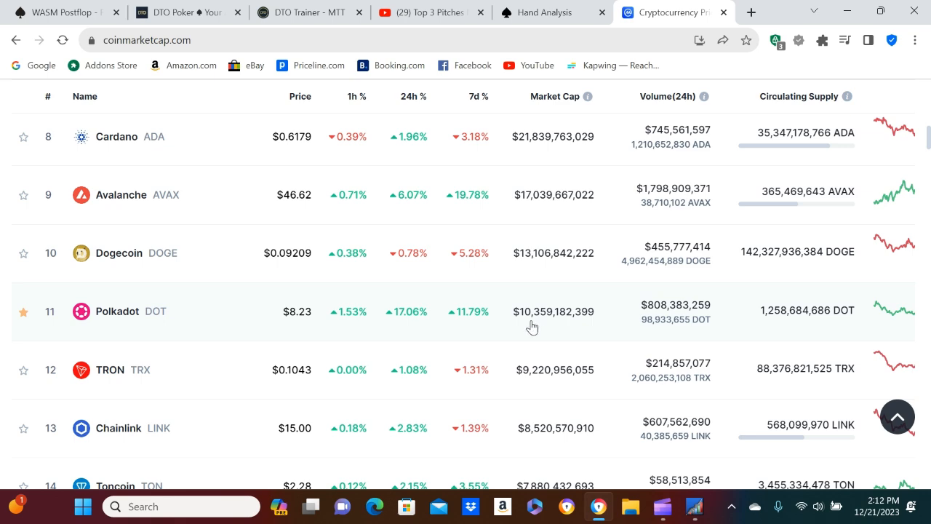
scroll("up", 3)
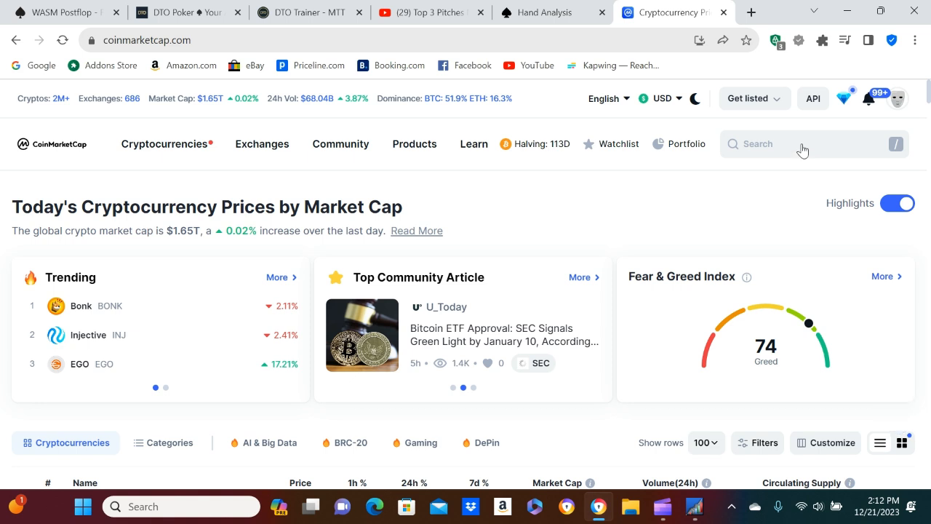
Step: Search 'ksm', open the Kusama coin page and show its one-year price chart
left_click(793, 144)
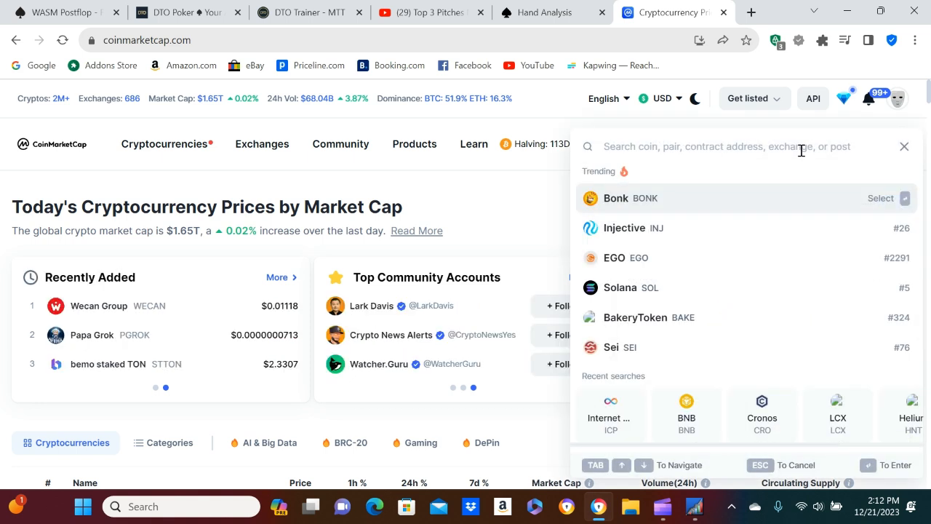
type("ksm")
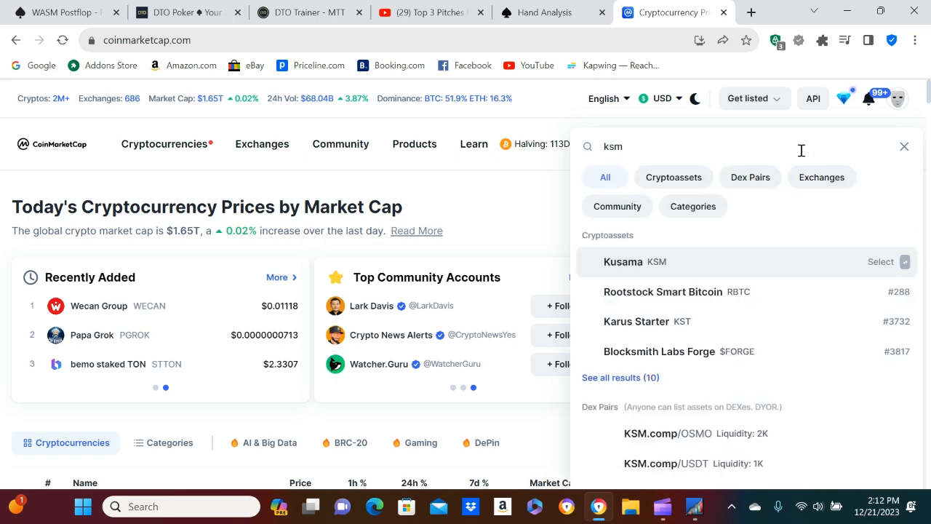
left_click(638, 262)
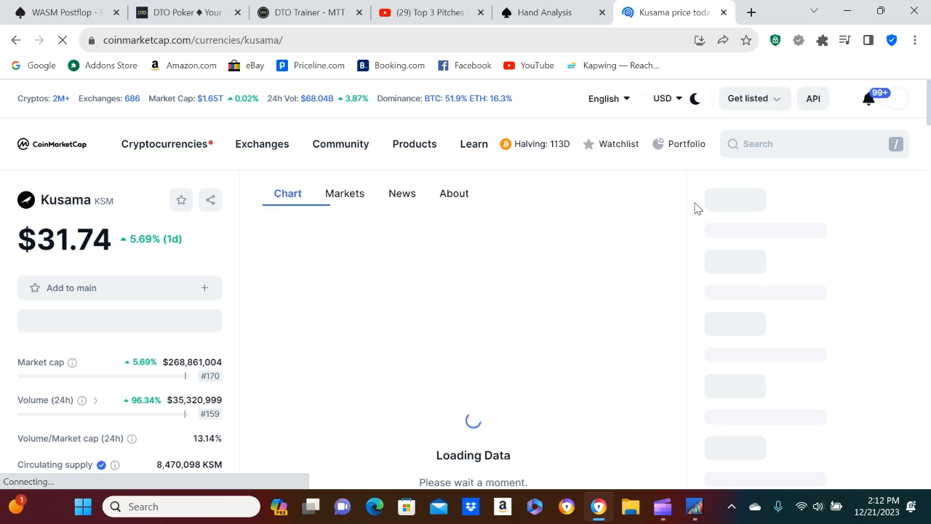
left_click(180, 200)
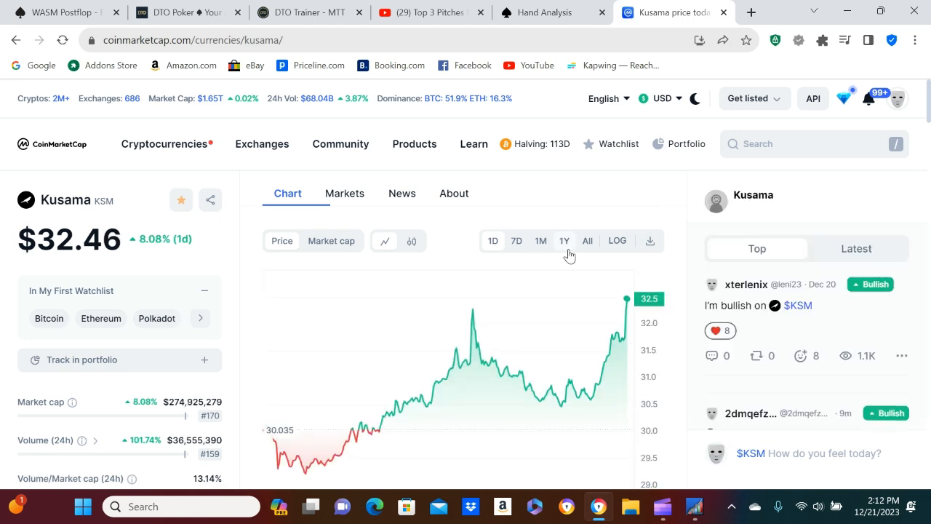
left_click(565, 242)
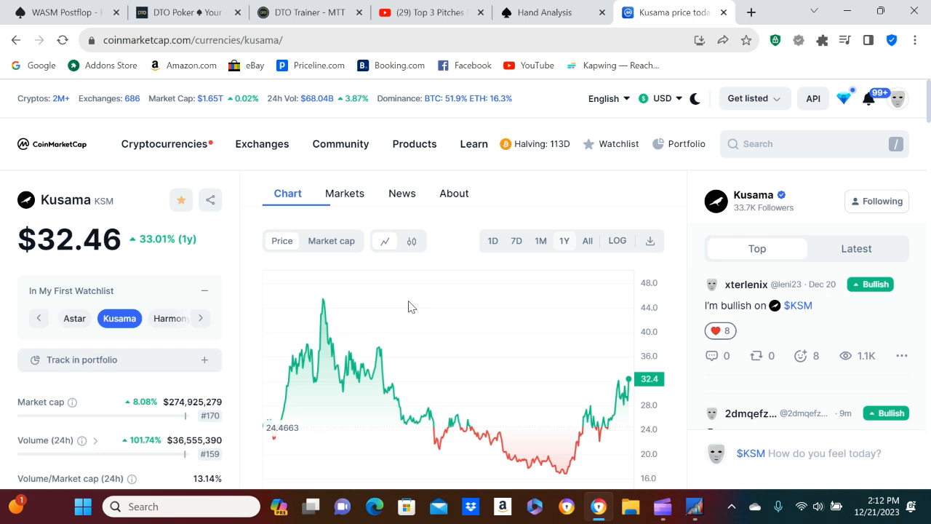
mouse_move(588, 374)
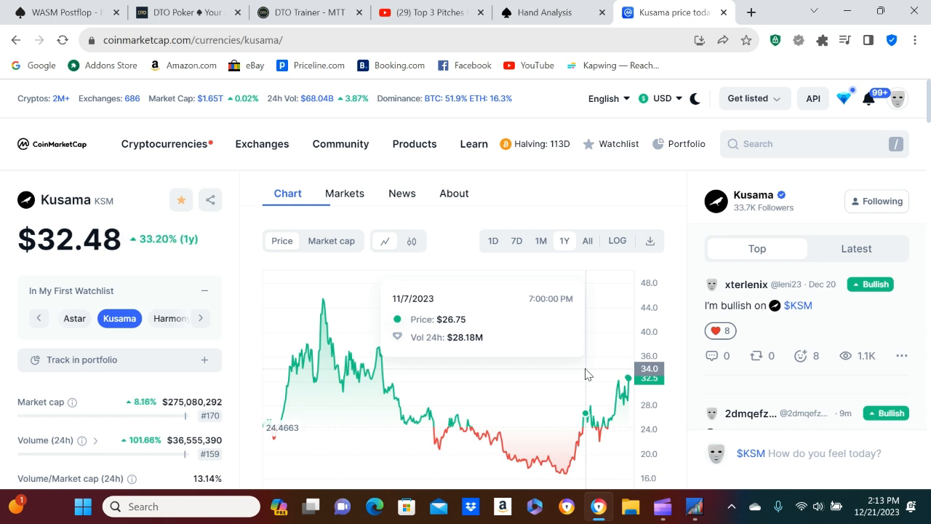
mouse_move(347, 210)
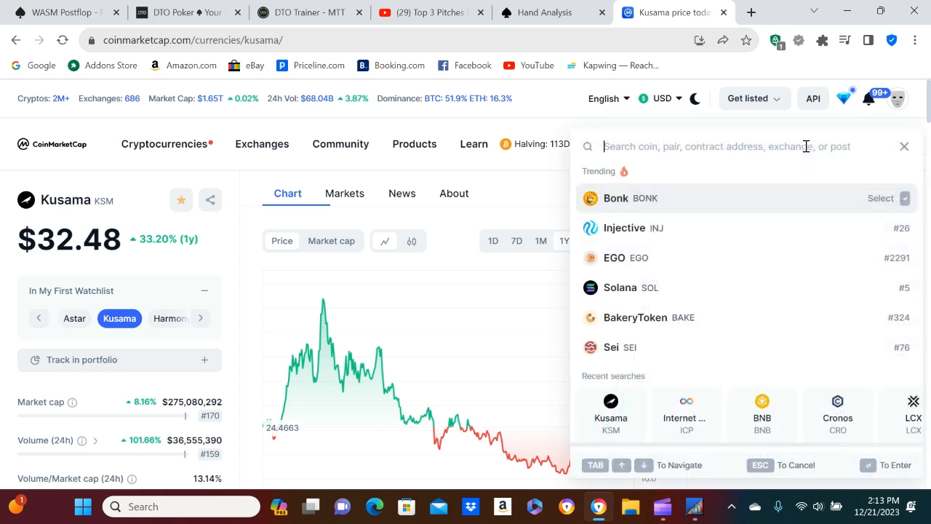
Step: Search 'moon', open the Moonriver coin page and show its one-year price chart
type("m")
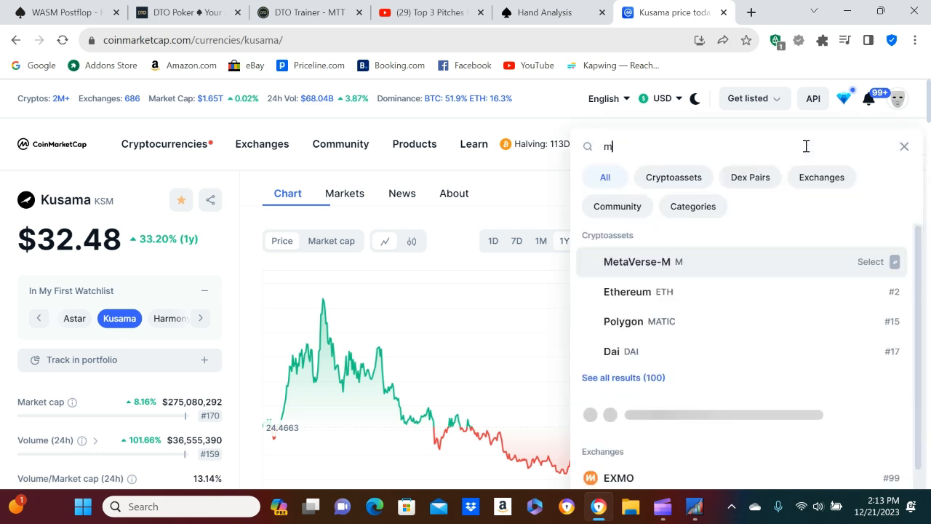
type("oo")
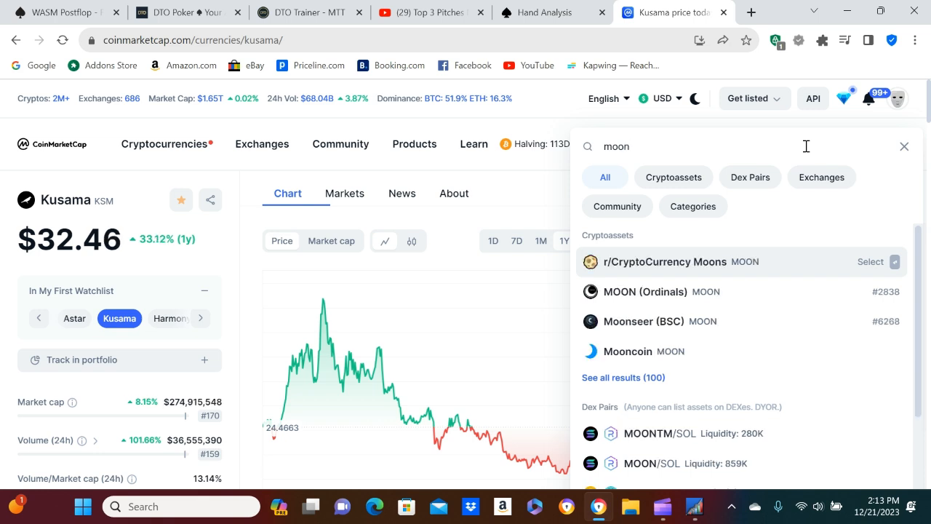
type("n")
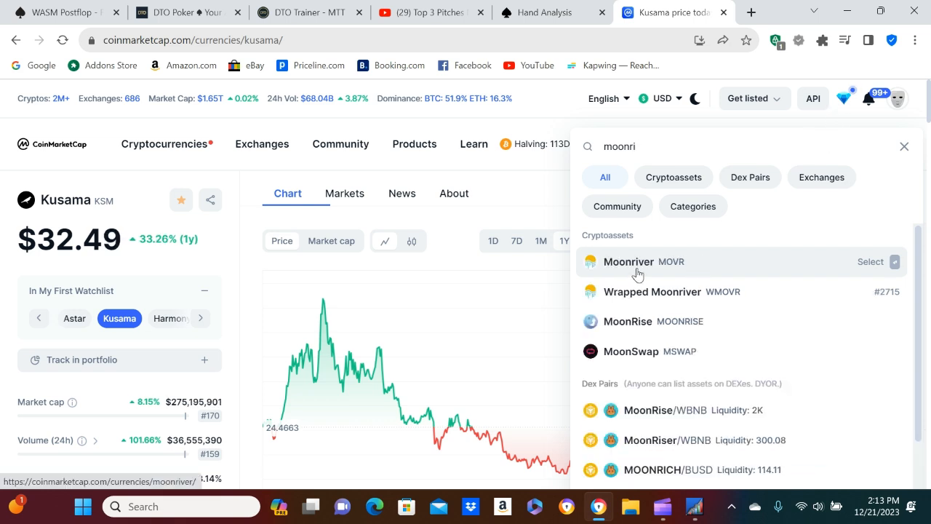
left_click(629, 262)
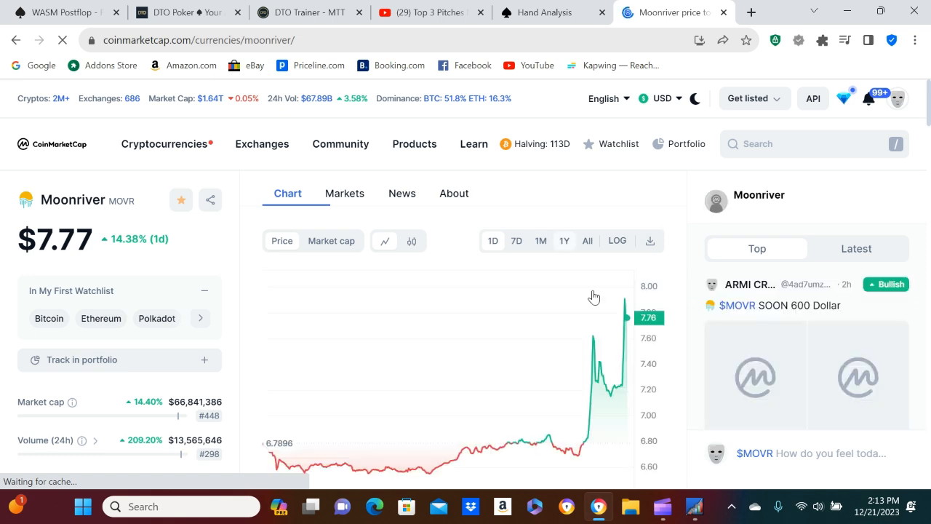
left_click(565, 242)
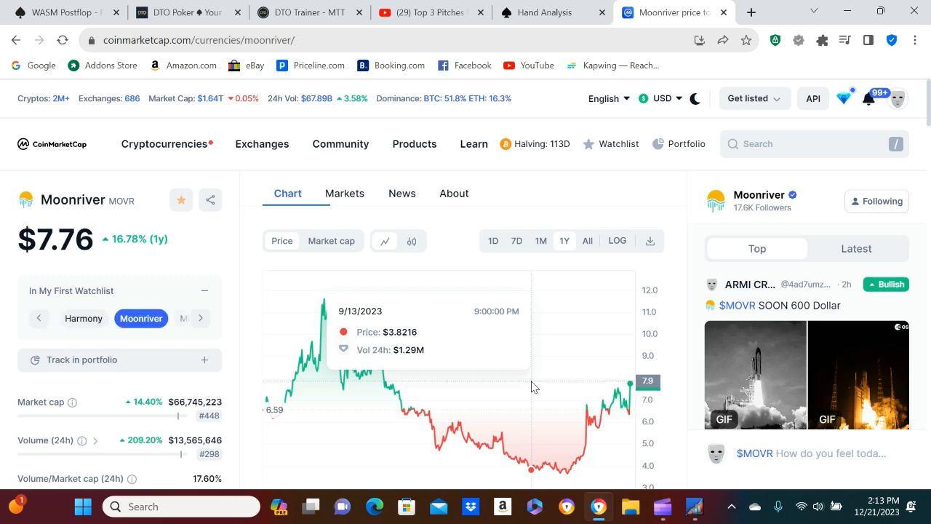
mouse_move(293, 363)
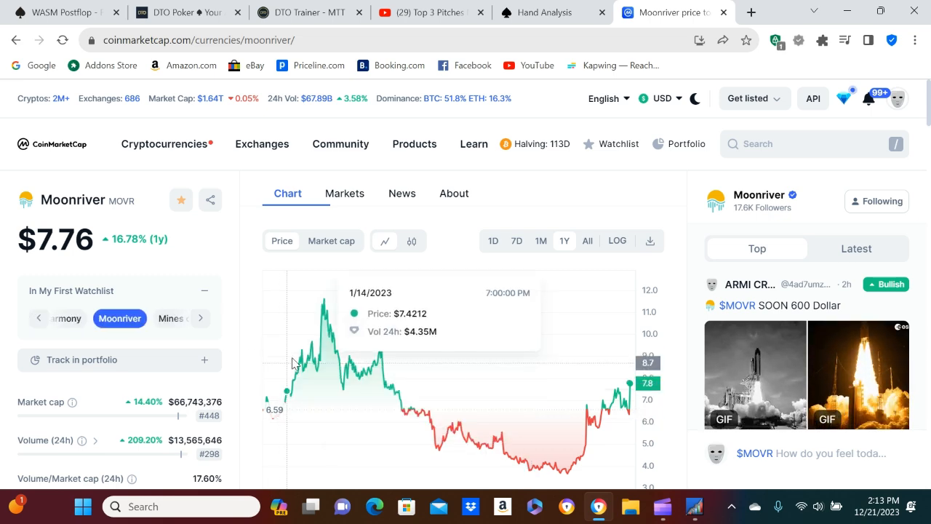
mouse_move(548, 328)
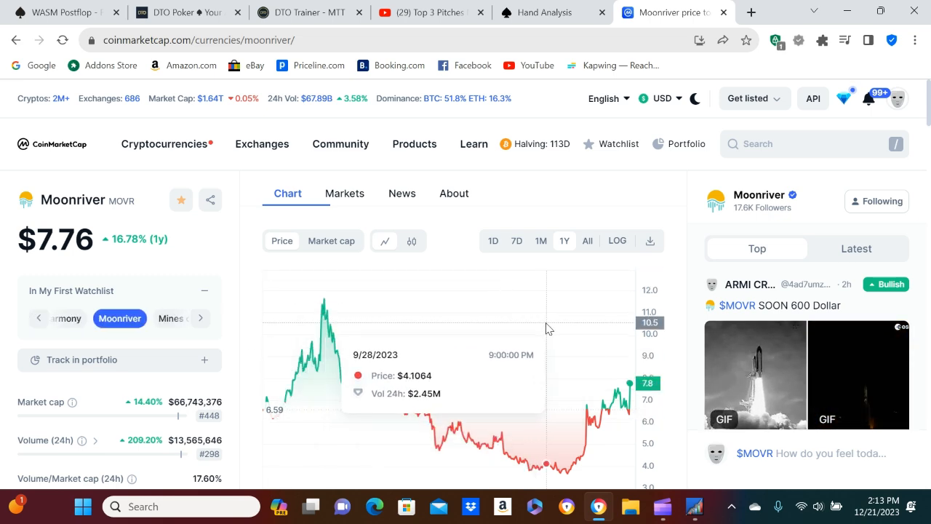
mouse_move(532, 333)
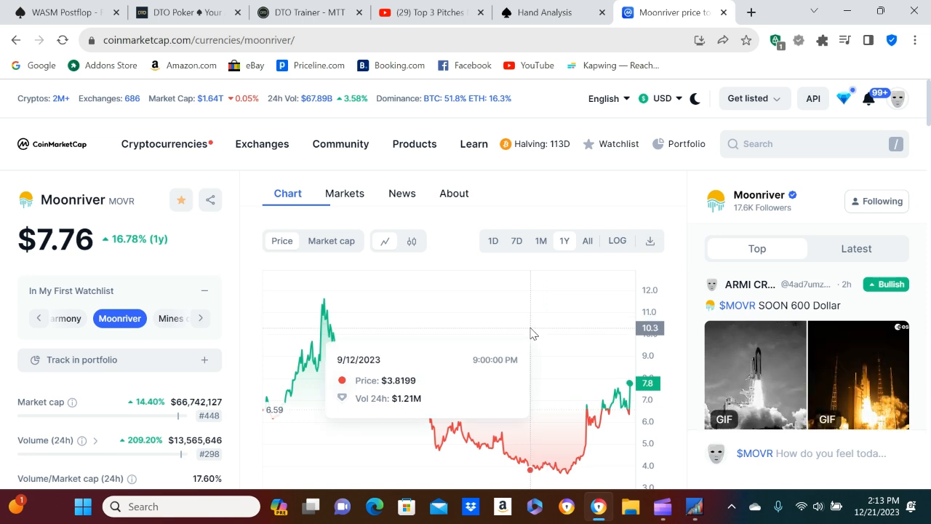
mouse_move(443, 338)
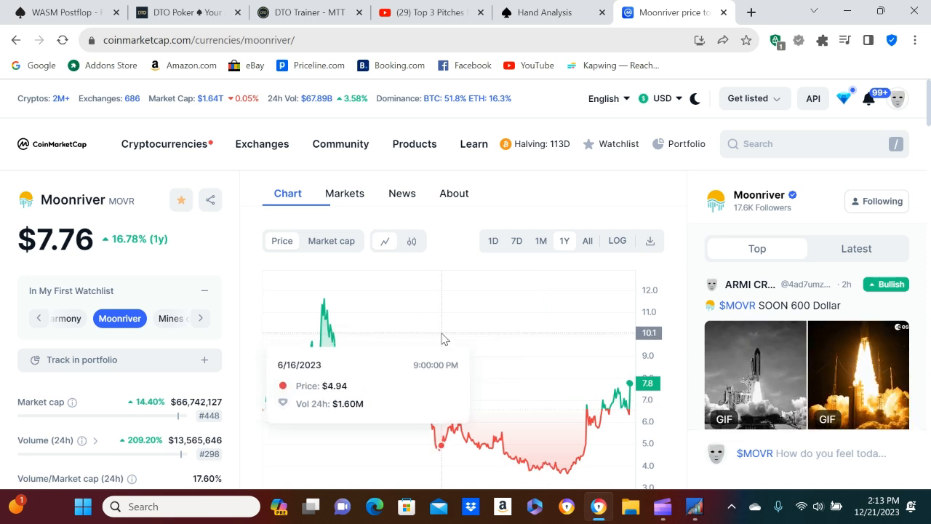
mouse_move(515, 352)
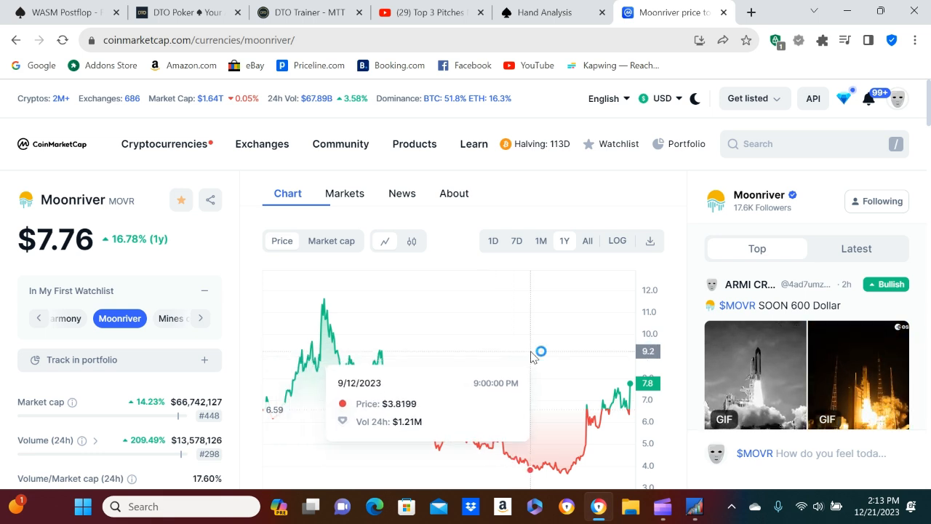
mouse_move(557, 352)
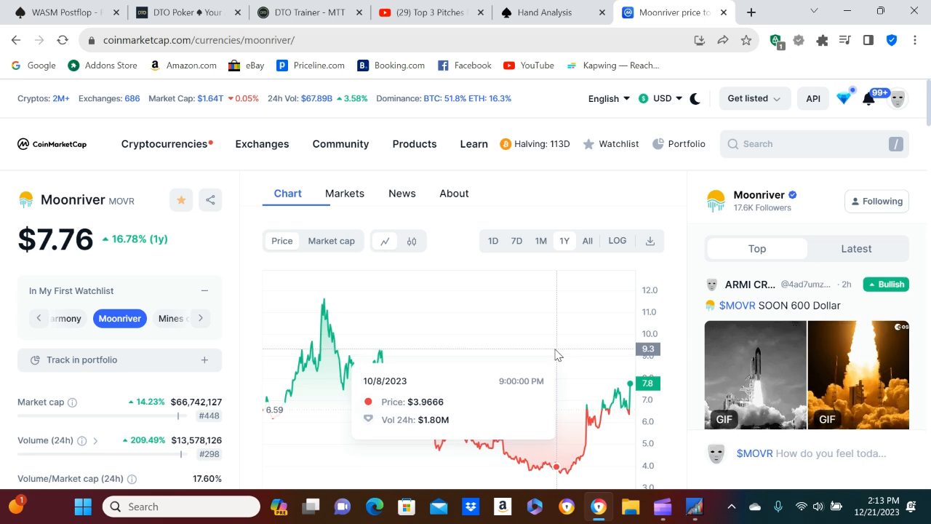
mouse_move(651, 315)
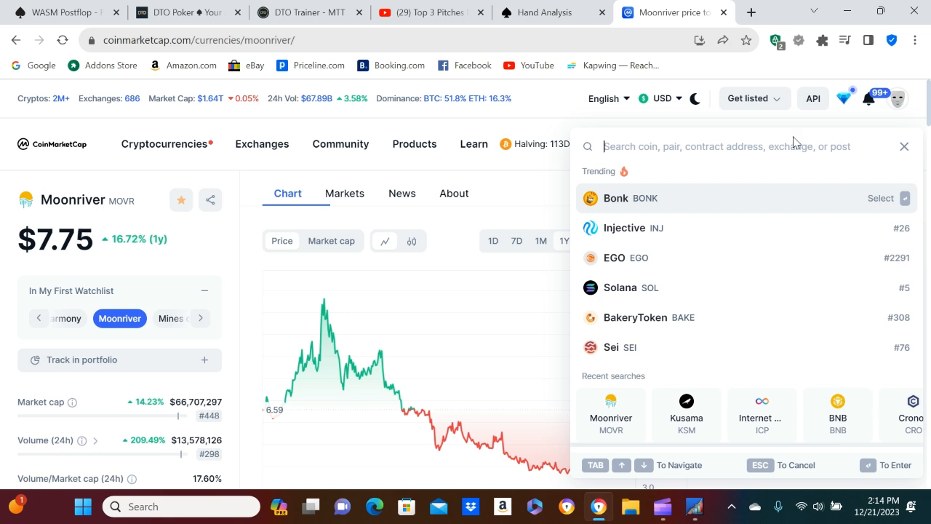
Step: Search 'polk' and open the Polkadot DOT price page
type("polk")
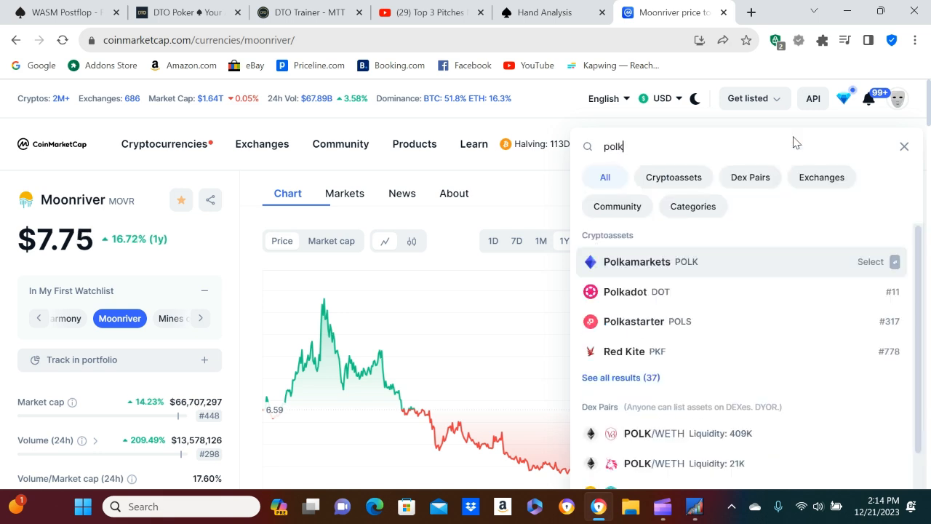
mouse_move(625, 294)
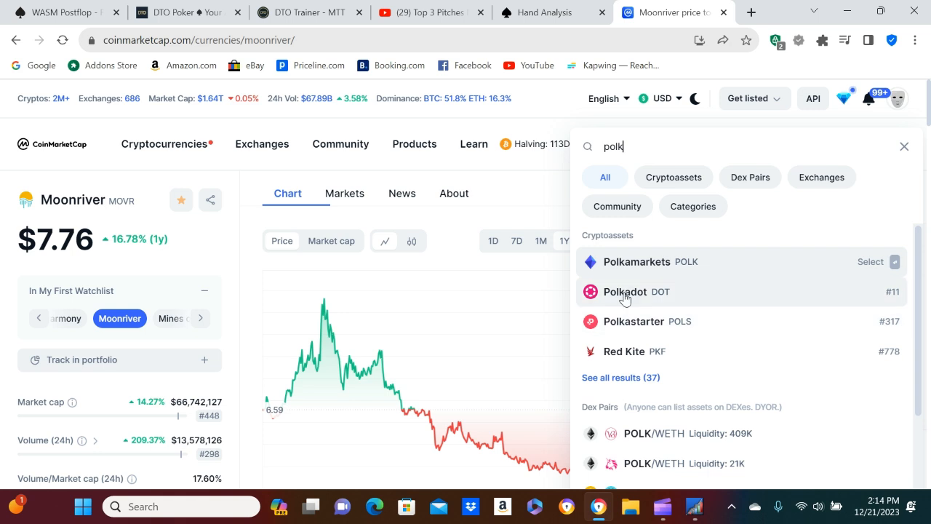
left_click(624, 291)
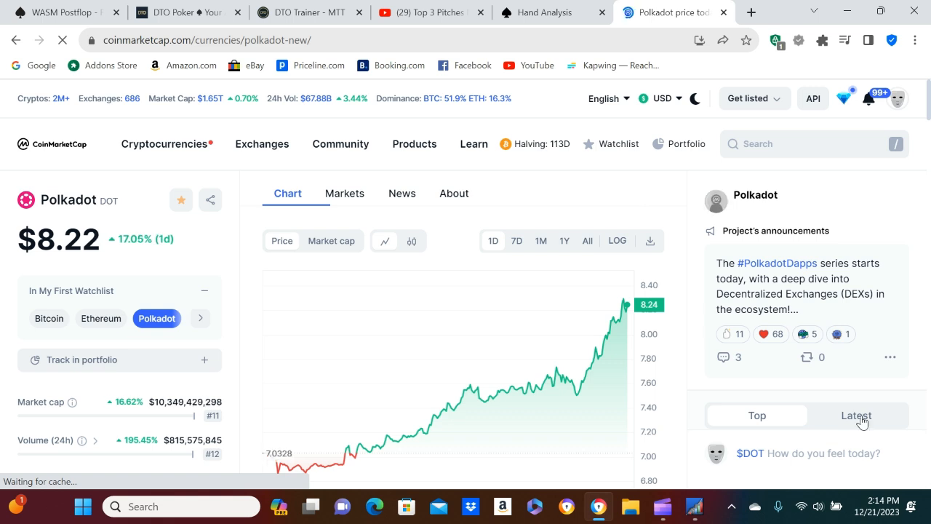
Step: Switch the Polkadot community panel to Latest posts and read through the bullish DOT comments
left_click(855, 416)
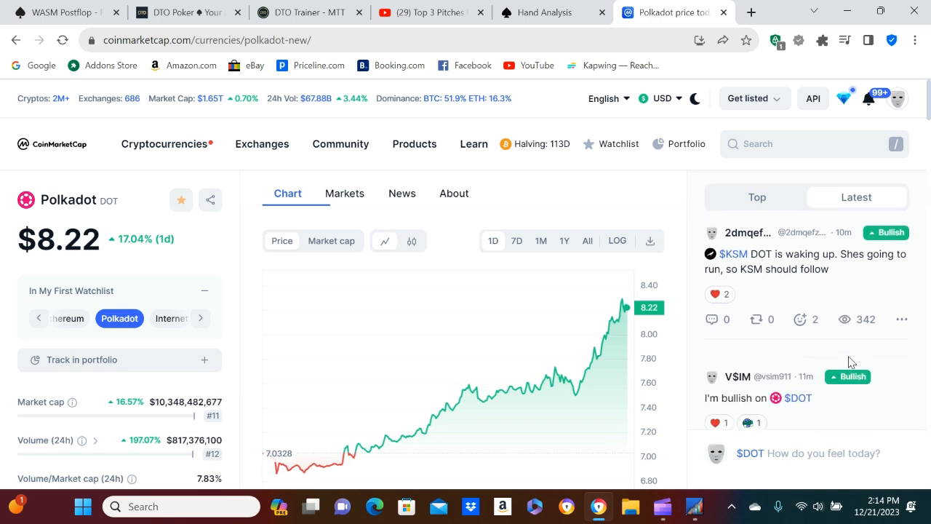
scroll("down", 3)
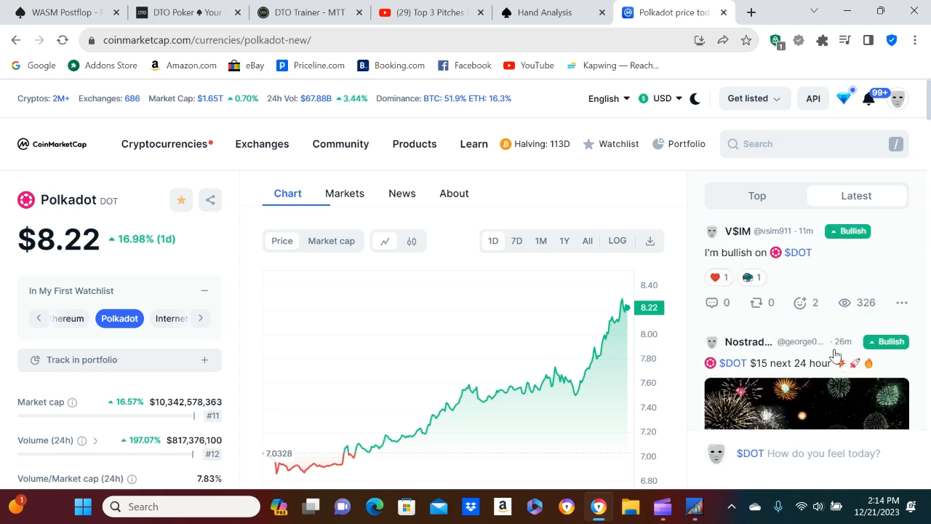
scroll("down", 3)
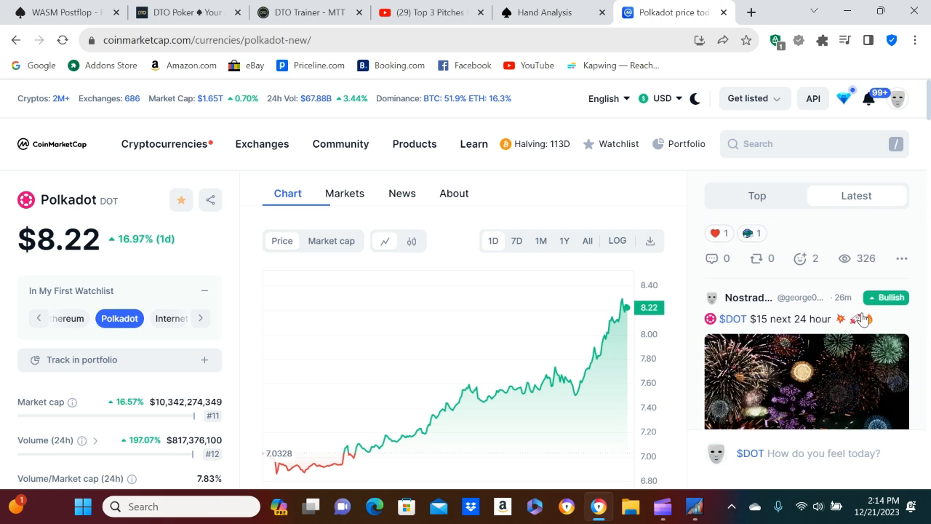
scroll("down", 3)
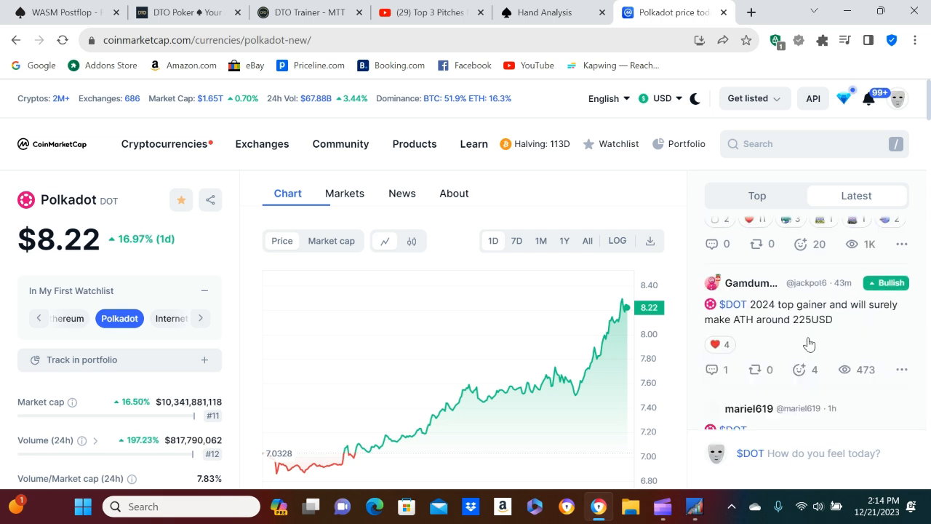
mouse_move(822, 332)
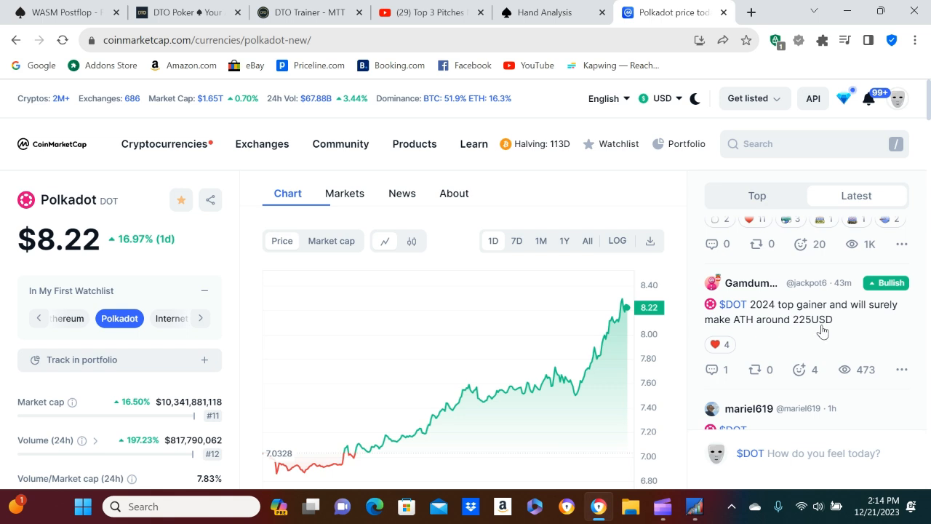
scroll("down", 3)
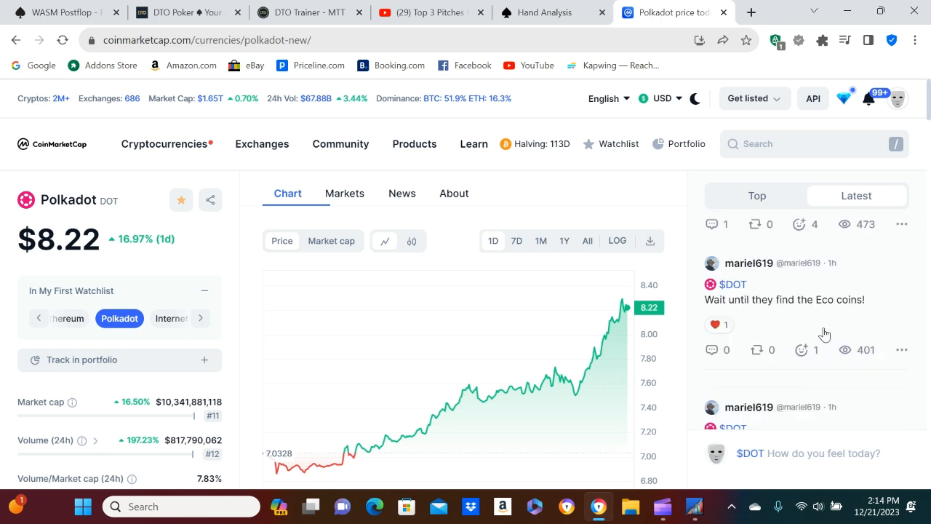
scroll("down", 3)
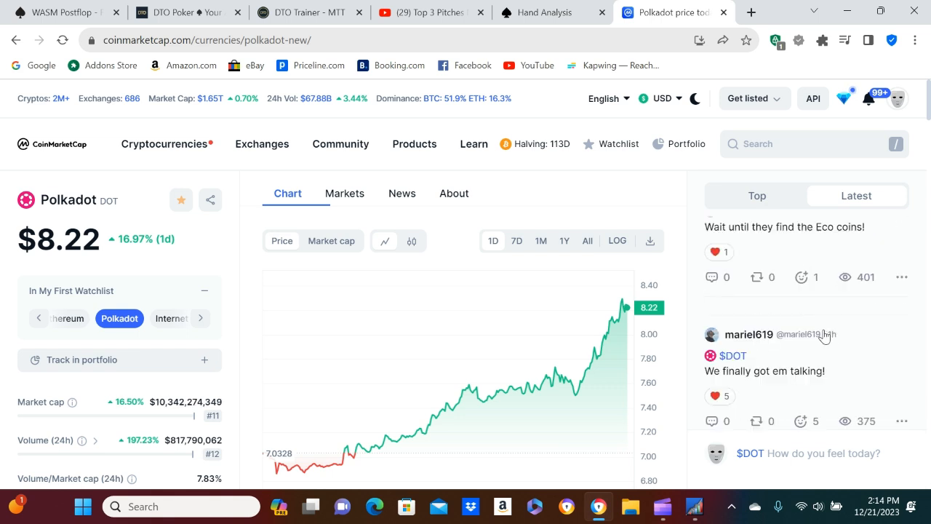
scroll("down", 3)
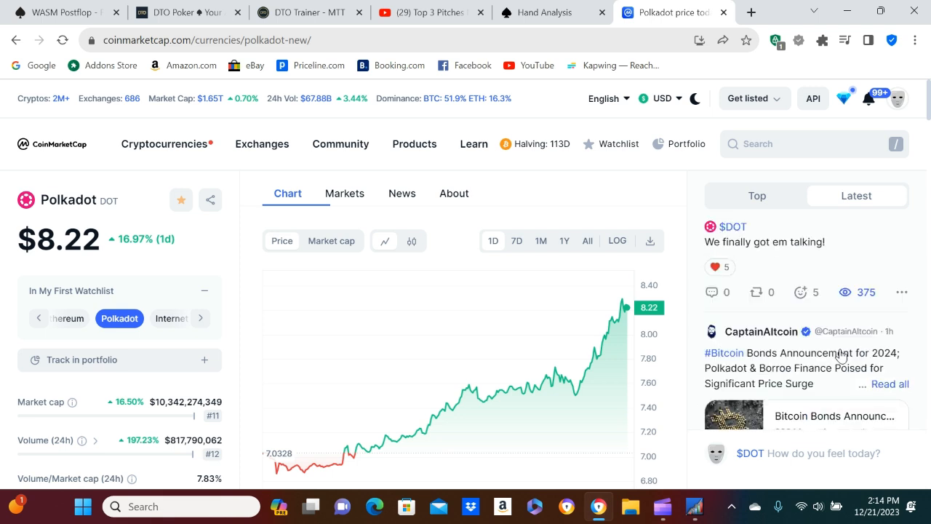
scroll("down", 3)
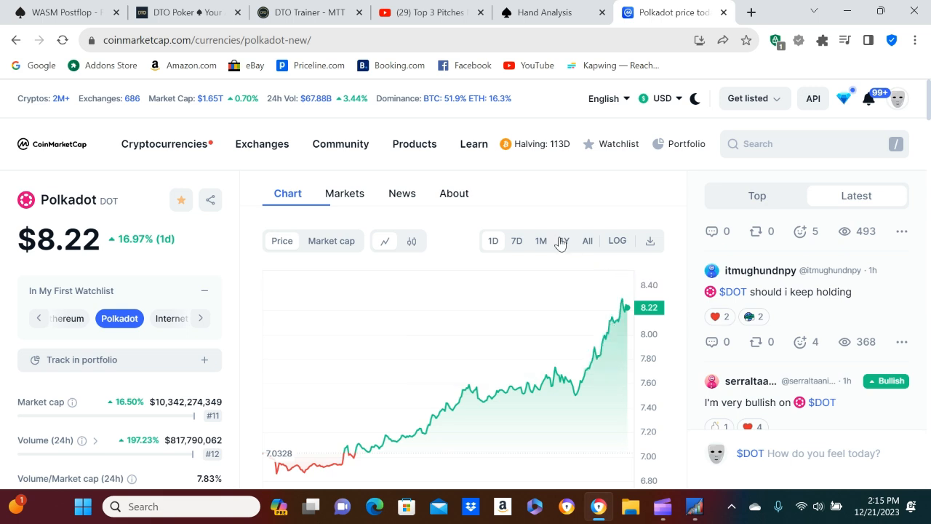
Step: Switch Polkadot's chart to the 1Y range, showing an 83.29% yearly gain
left_click(565, 240)
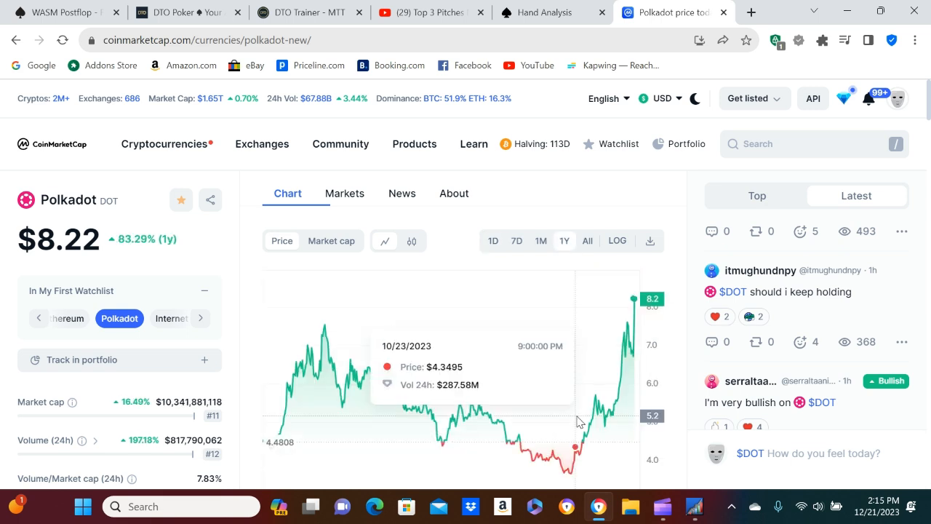
mouse_move(574, 422)
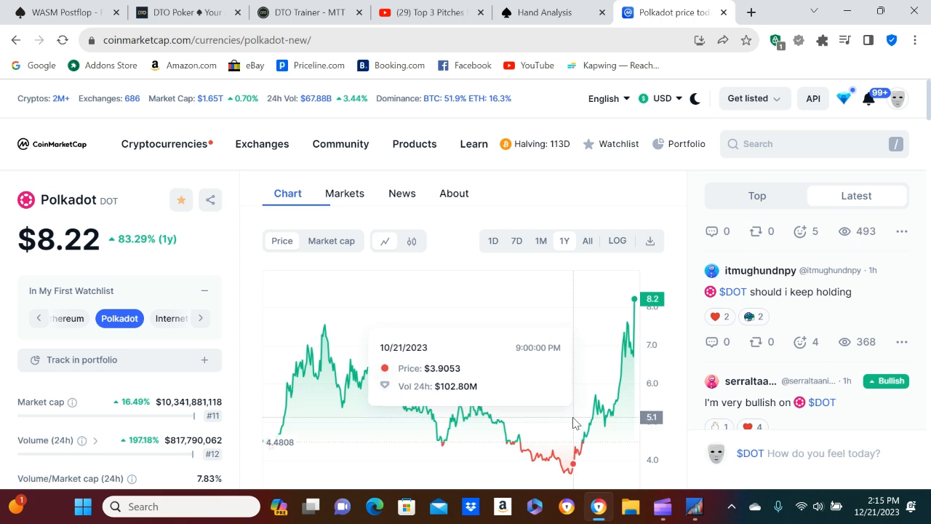
mouse_move(575, 422)
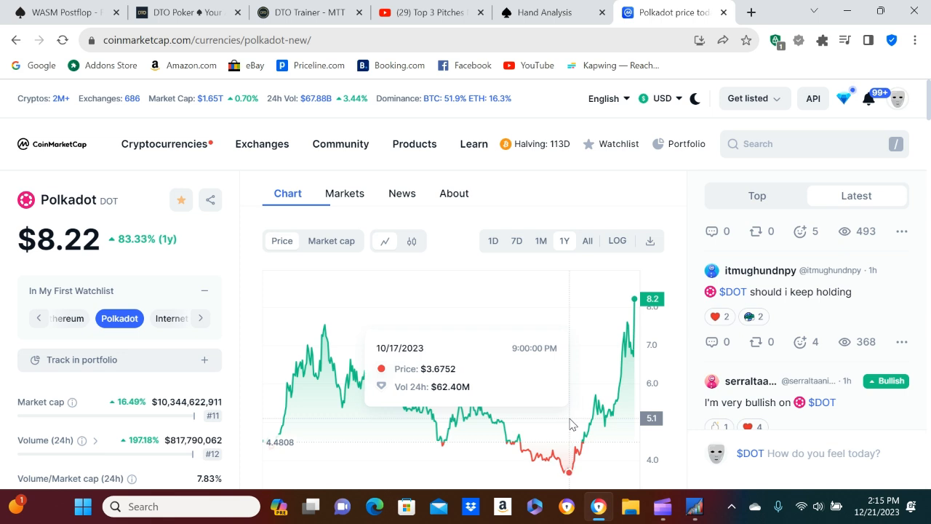
mouse_move(572, 425)
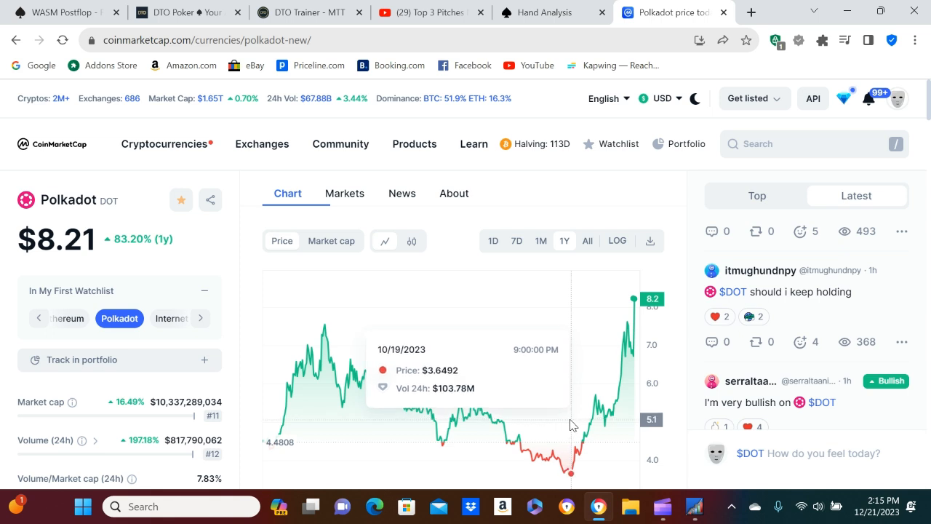
mouse_move(670, 279)
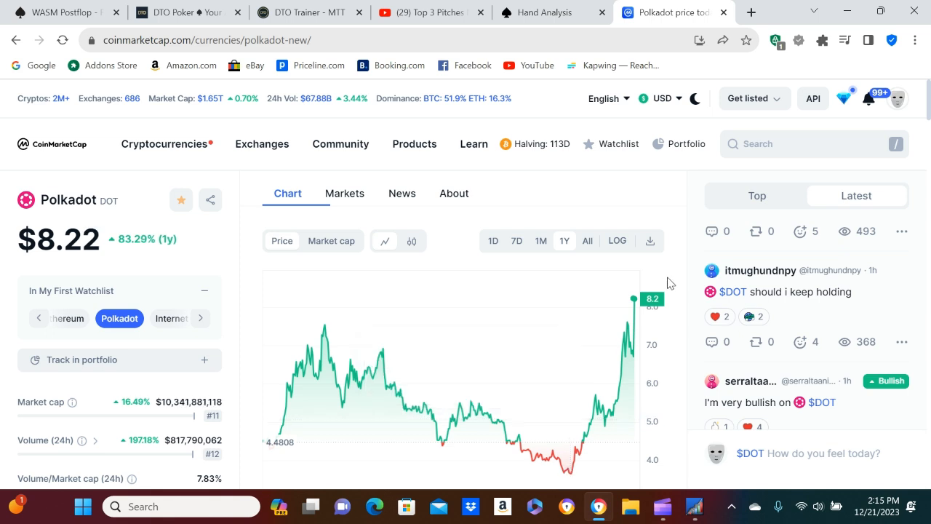
mouse_move(781, 155)
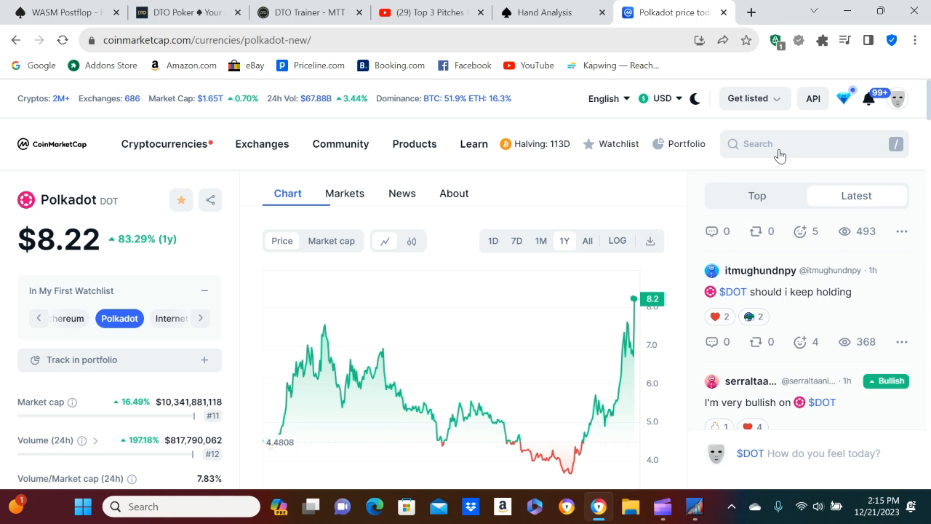
mouse_move(678, 230)
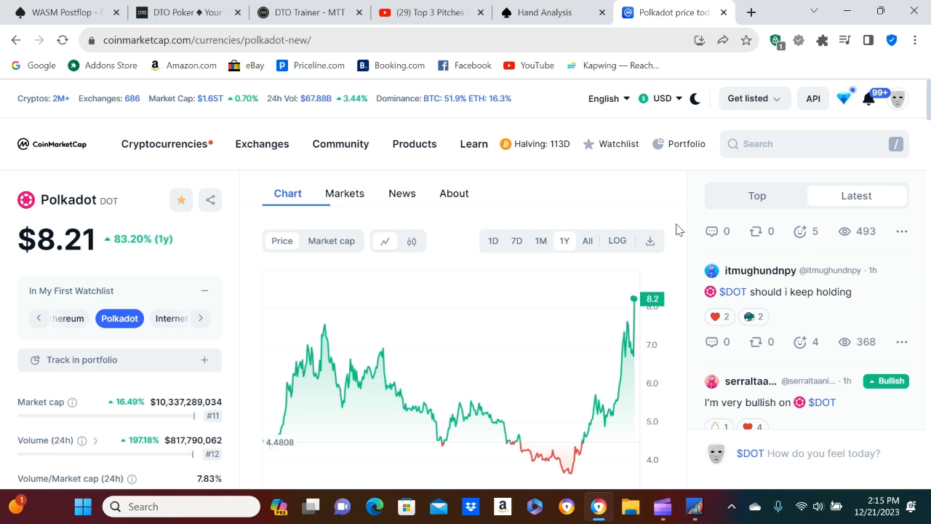
mouse_move(546, 246)
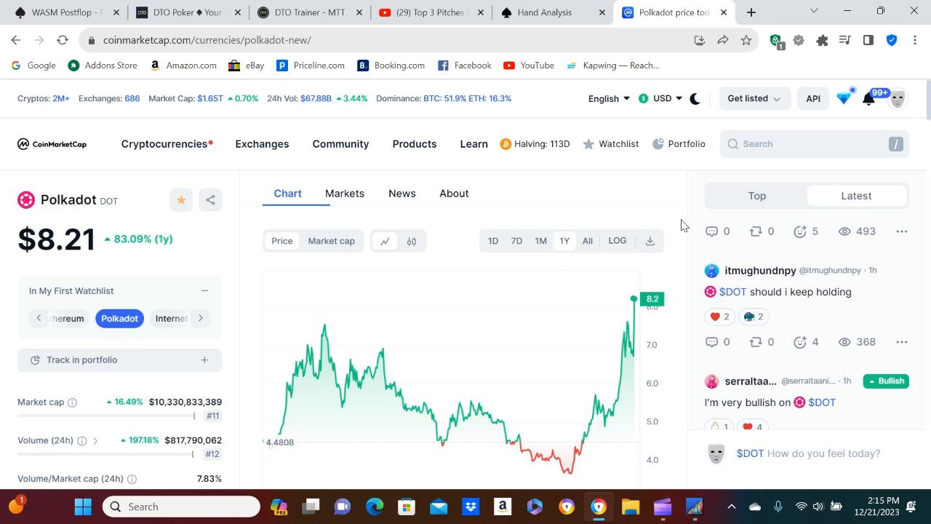
mouse_move(568, 219)
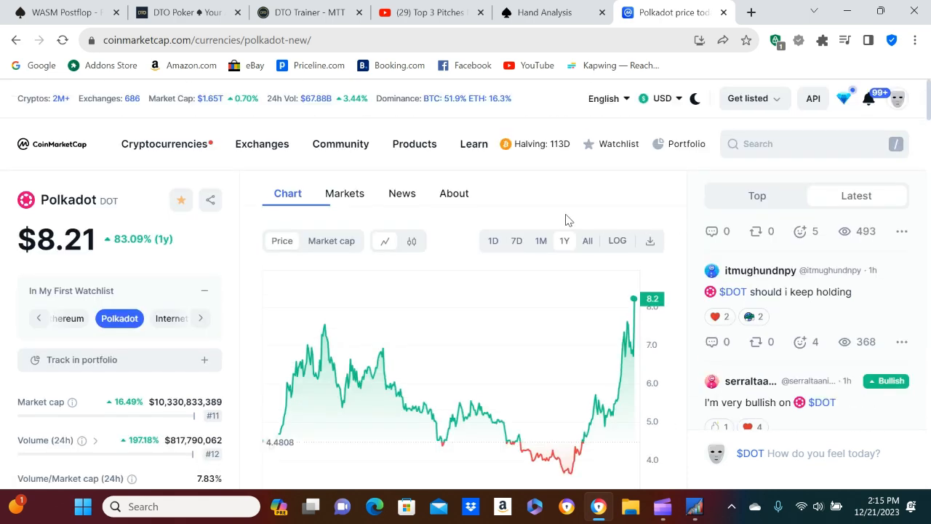
Step: Show Polkadot's News section listing recent articles like the 2023–2032 price prediction
left_click(402, 192)
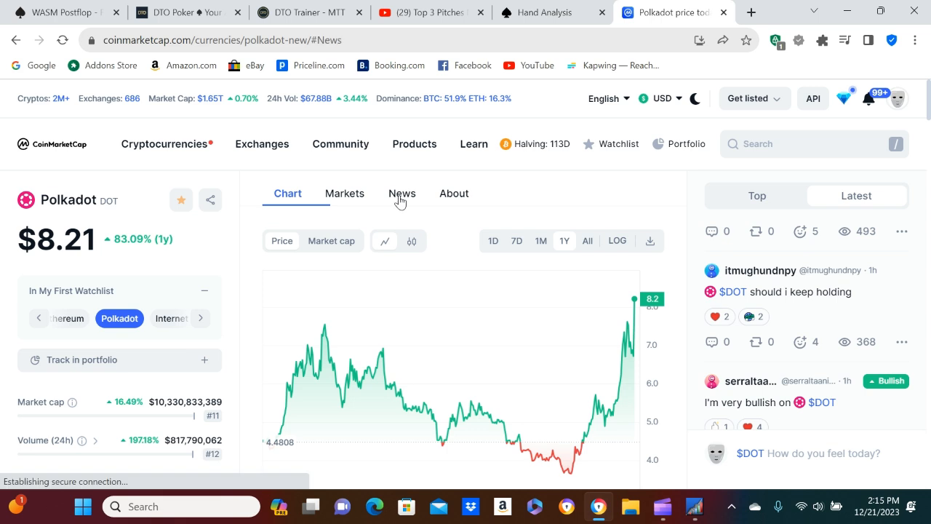
left_click(402, 192)
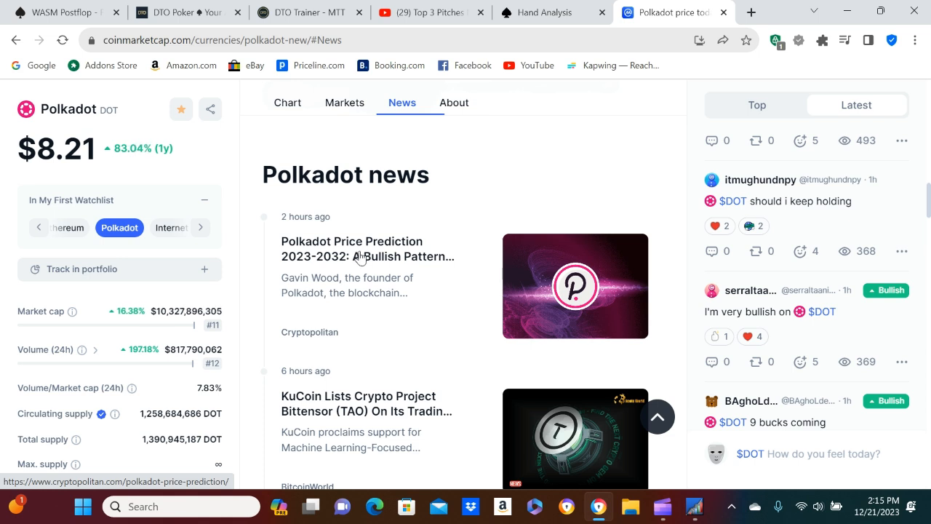
Step: Read the Cryptopolitan Polkadot article down to its TLDR predictions, up to $213.57 for 2032
left_click(352, 248)
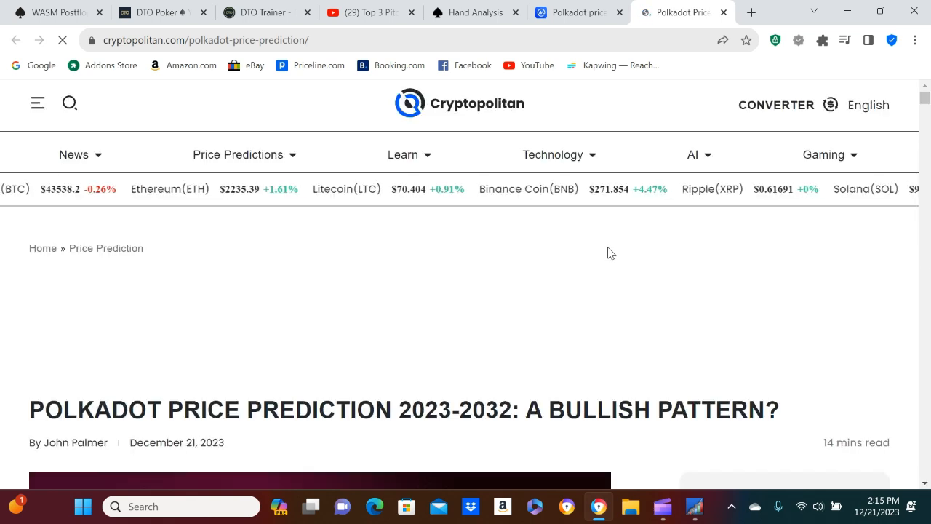
scroll("down", 3)
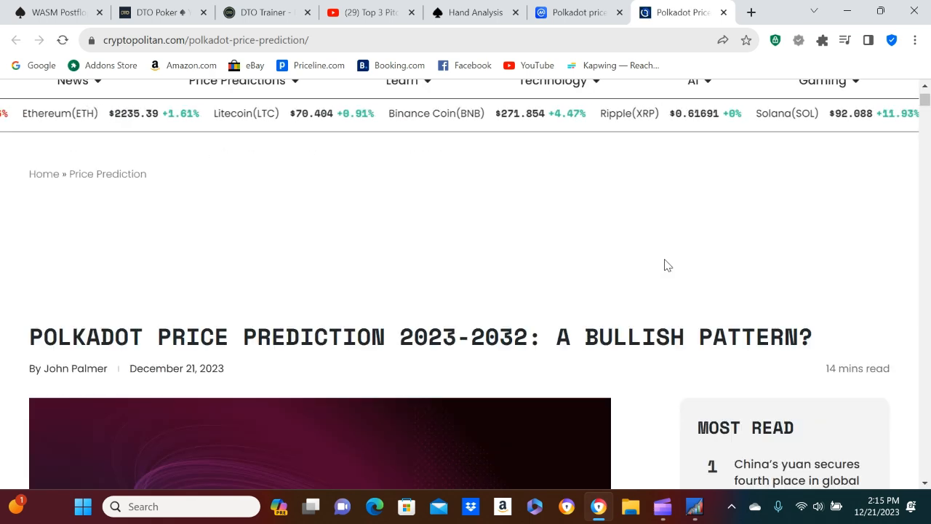
scroll("down", 3)
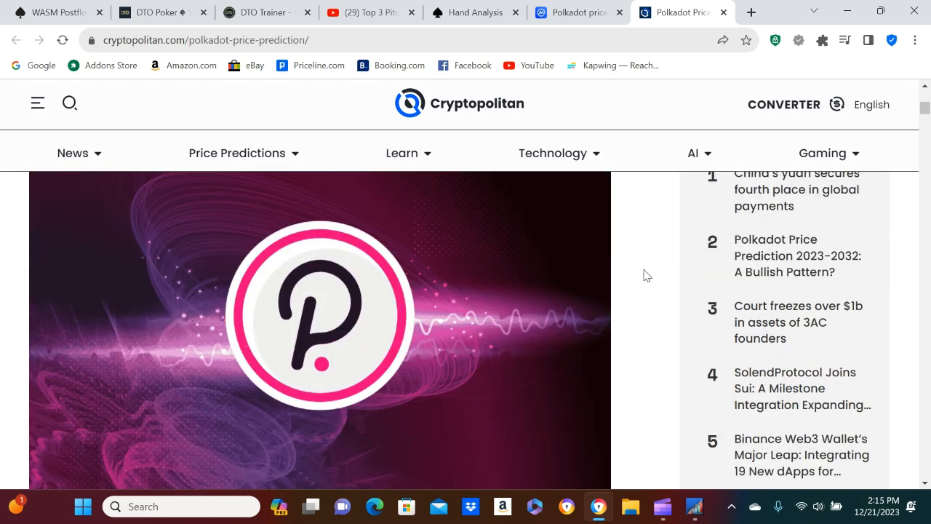
scroll("down", 3)
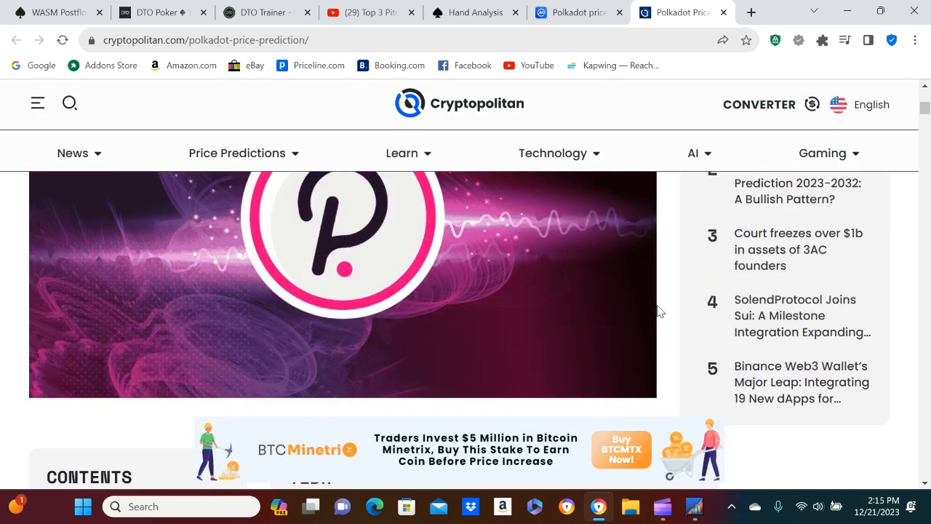
scroll("down", 3)
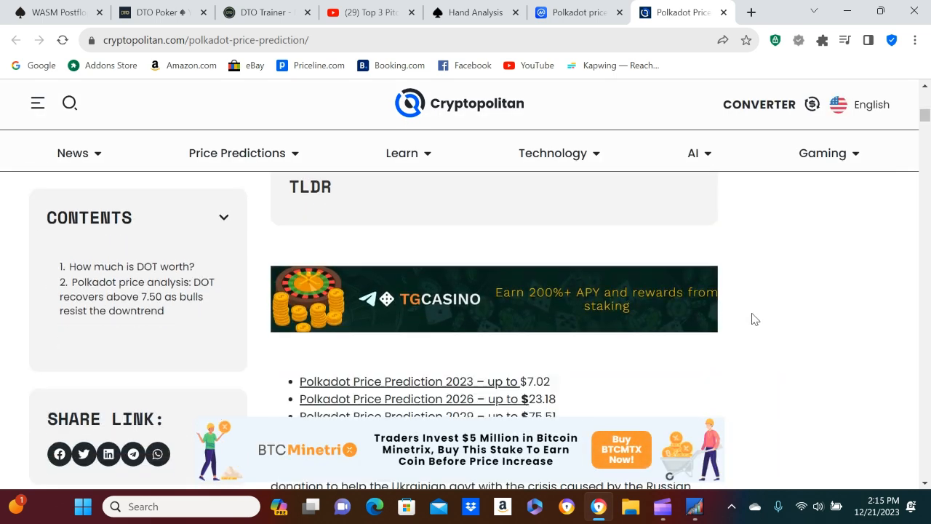
scroll("down", 3)
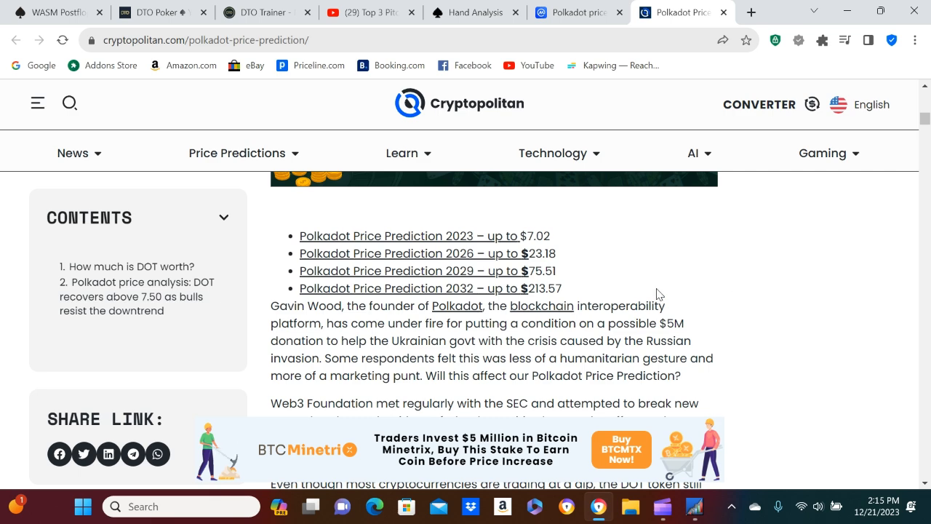
mouse_move(798, 288)
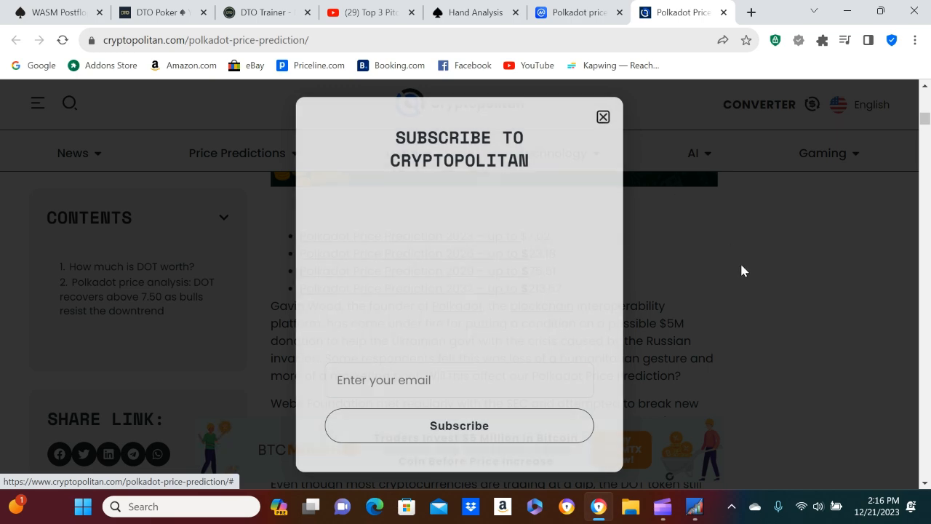
Step: Dismiss the Subscribe popup and read to DOT's 866.84% ROI and $54.98 all-time high
left_click(603, 117)
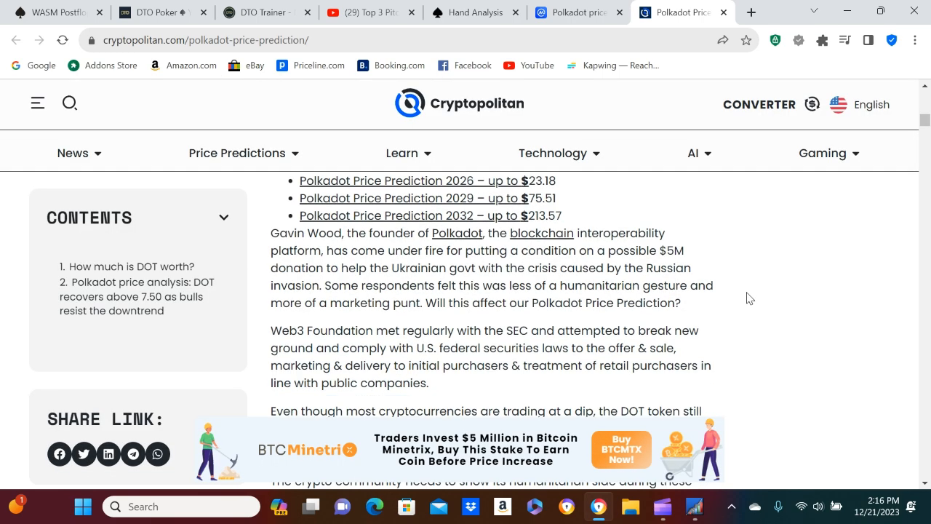
scroll("down", 3)
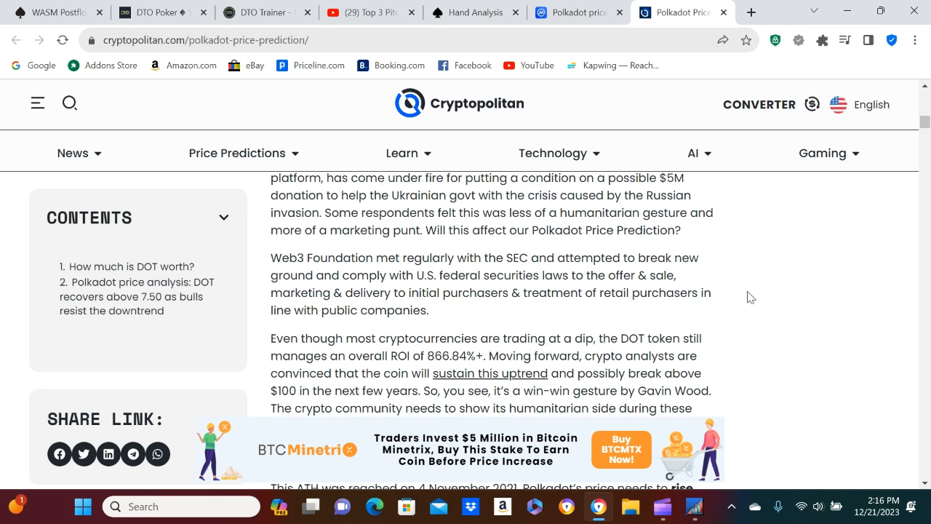
scroll("down", 3)
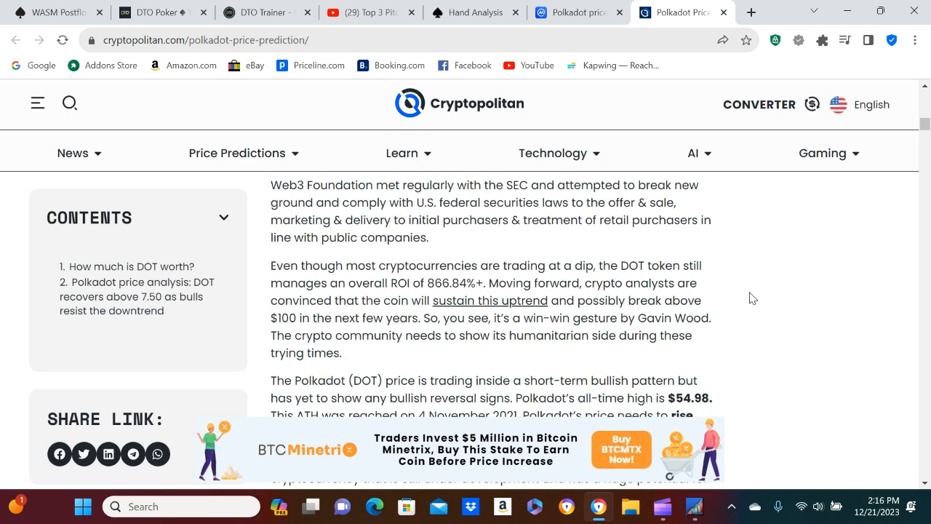
mouse_move(757, 296)
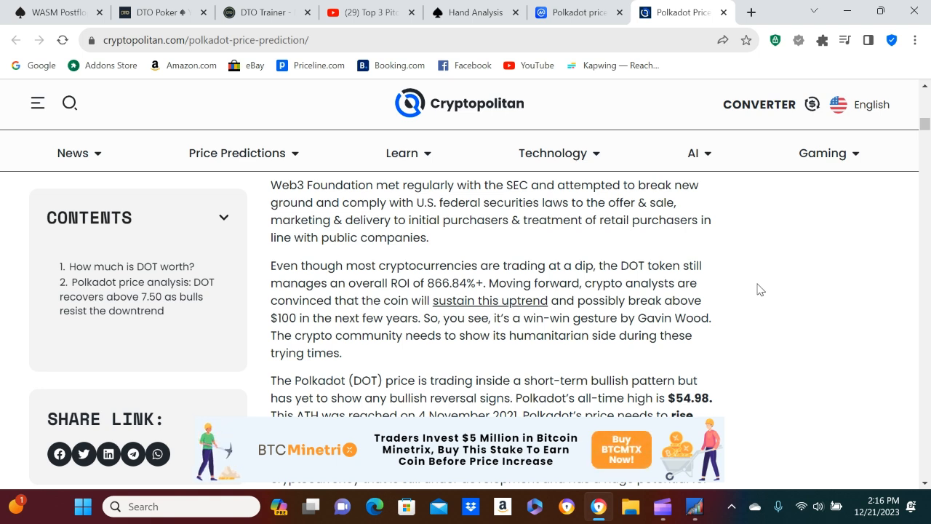
scroll("down", 3)
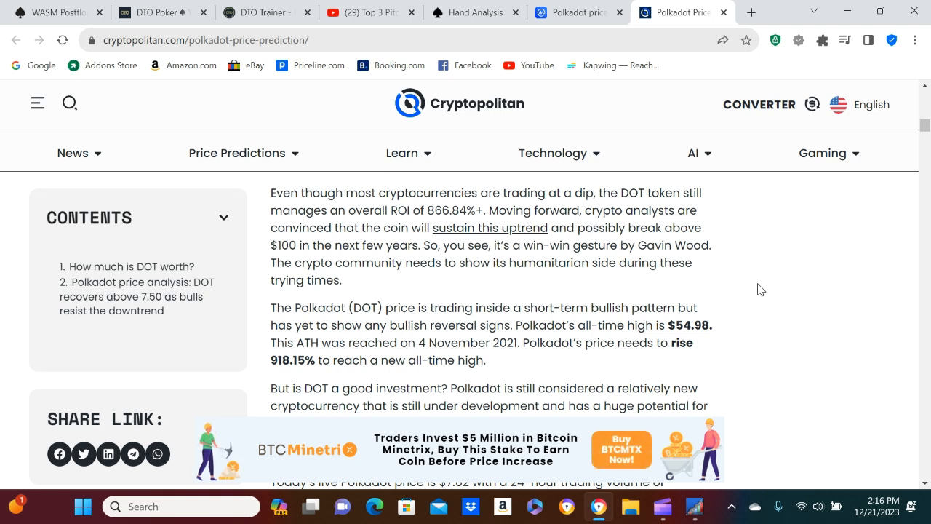
Step: Skim the daily and 4-hour price analyses, then return to the article's header image
scroll("down", 3)
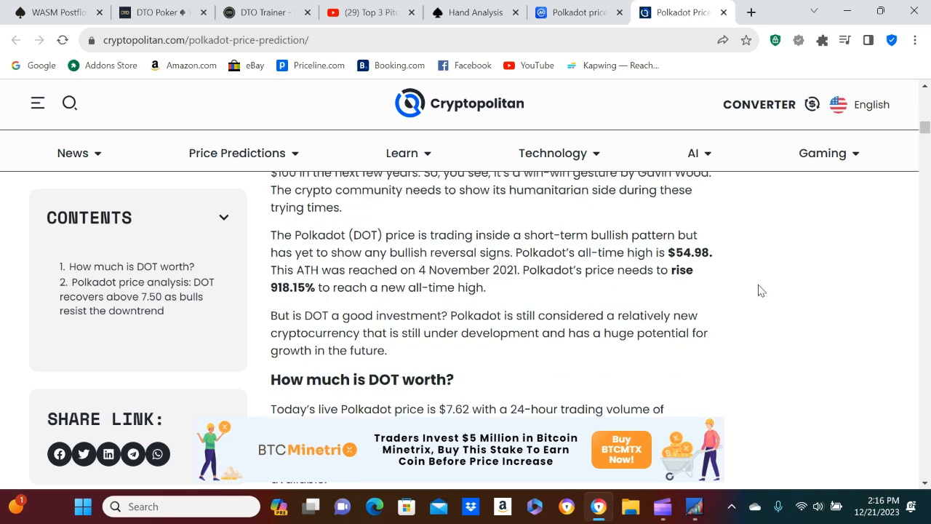
scroll("down", 3)
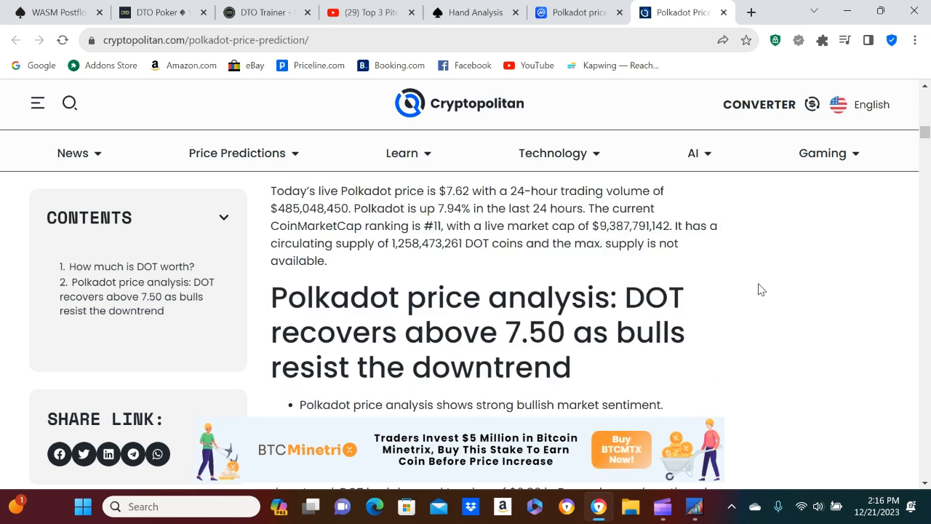
scroll("down", 3)
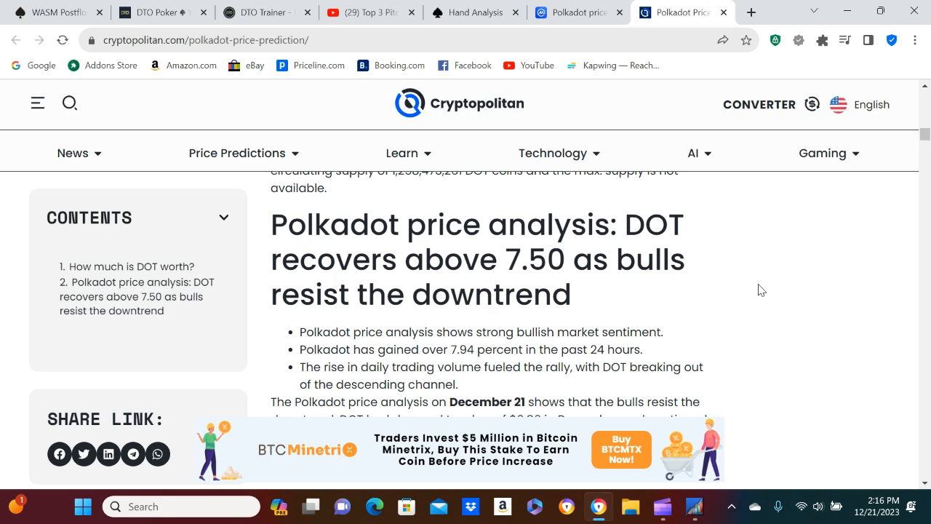
scroll("down", 3)
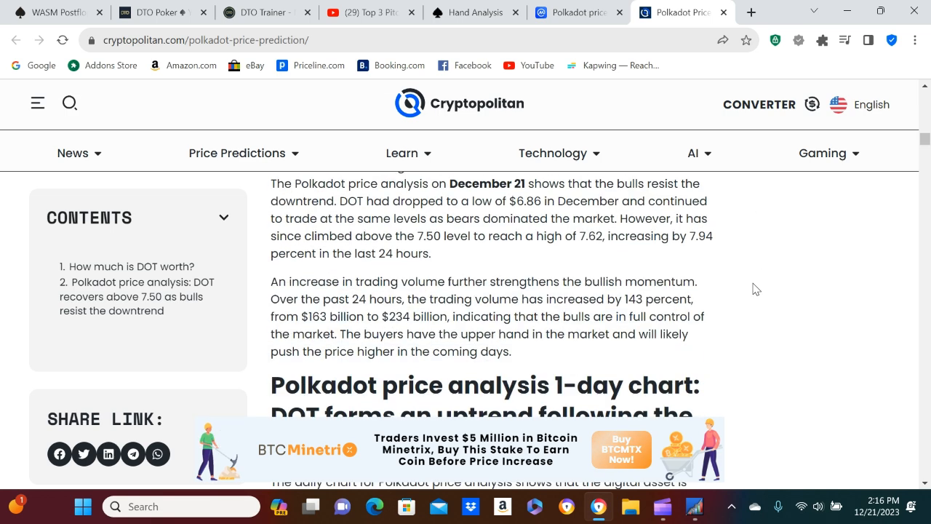
scroll("down", 3)
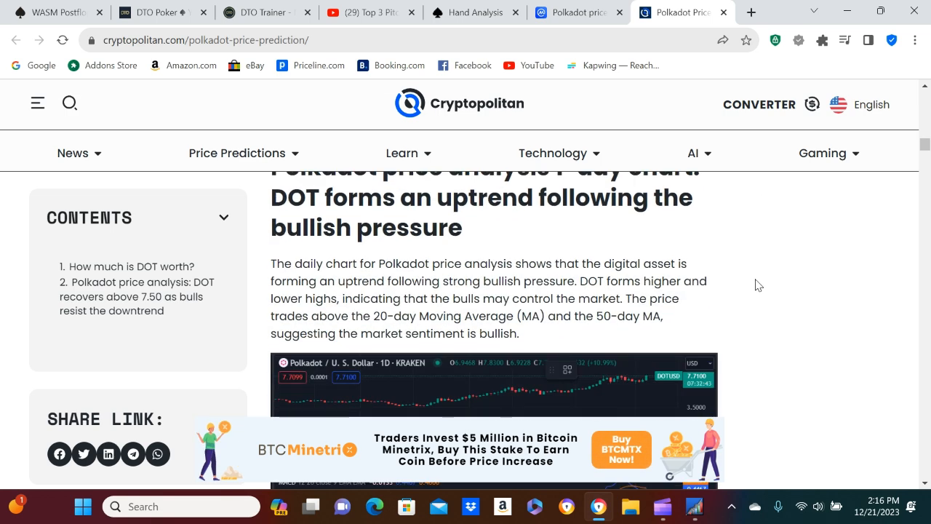
scroll("down", 3)
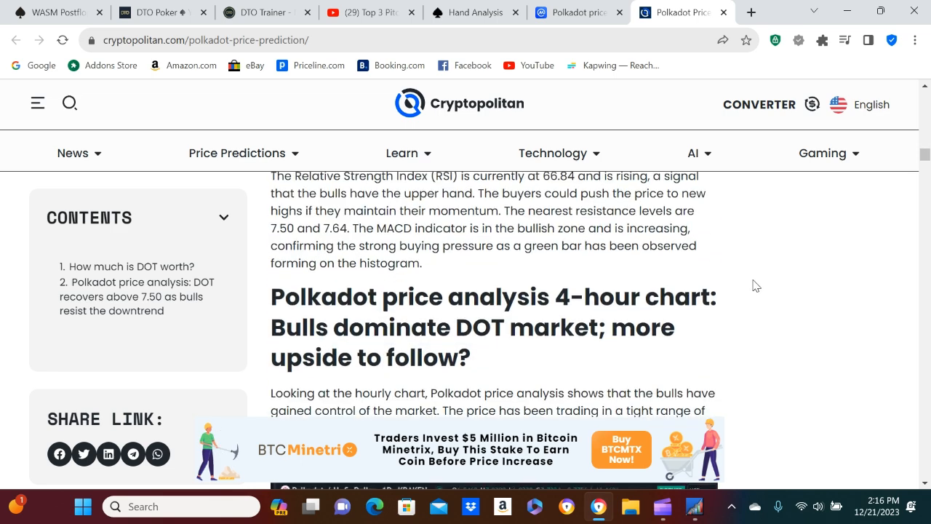
scroll("down", 3)
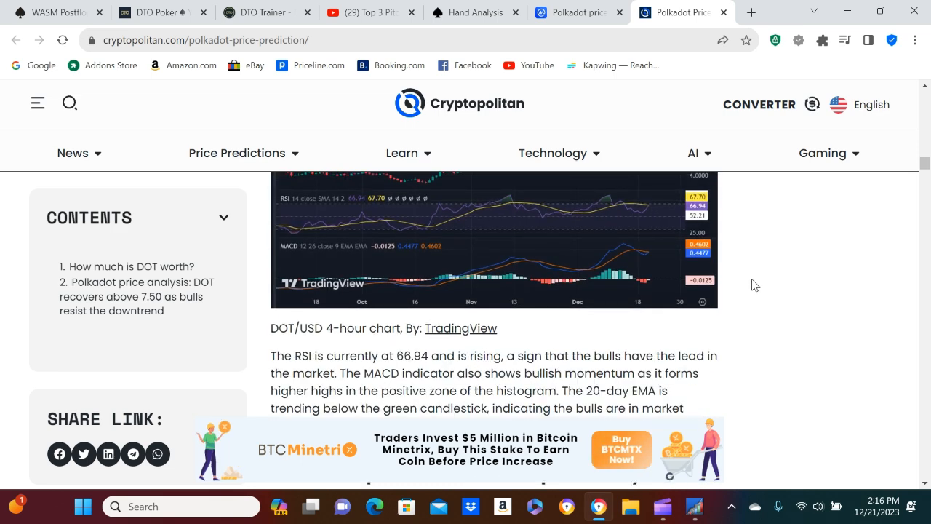
scroll("down", 3)
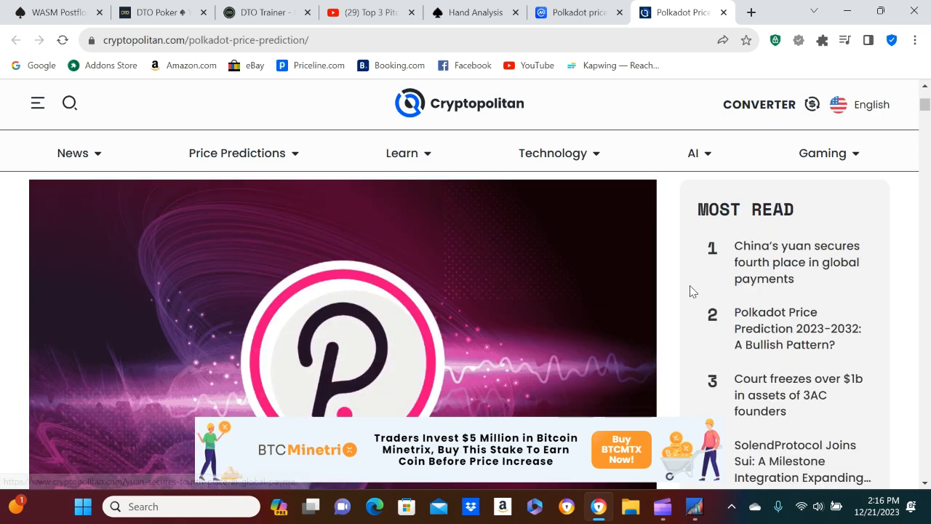
scroll("down", 3)
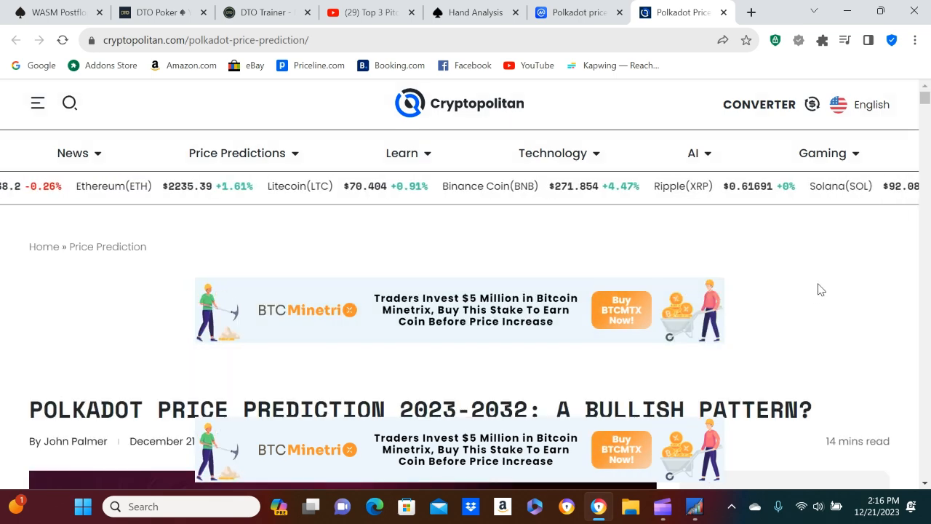
scroll("down", 3)
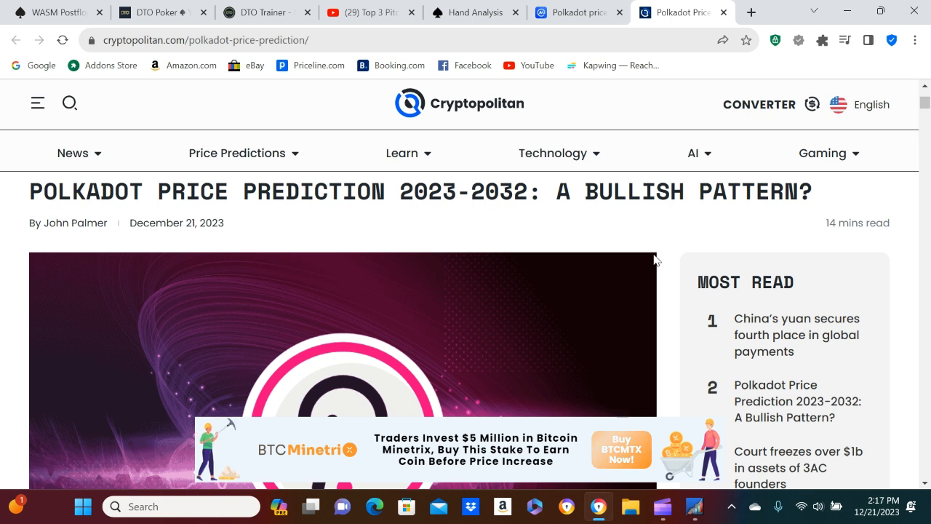
mouse_move(676, 246)
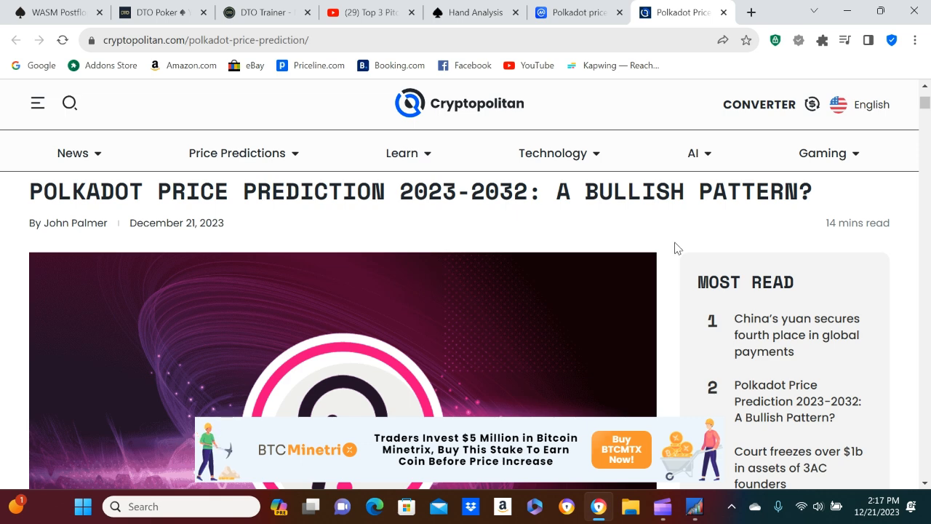
scroll("down", 3)
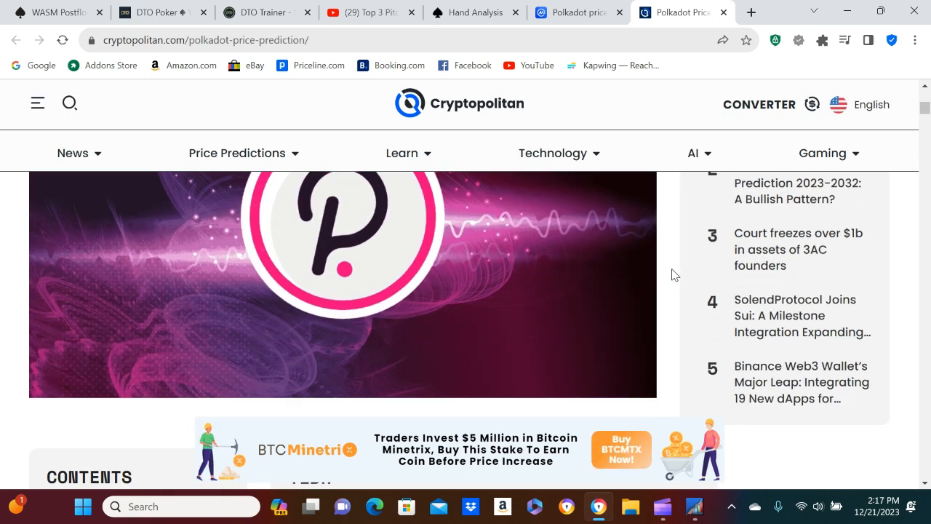
scroll("down", 3)
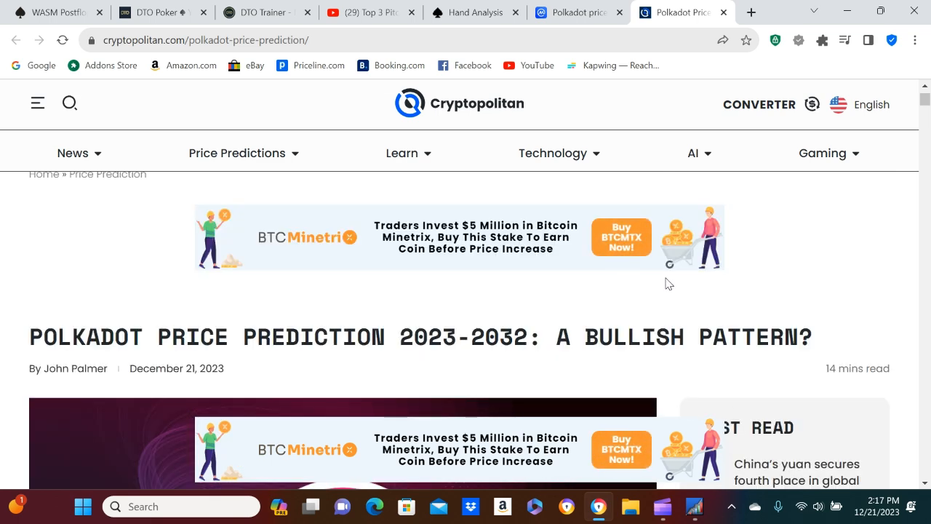
mouse_move(670, 303)
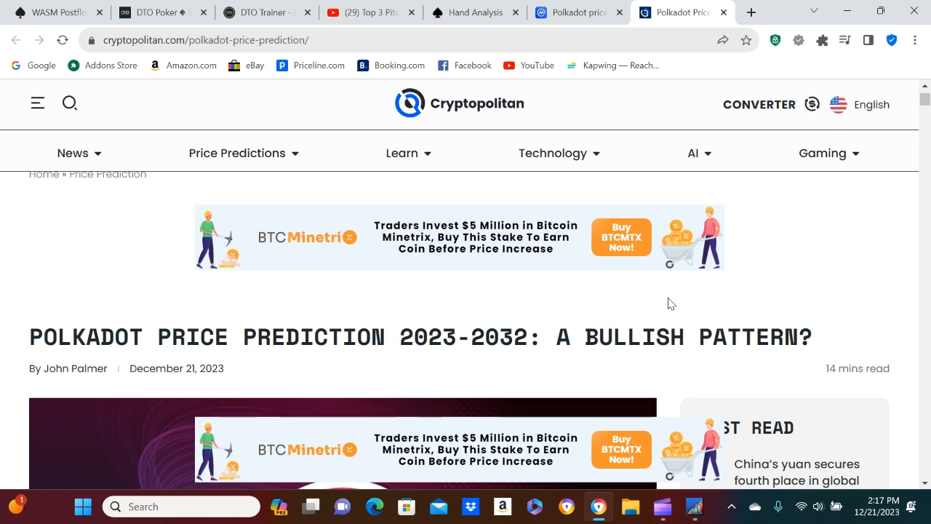
scroll("down", 3)
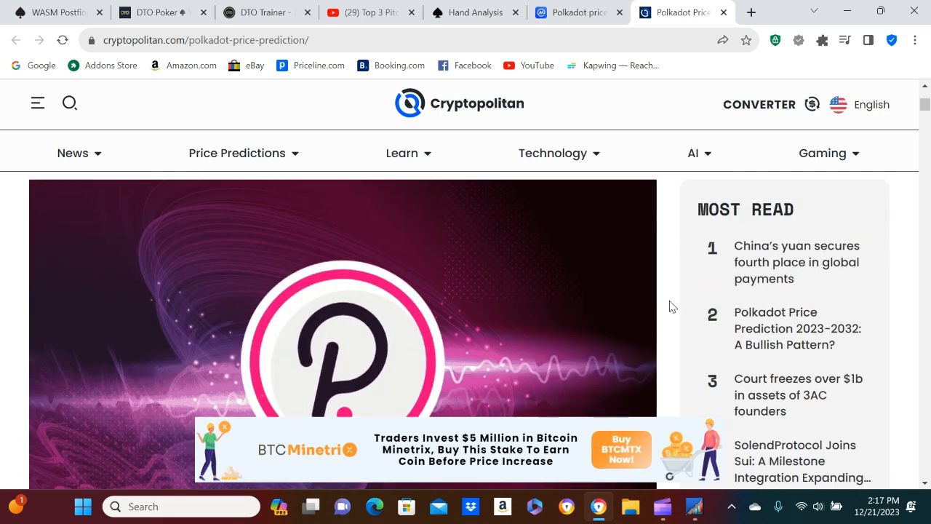
scroll("down", 3)
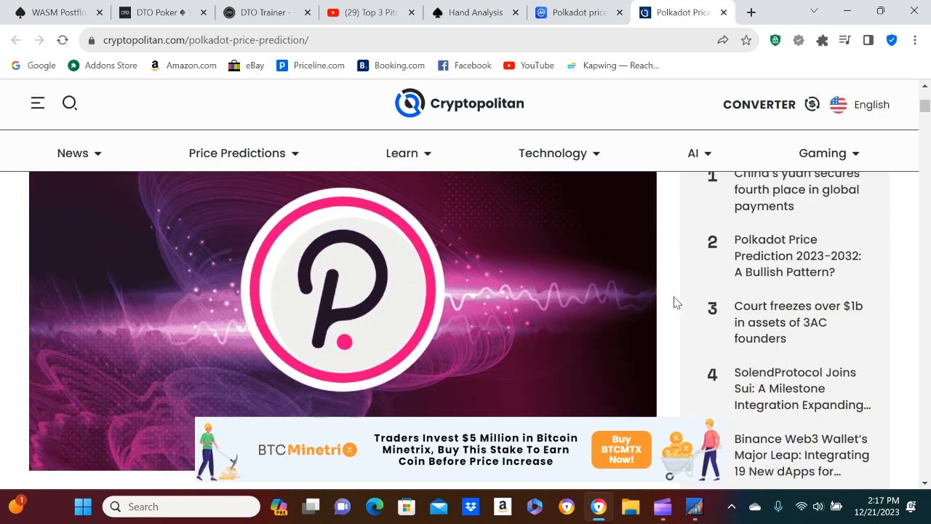
scroll("down", 3)
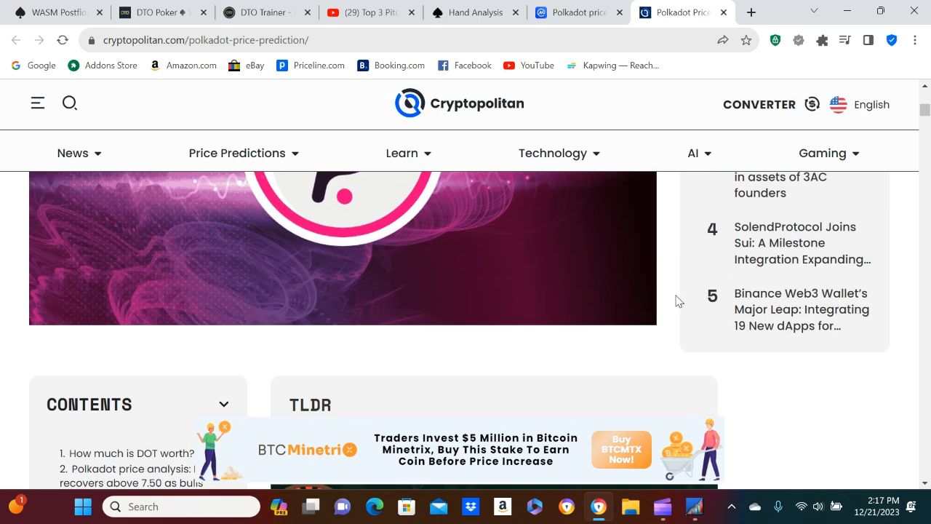
scroll("down", 3)
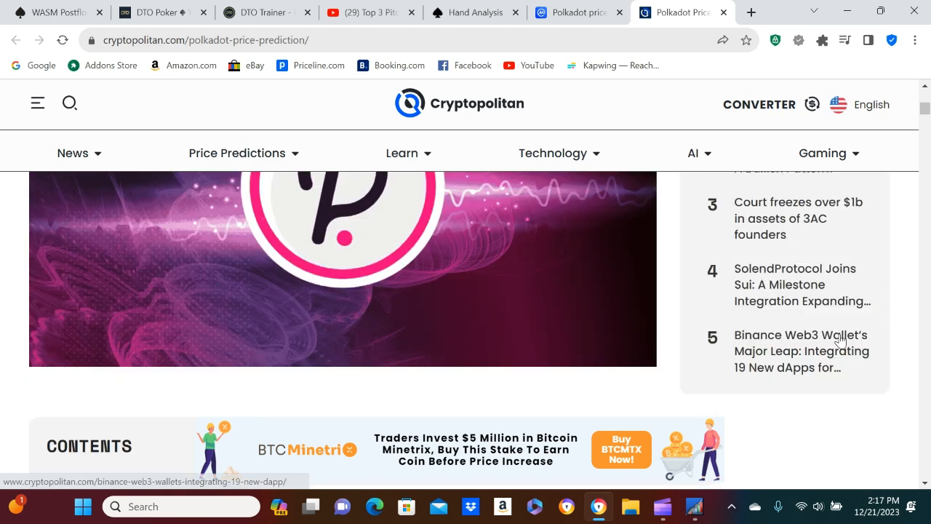
scroll("up", 3)
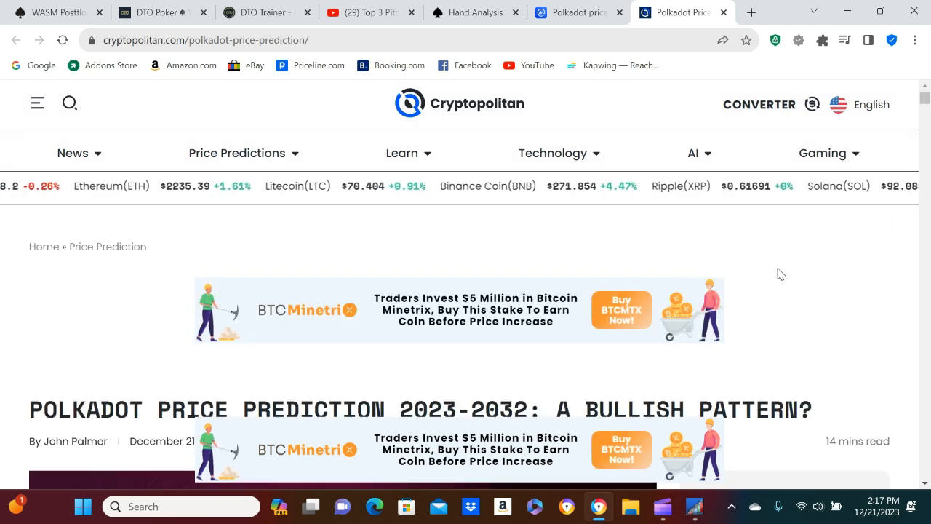